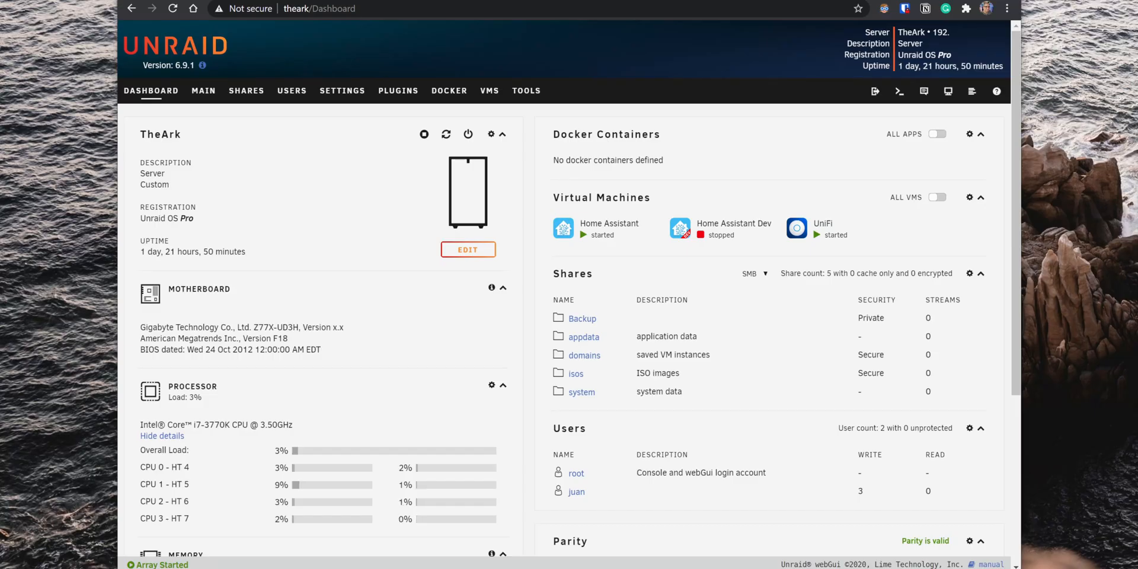
mouse_move(221, 90)
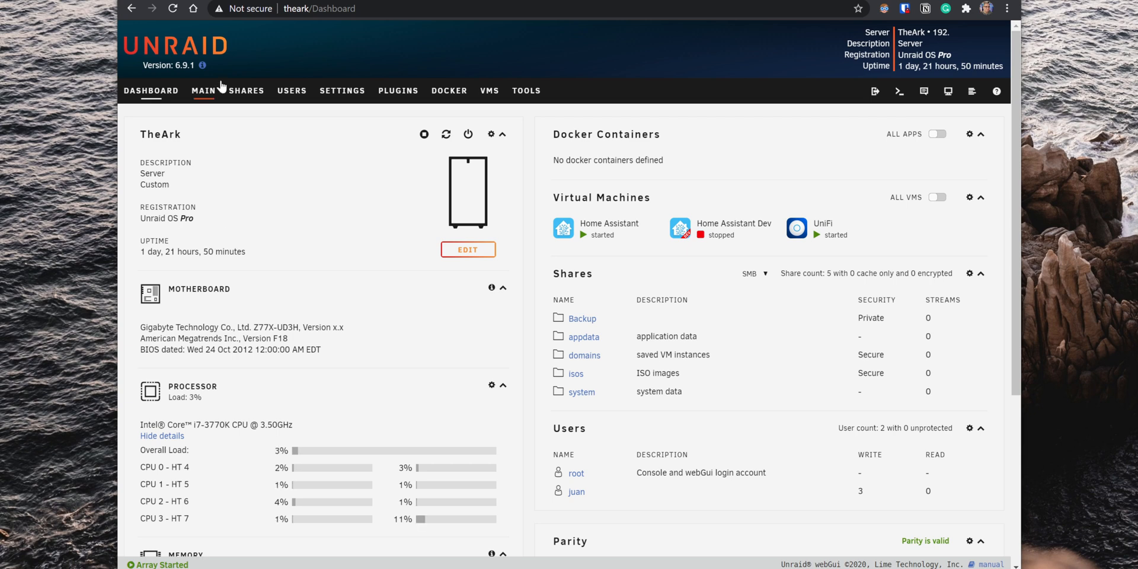
Step: Generate and download a Flash Backup zip of the boot drive, then return to the Dashboard
click(203, 91)
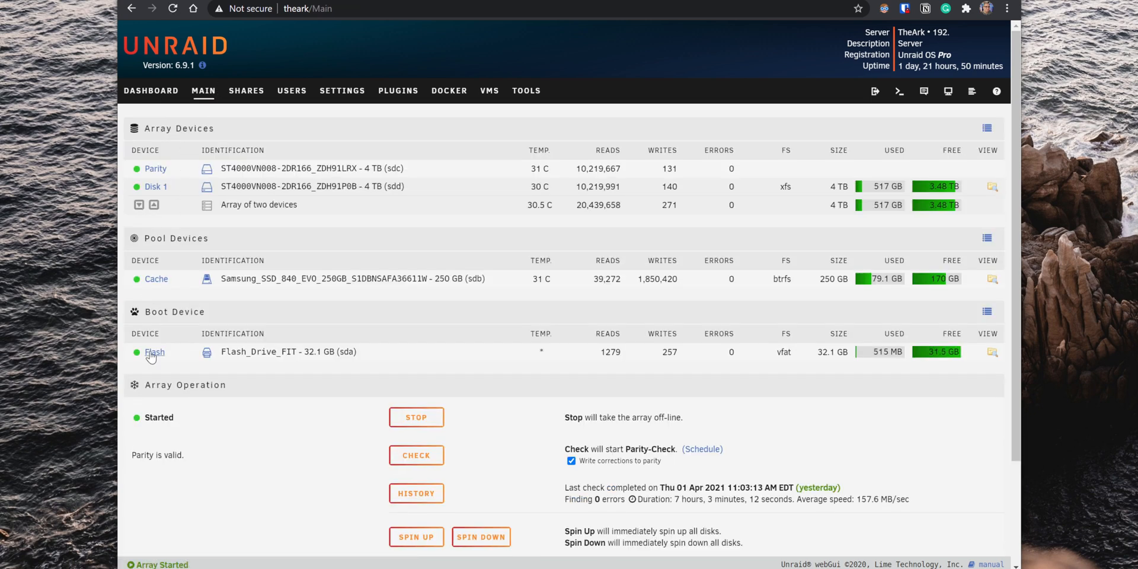
click(154, 352)
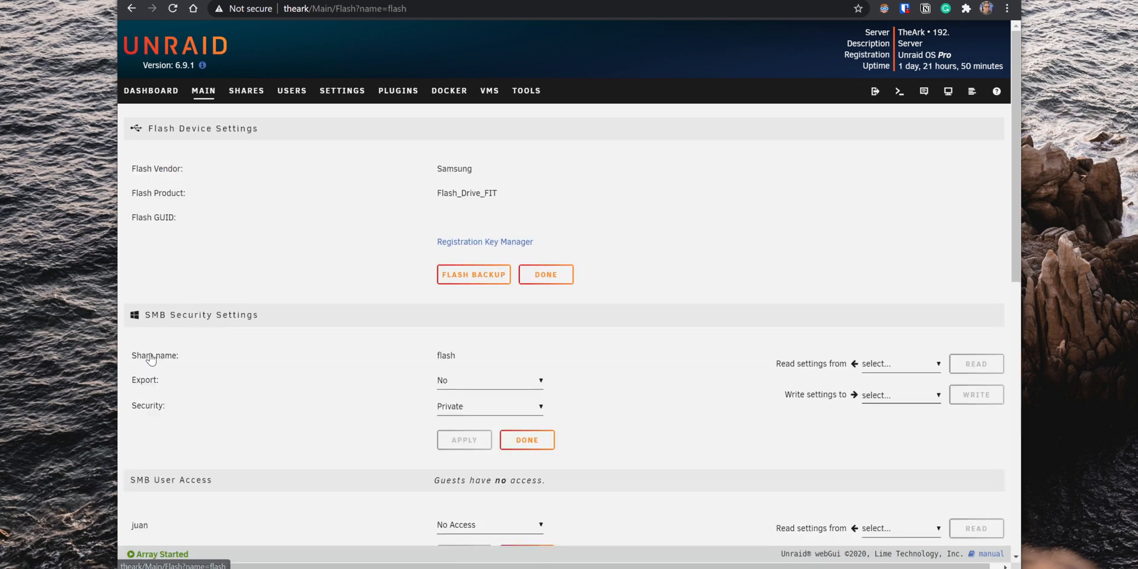
click(472, 274)
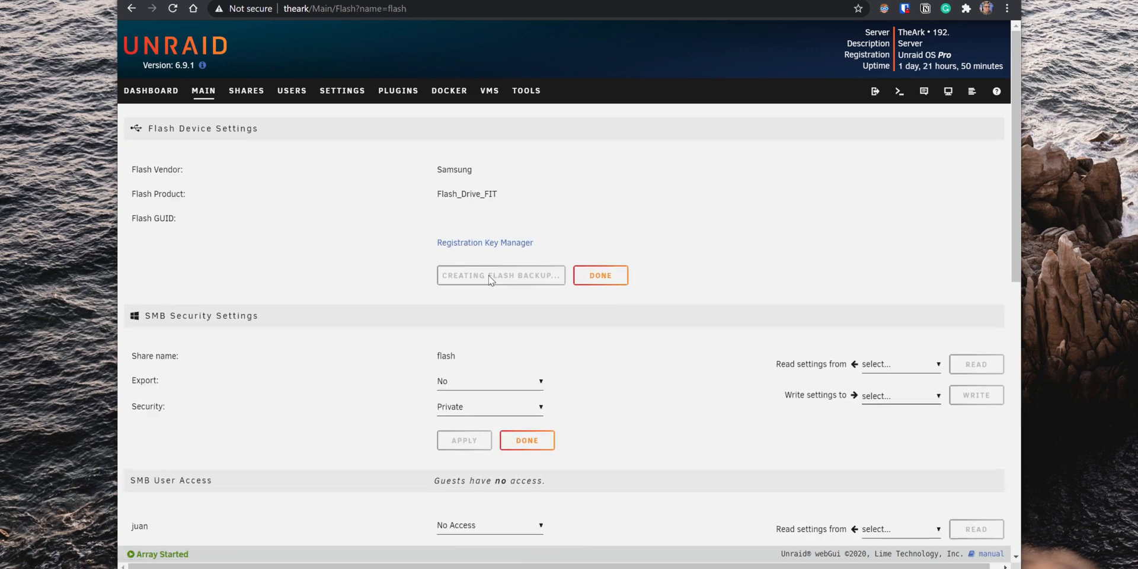
click(501, 275)
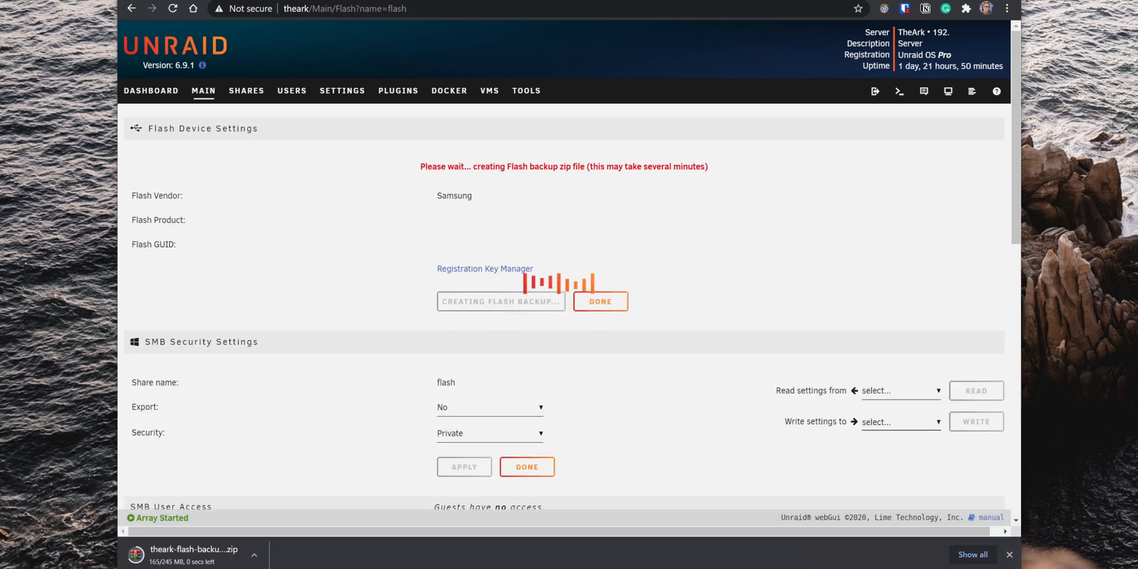
click(150, 91)
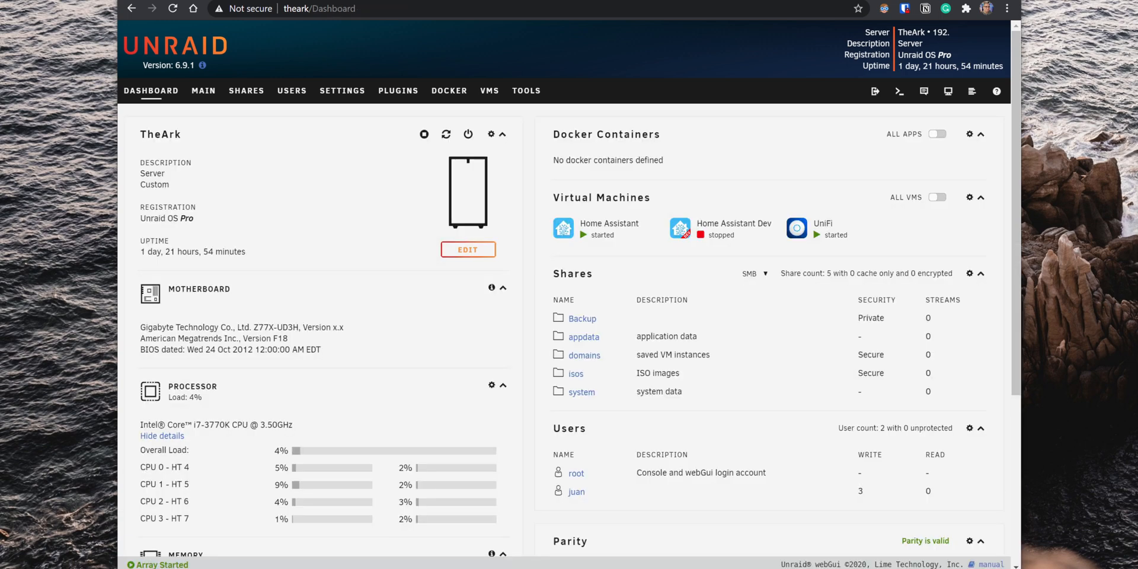
mouse_move(400, 65)
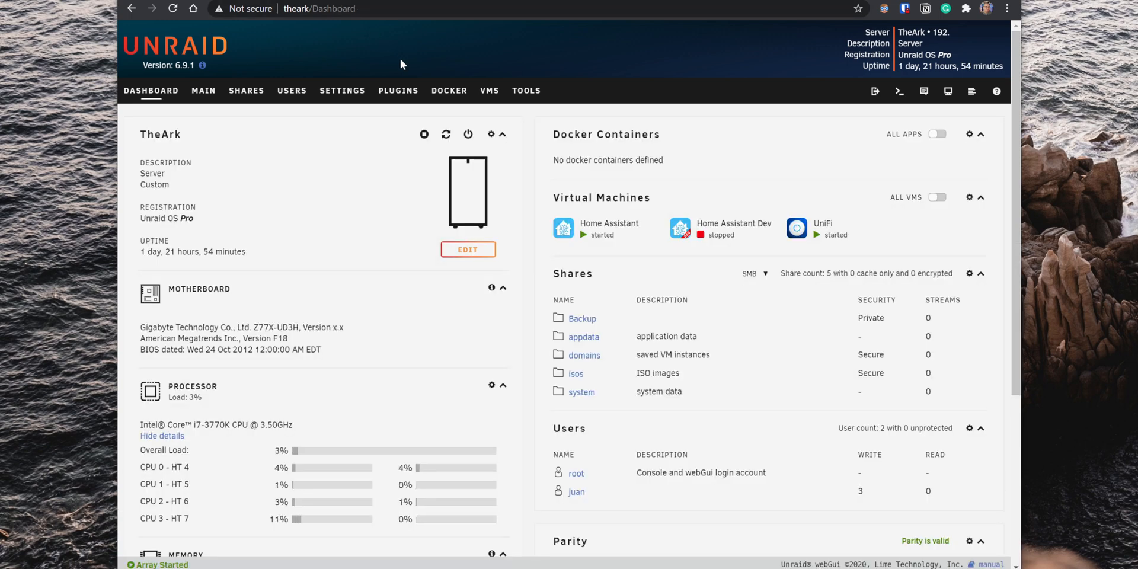
Step: Install Community Applications from its .plg URL under Install Plugin, then open Apps
click(398, 91)
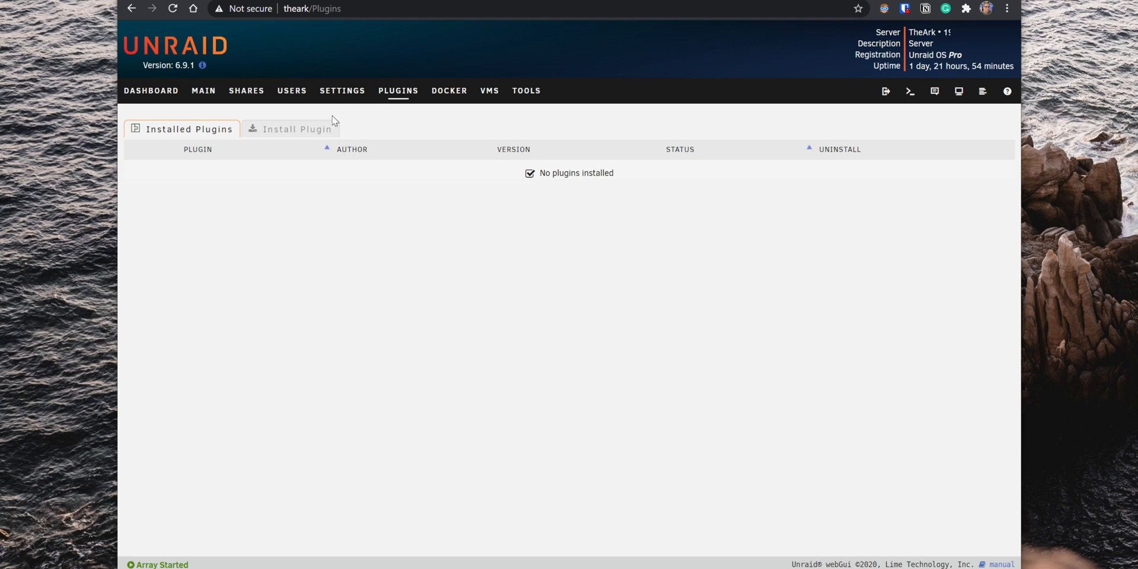
click(296, 129)
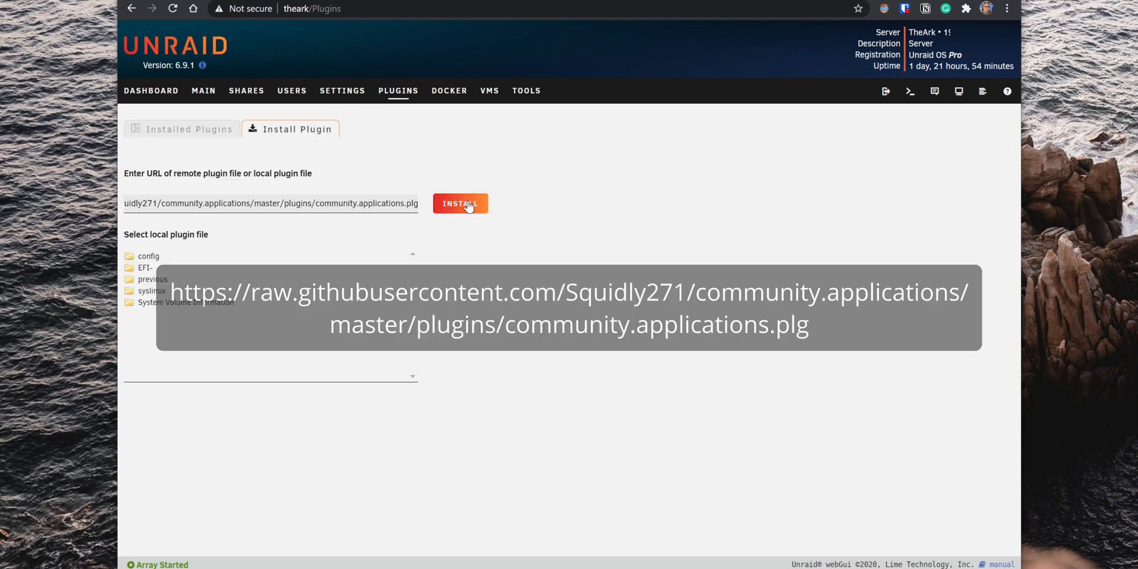
click(460, 203)
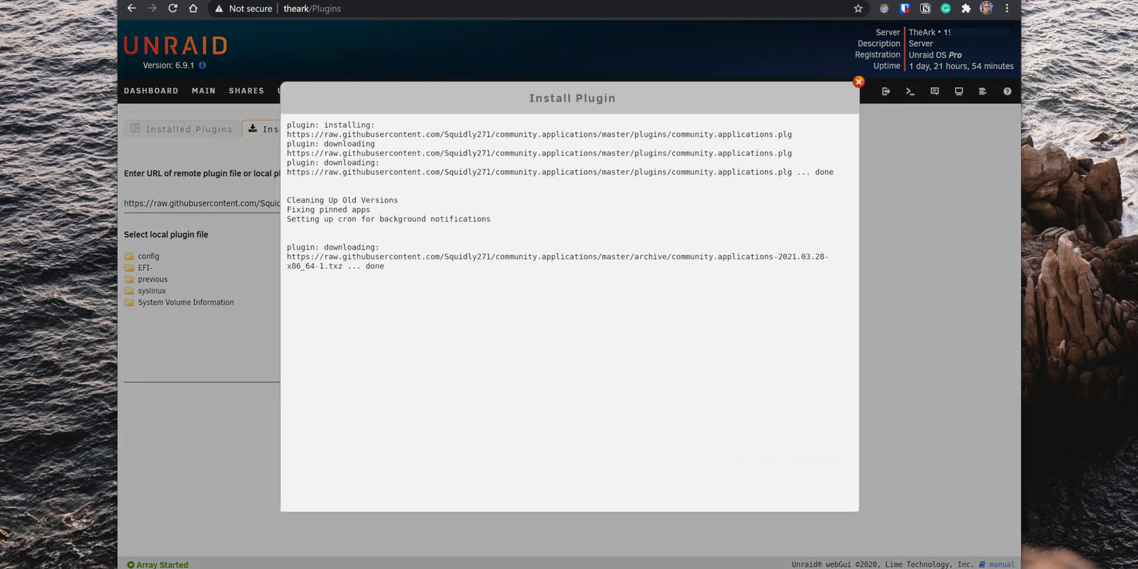
click(859, 81)
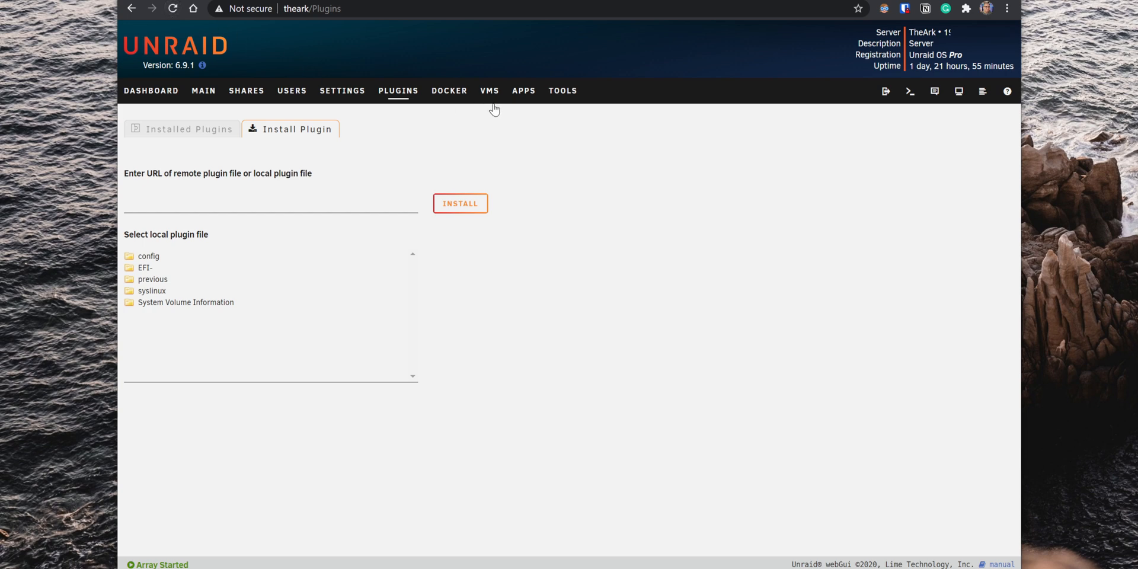
click(523, 91)
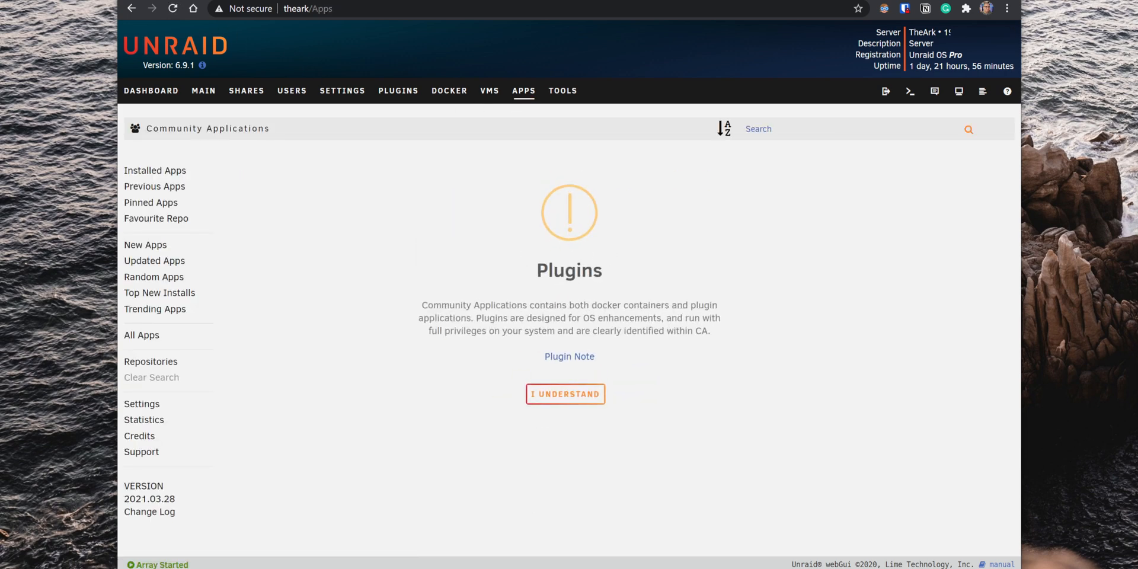
Step: Accept the plugin privileges notice and enter 'Fix Common Problems' in the Apps search
click(565, 394)
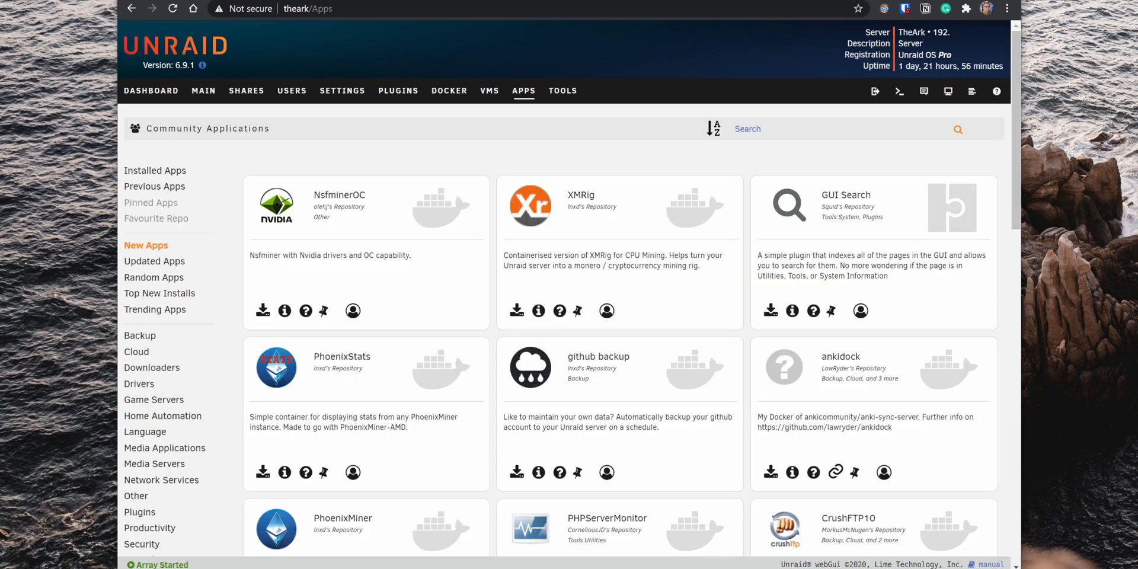
text(Fix Common Problems)
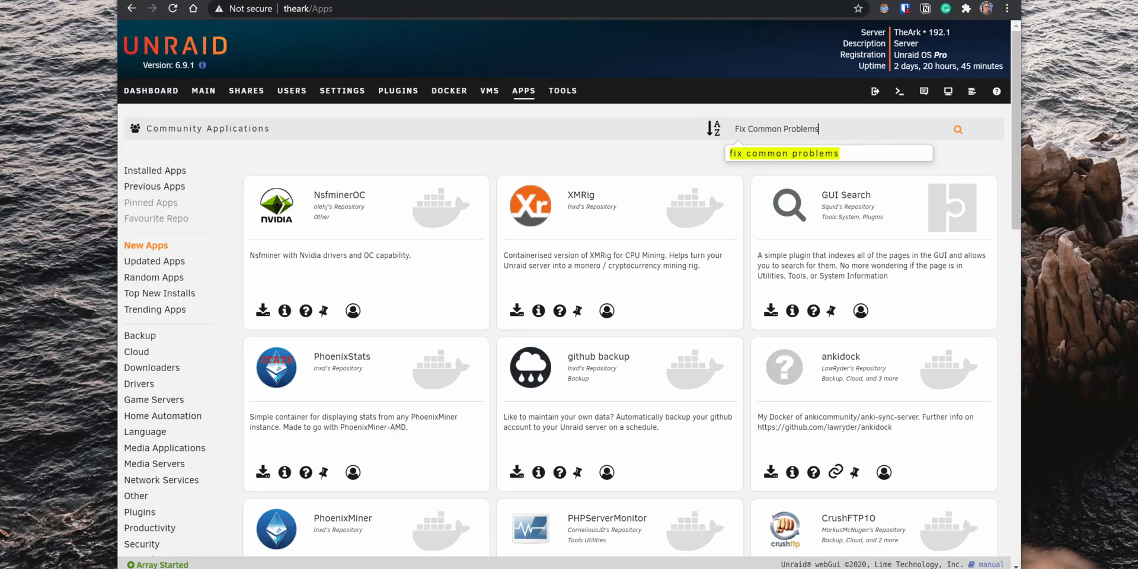
Step: Install CA Fix Common Problems from the search results and open its settings
click(783, 153)
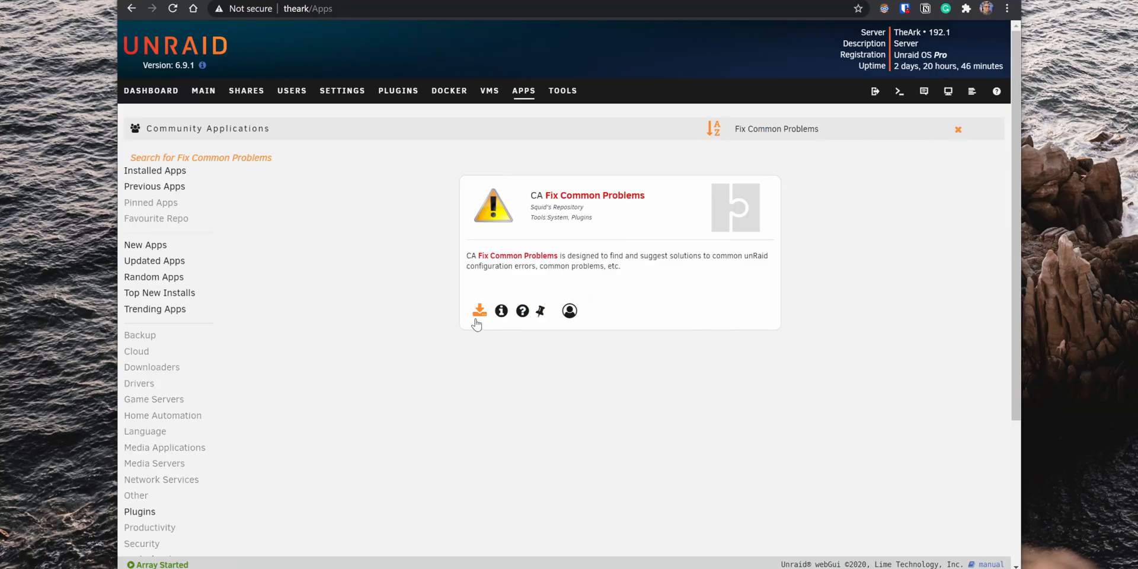
click(479, 311)
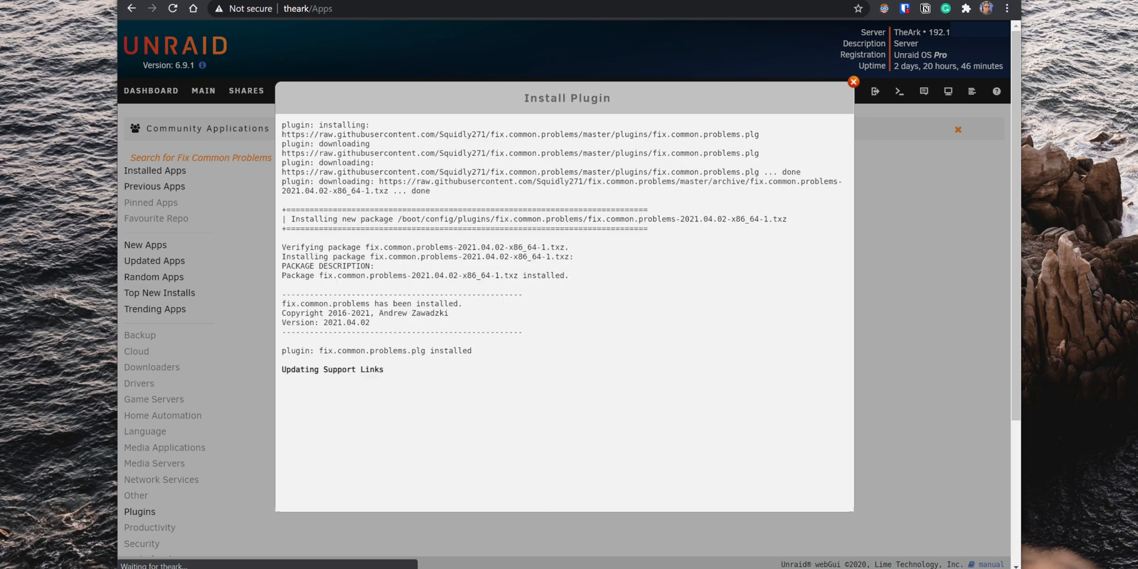
click(854, 82)
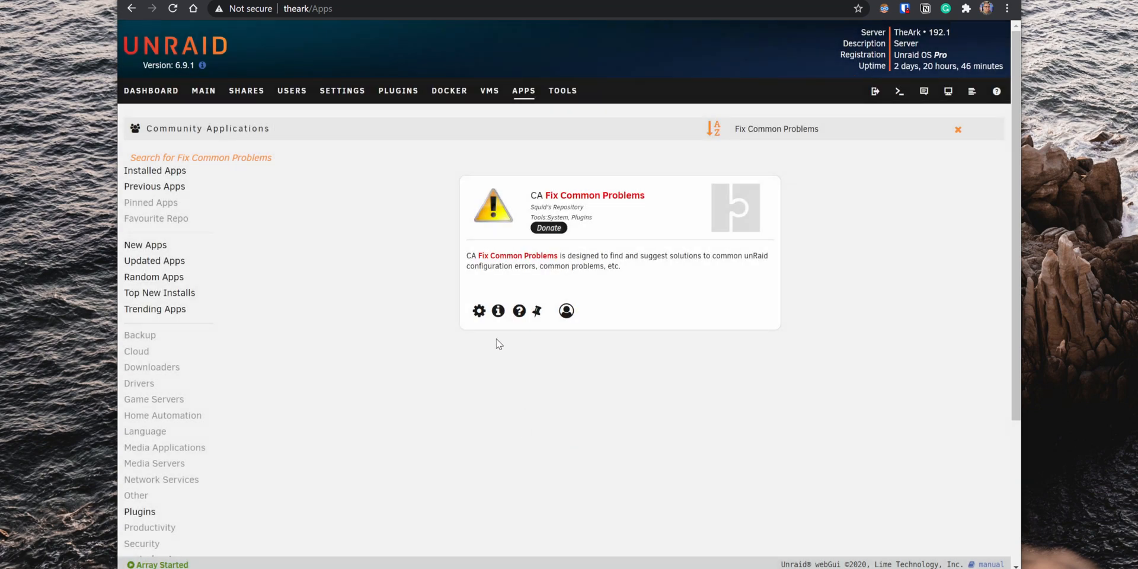
click(478, 310)
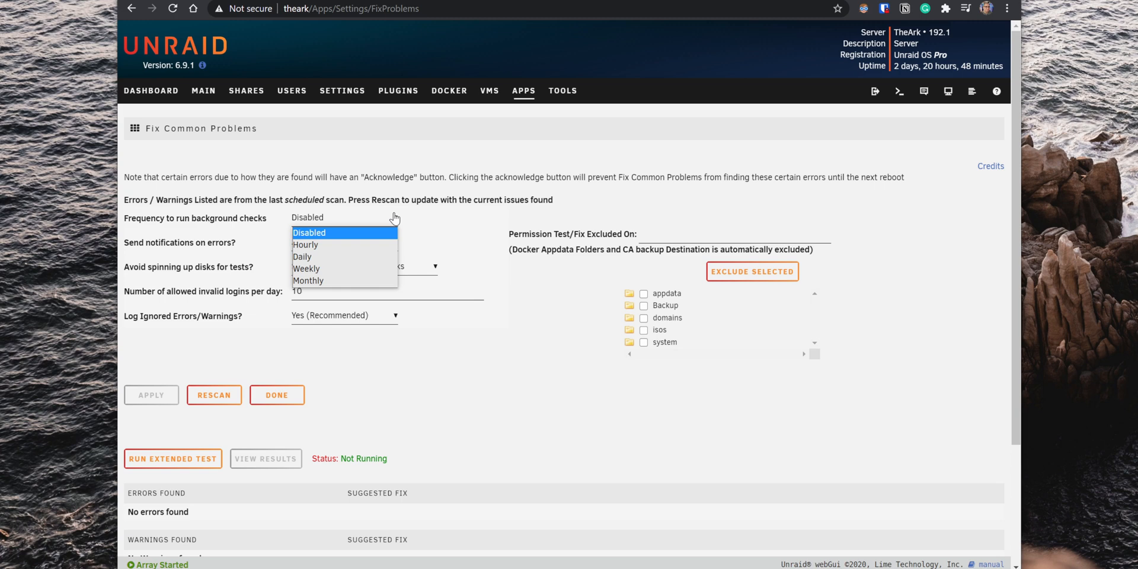
Step: Apply Weekly background checks with notifications for all errors and warnings
click(305, 268)
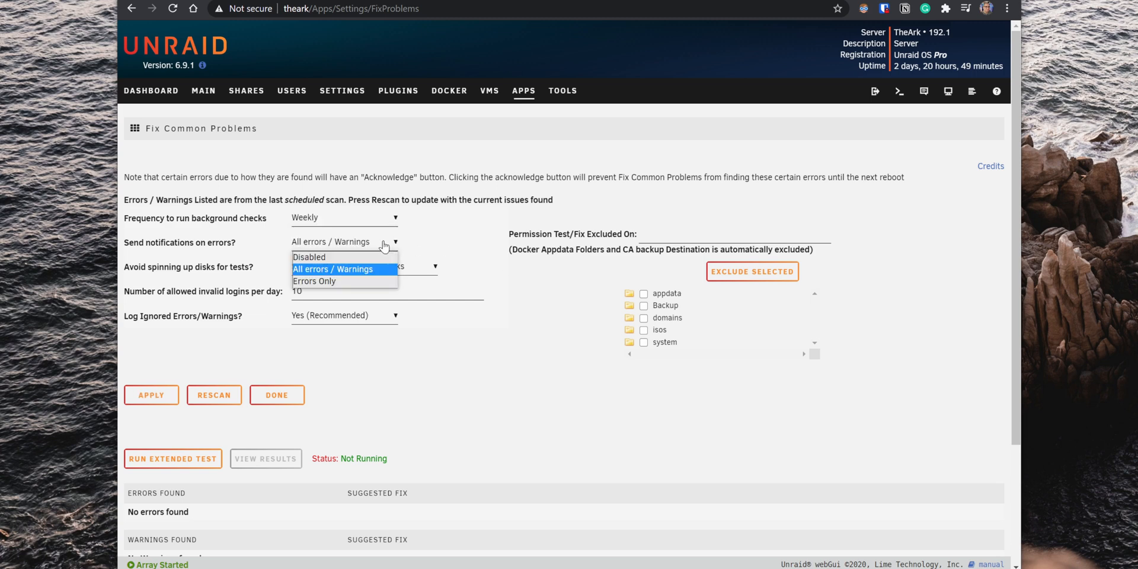
click(151, 395)
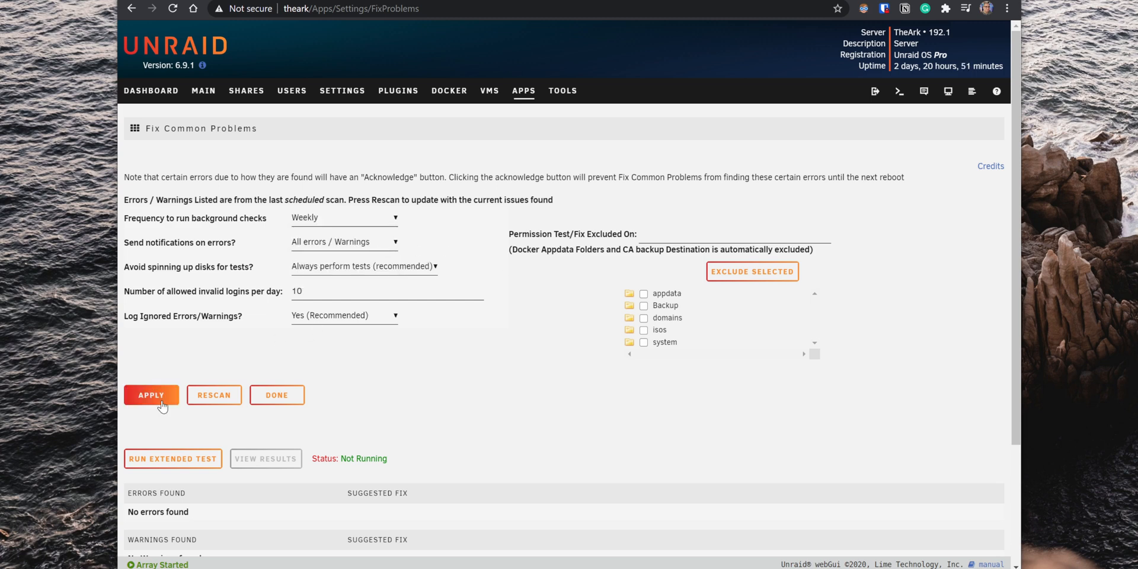
click(151, 395)
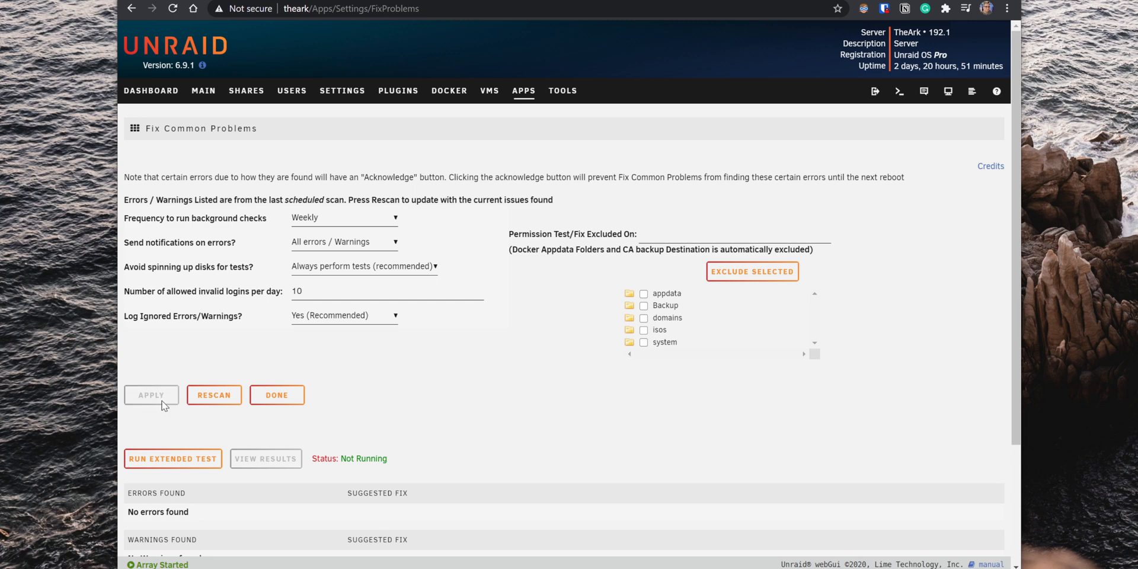
scroll(down, 3)
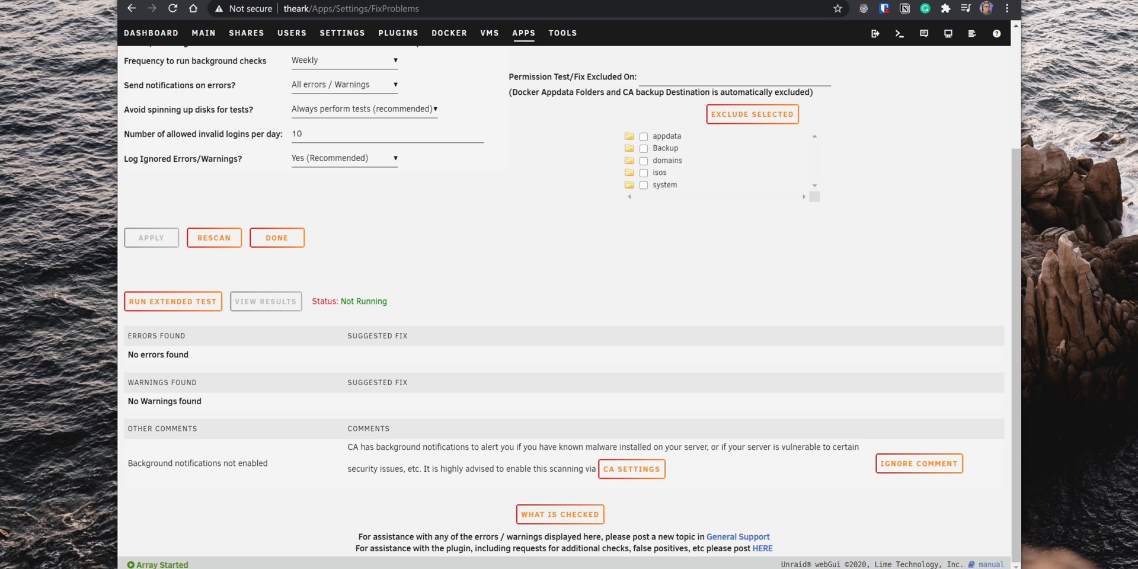
click(523, 33)
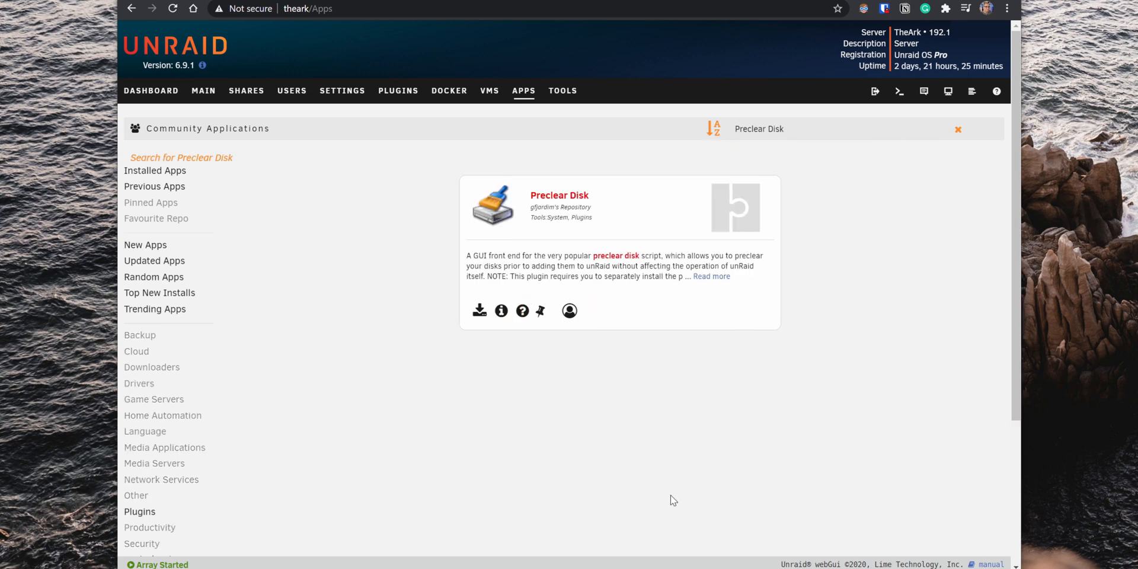
Step: Install the Preclear Disk plugin and open its page listing the 120 GB disk
click(479, 311)
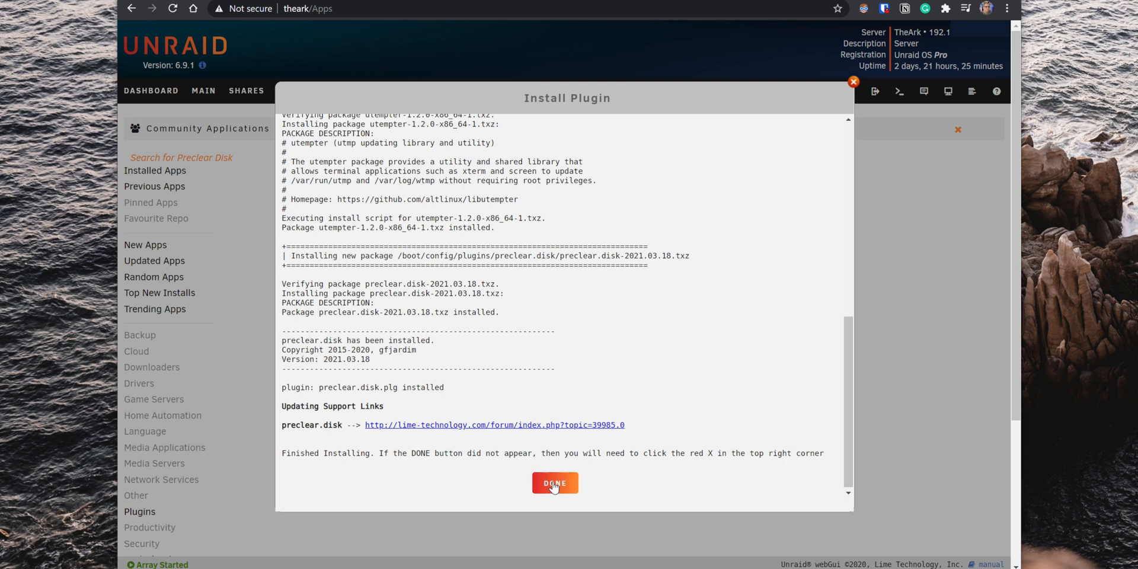
click(554, 484)
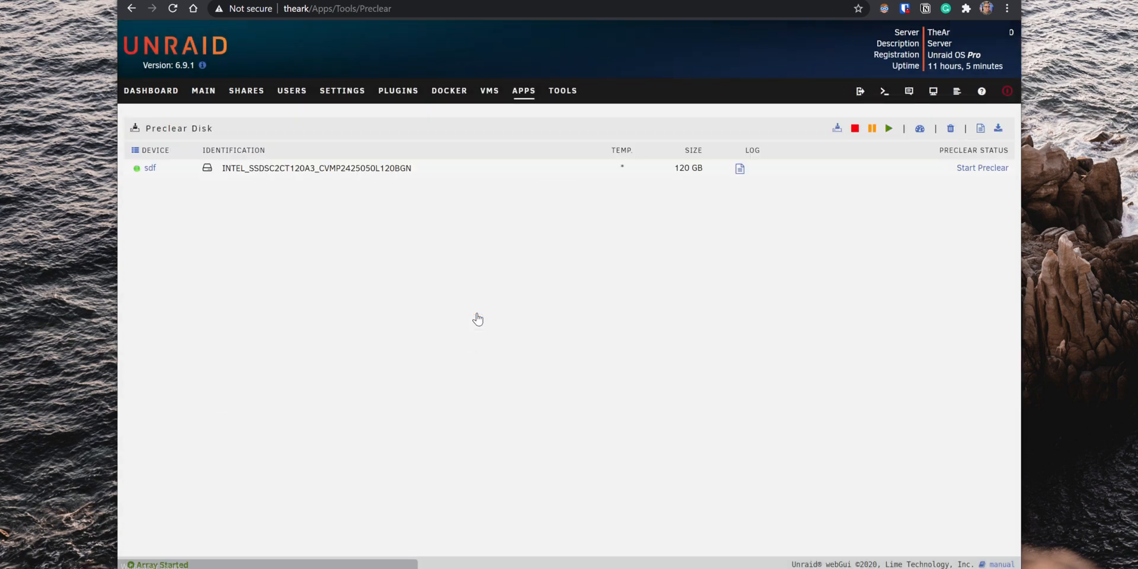
mouse_move(364, 148)
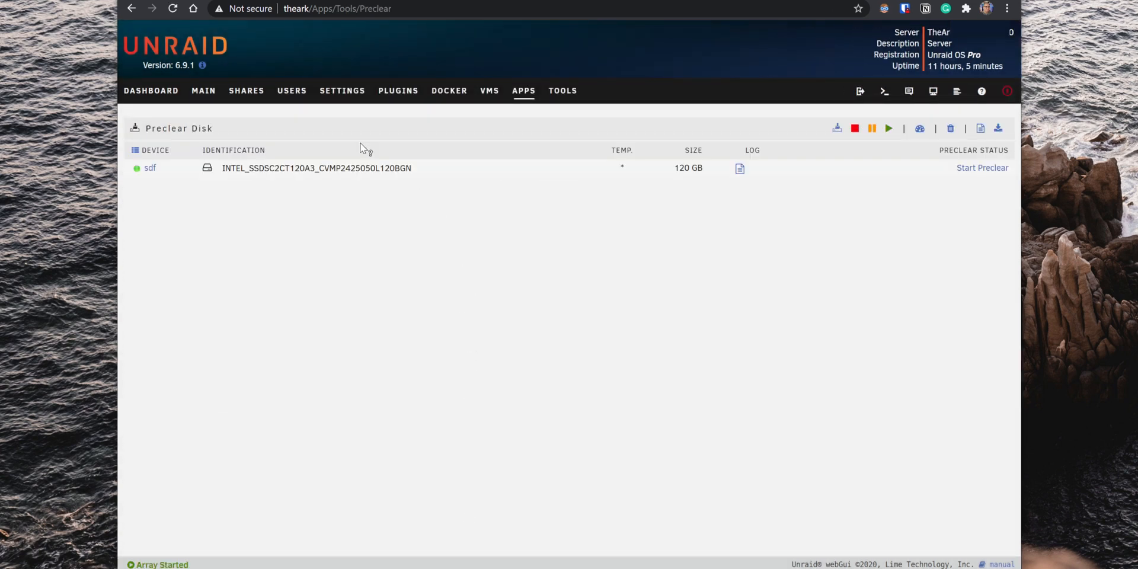
mouse_move(363, 192)
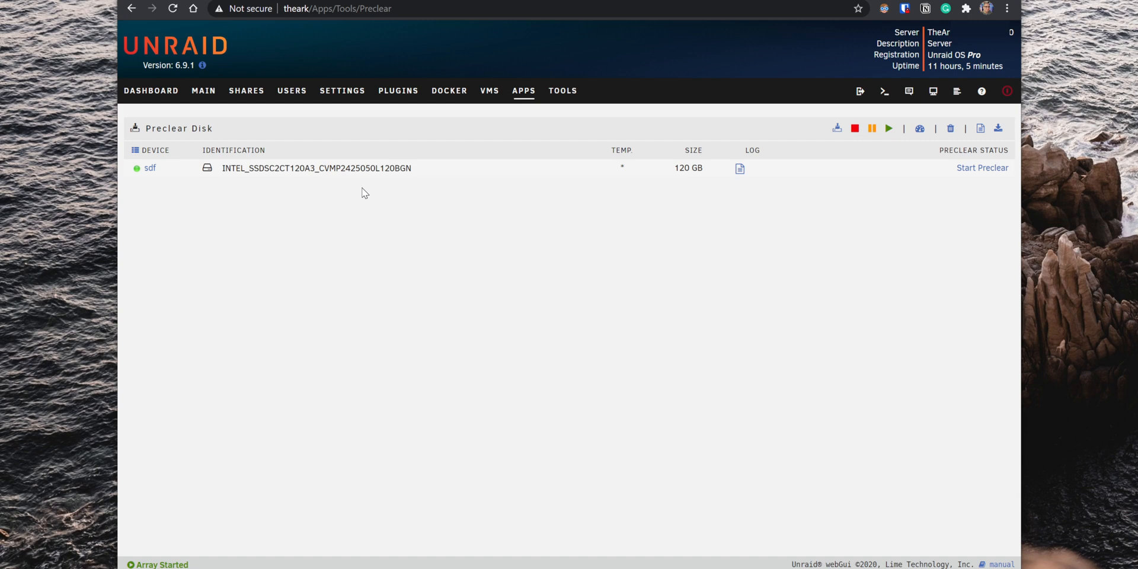
mouse_move(969, 164)
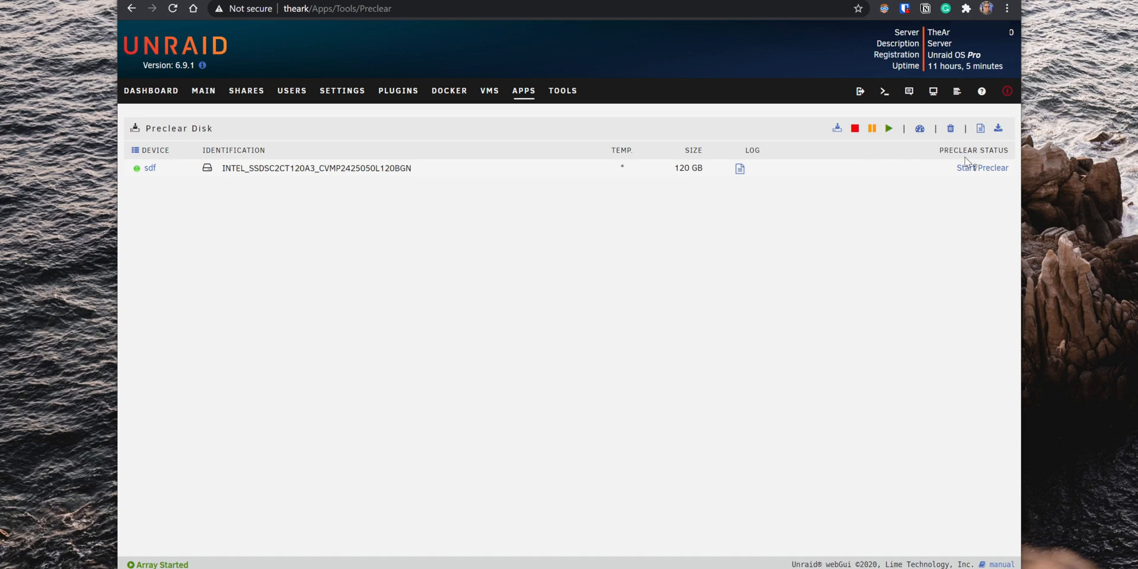
Step: Start preclearing sdf with browser notifications sent on preclear end
click(982, 168)
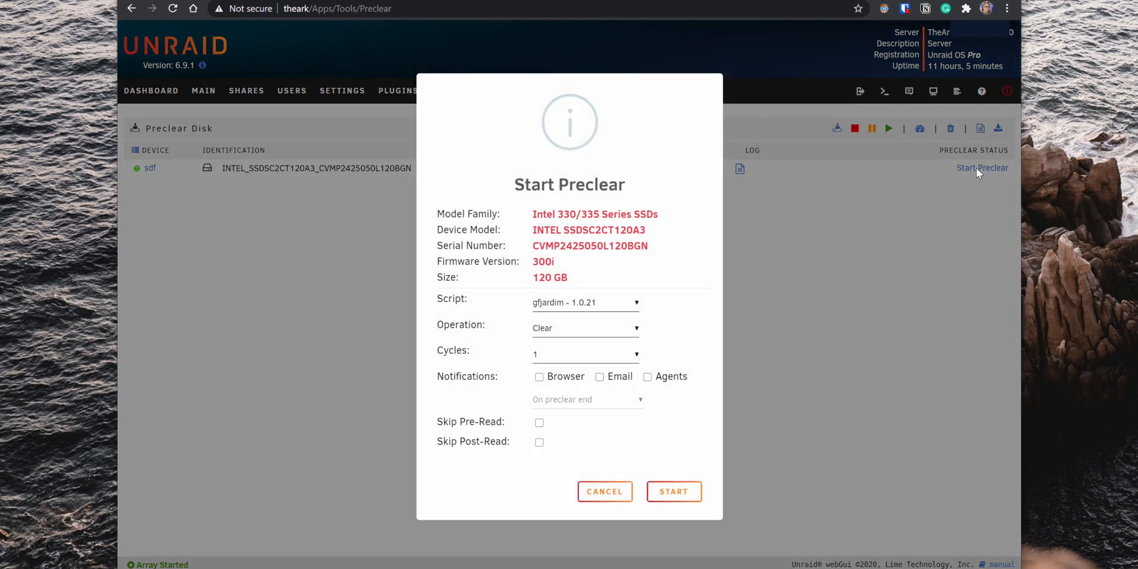
mouse_move(802, 234)
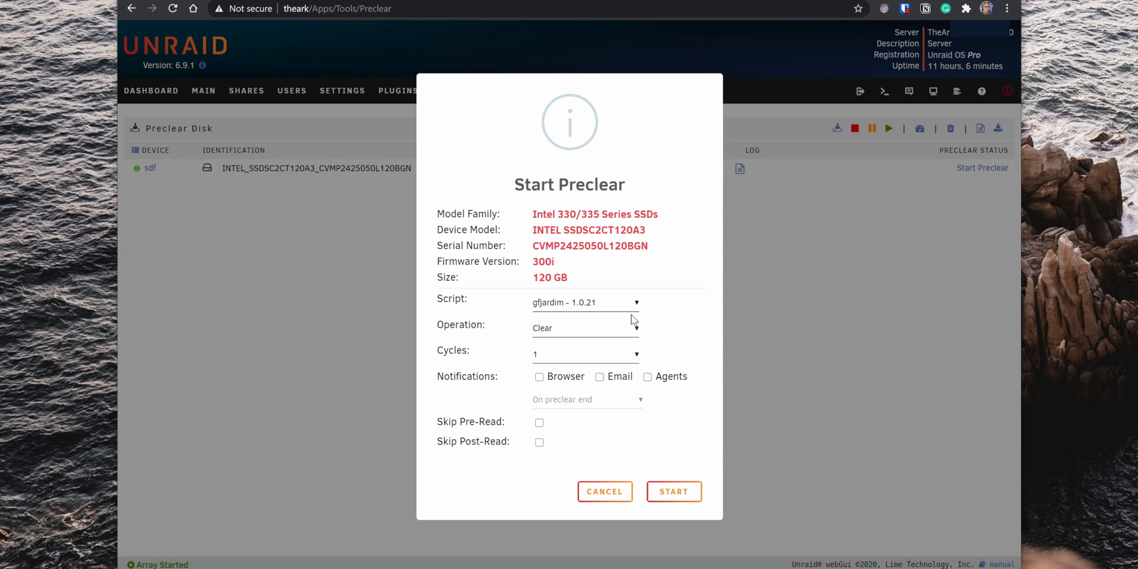
mouse_move(637, 349)
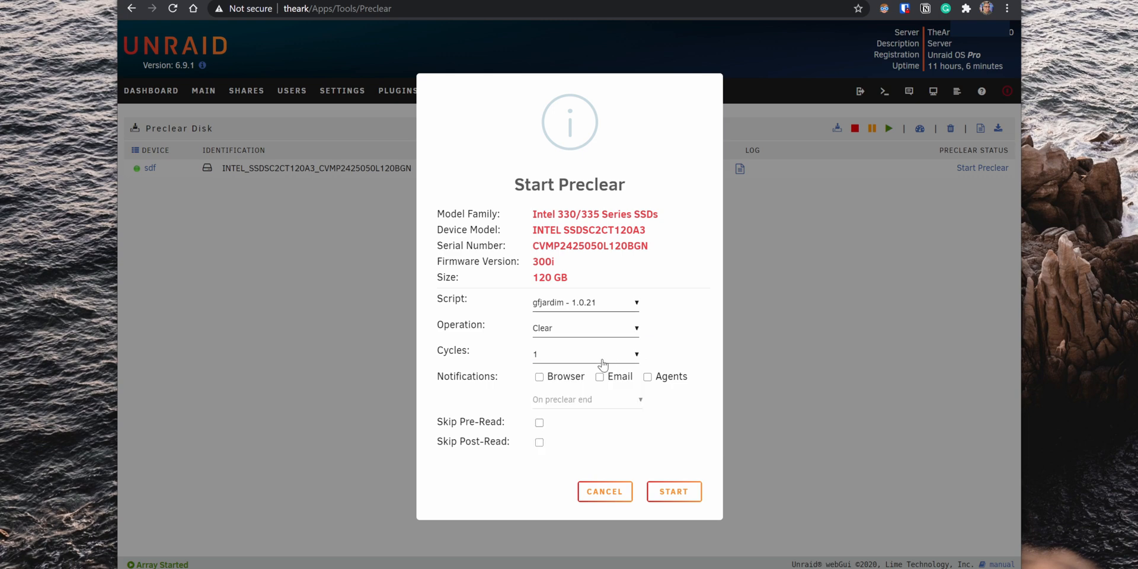
click(540, 377)
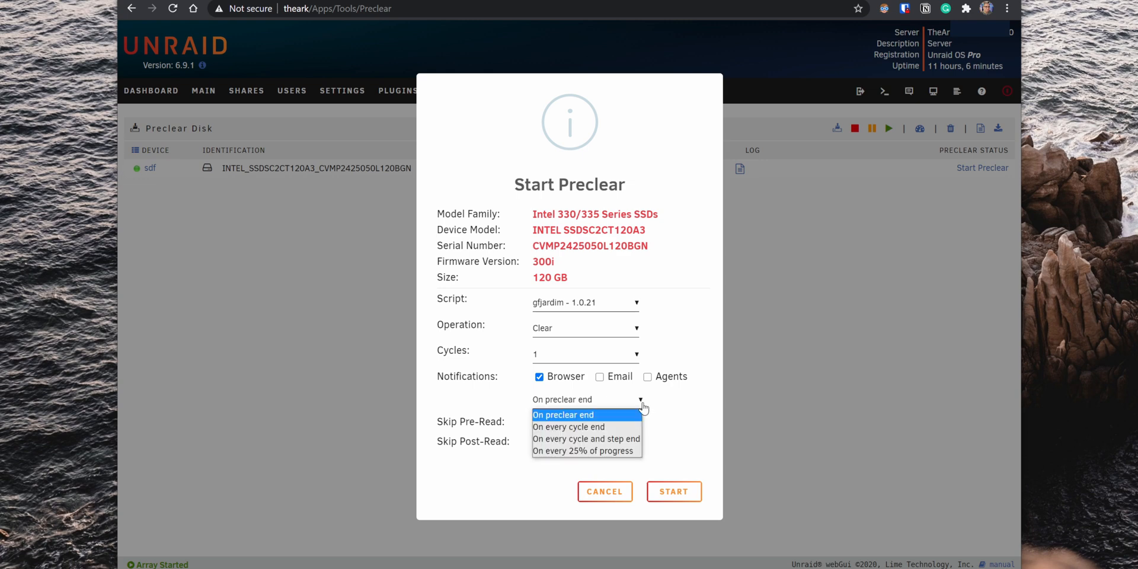
click(562, 414)
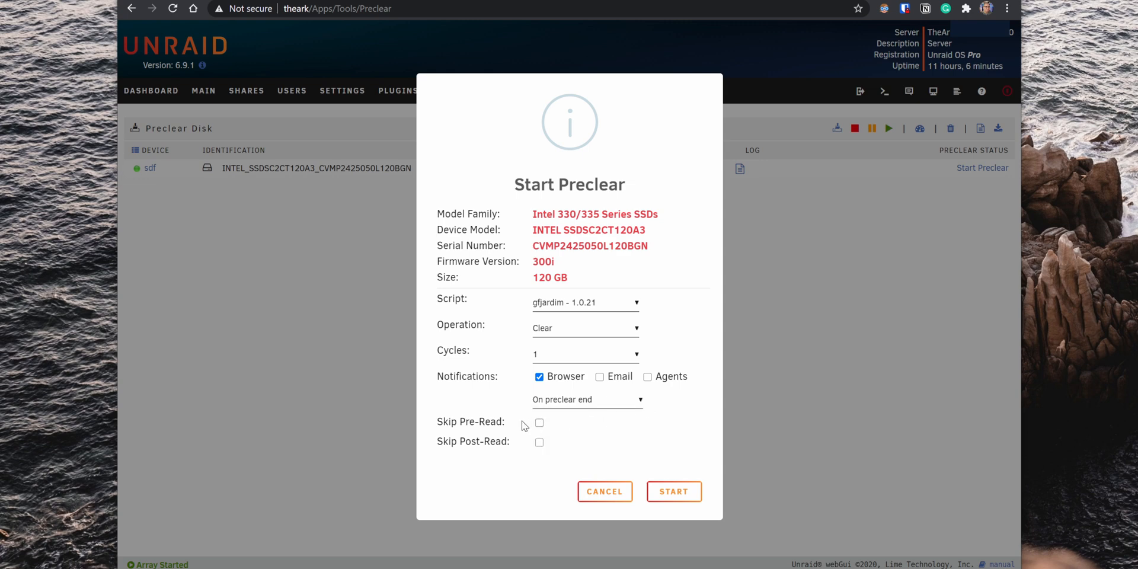
mouse_move(513, 444)
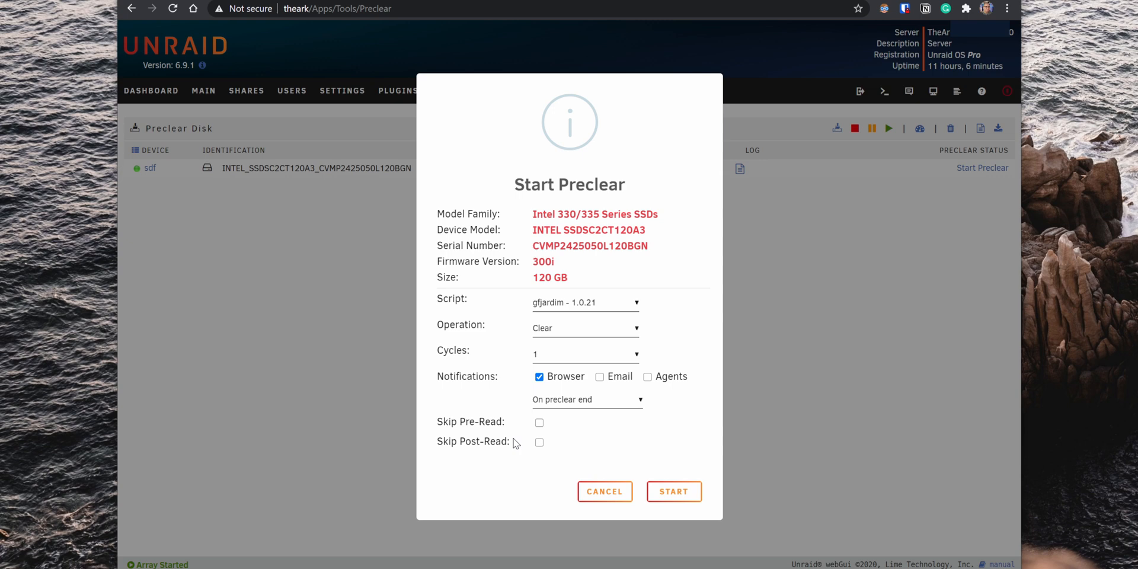
click(673, 491)
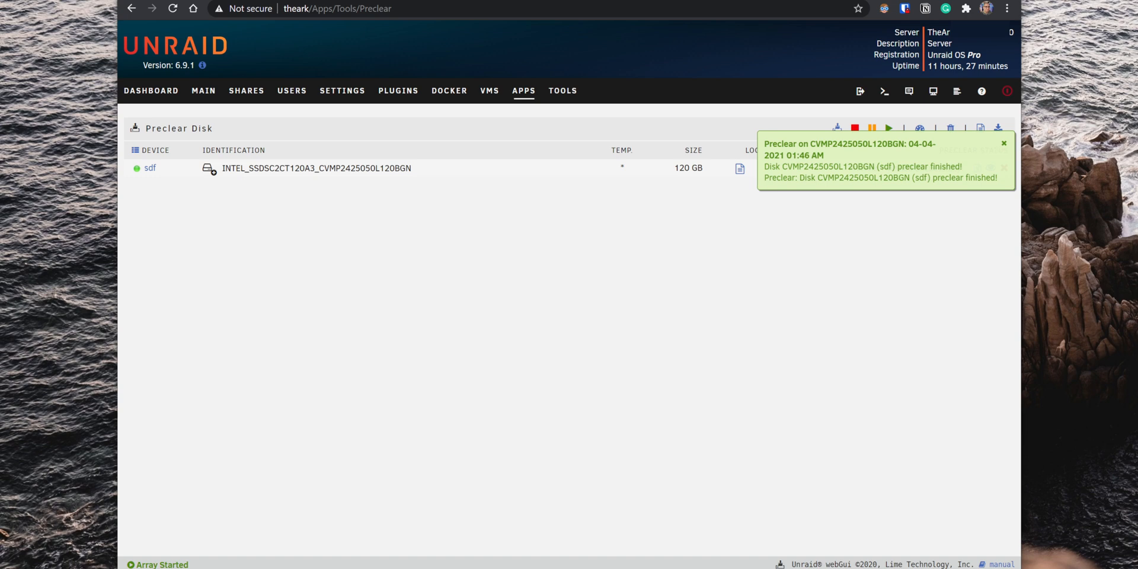
mouse_move(1007, 156)
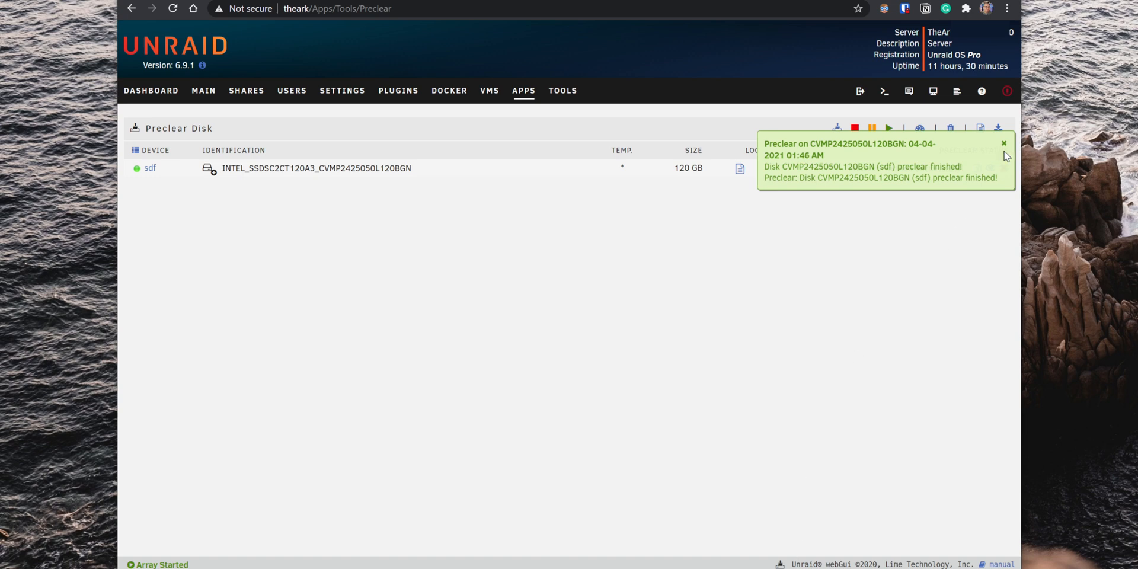
Step: Dismiss the completion notice and preview the sdf preclear report
click(1003, 143)
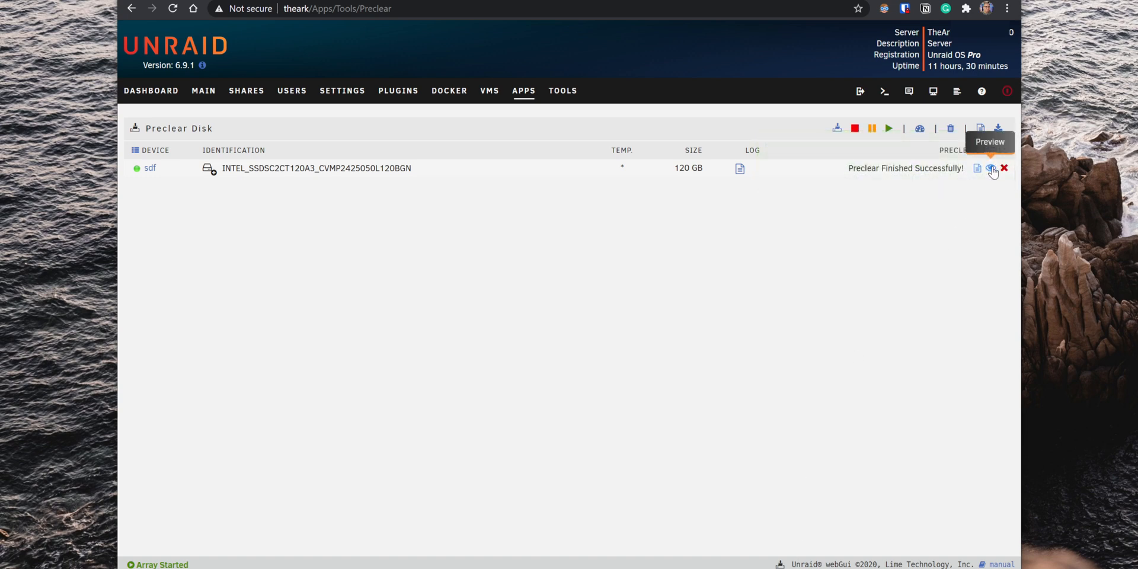
click(991, 168)
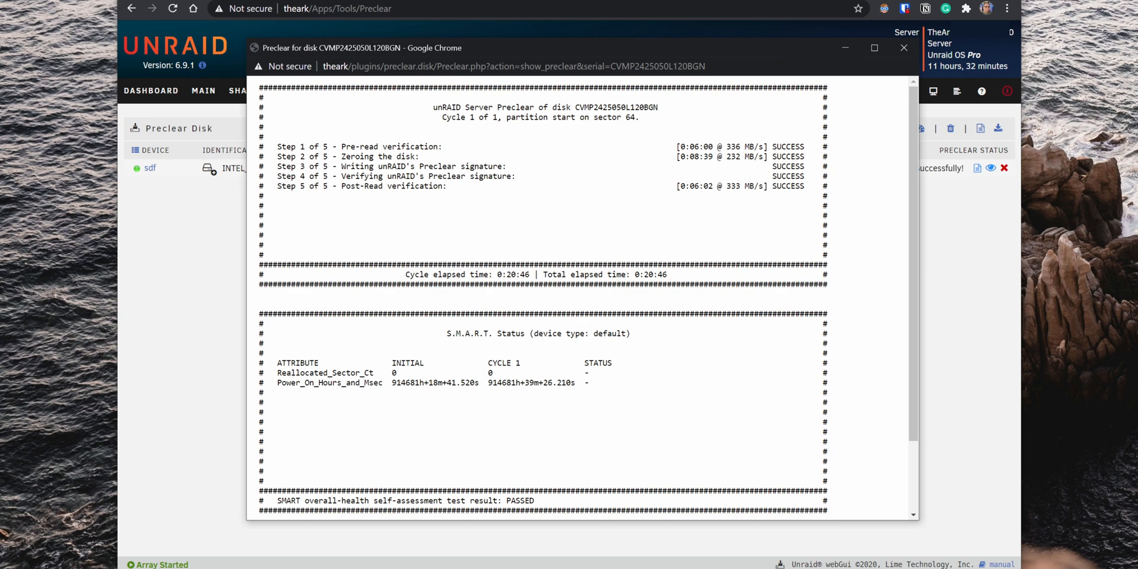
click(903, 48)
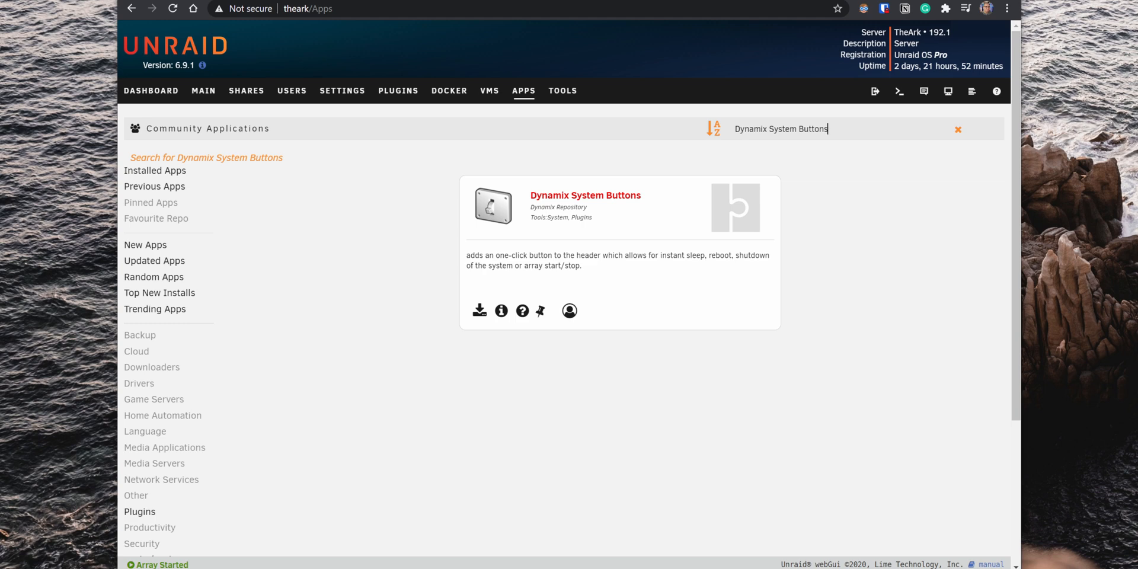
mouse_move(479, 311)
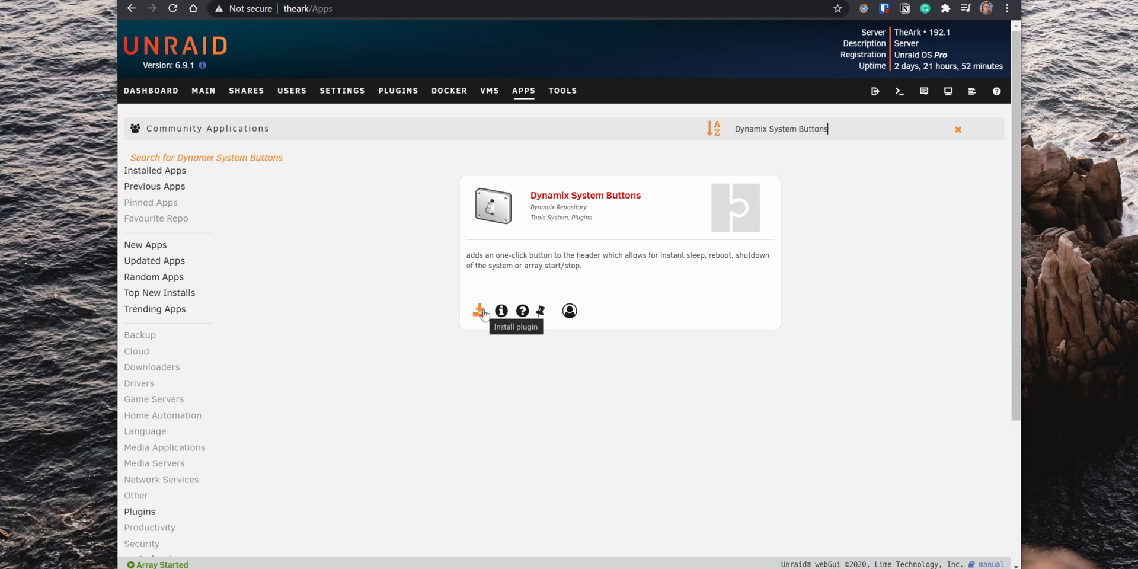
Step: Install Dynamix System Buttons, close the install log, and reload the browser page
click(482, 310)
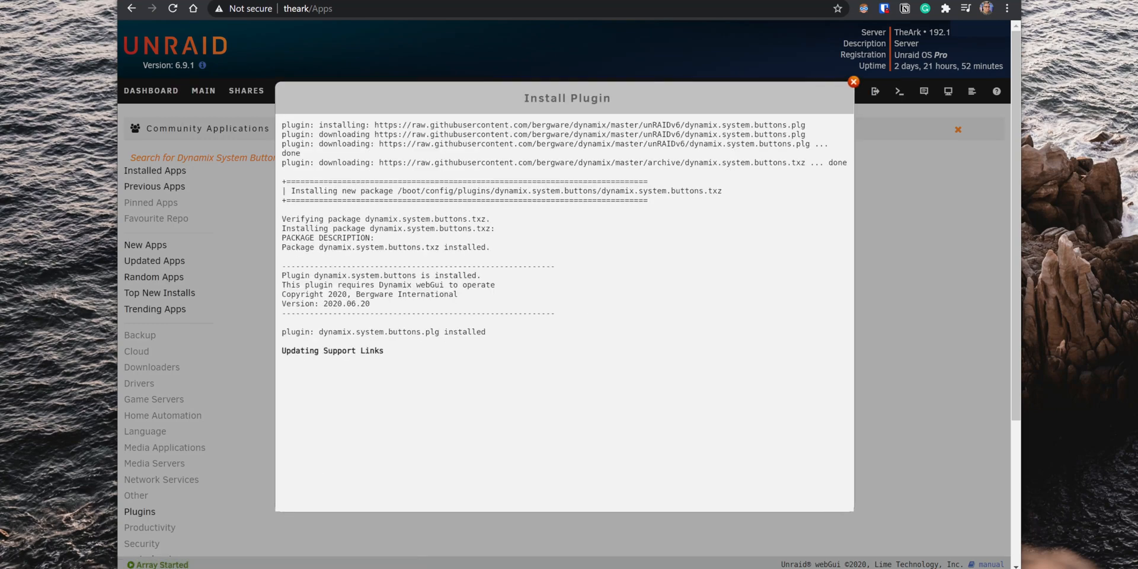
click(853, 81)
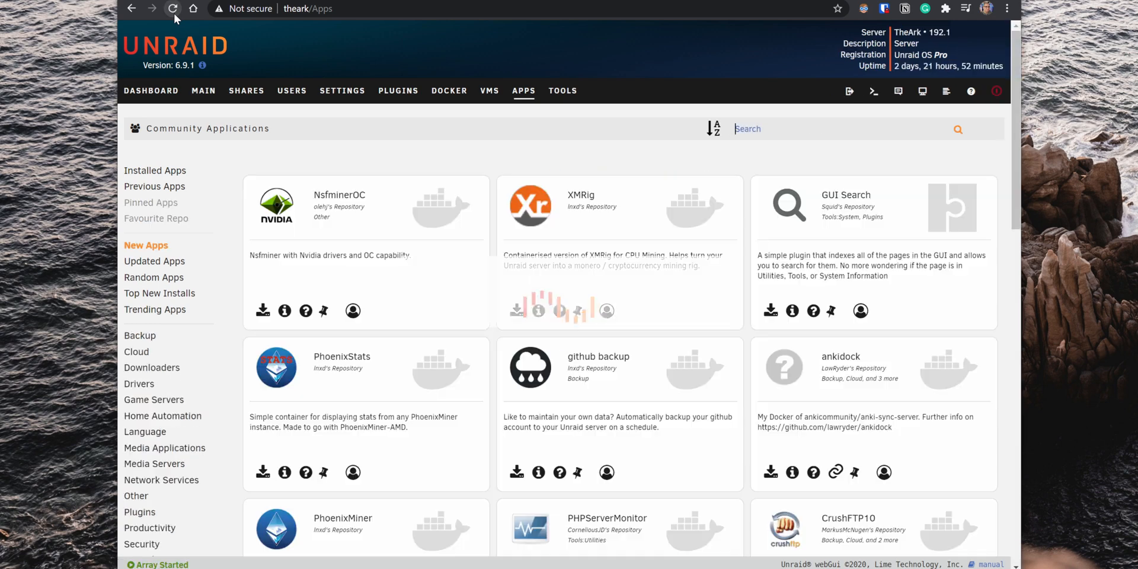
click(996, 91)
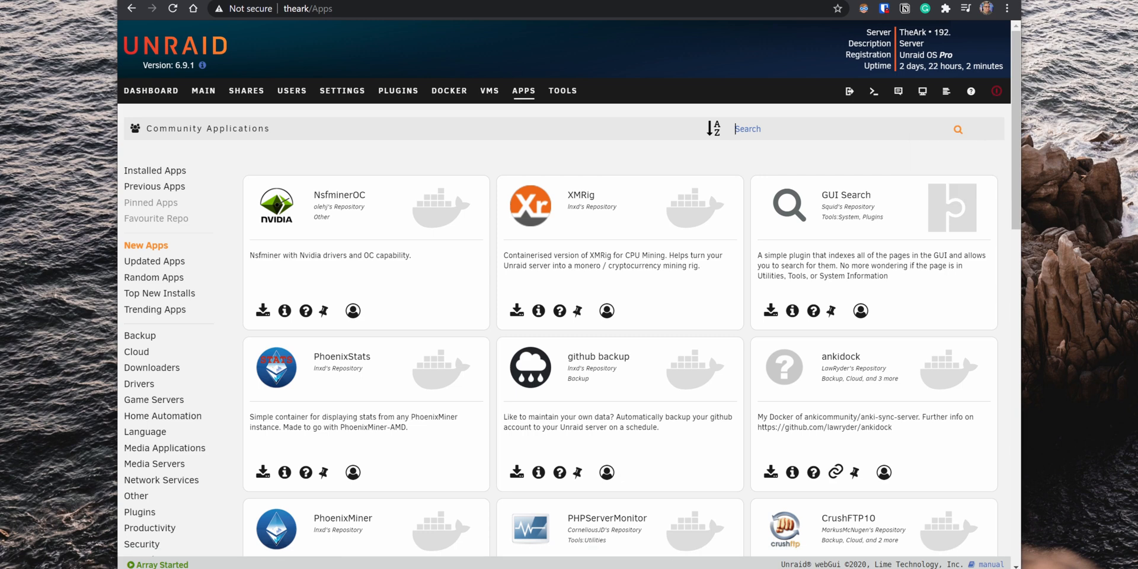
Step: Search for and install CA Appdata Backup/Restore v2, then open its settings
text(Appdata Backup/Restore)
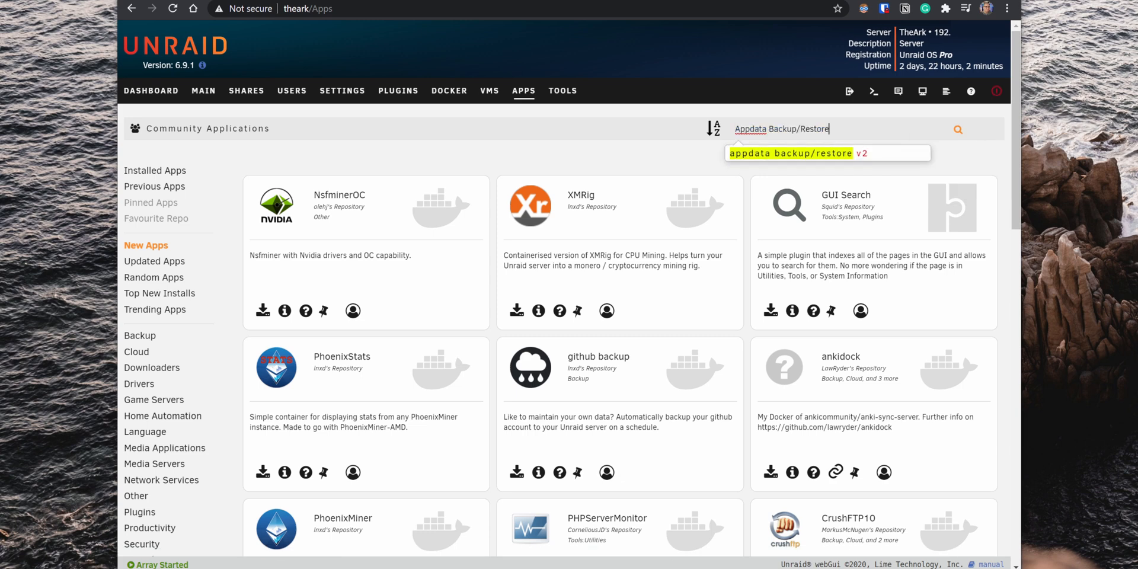
click(789, 153)
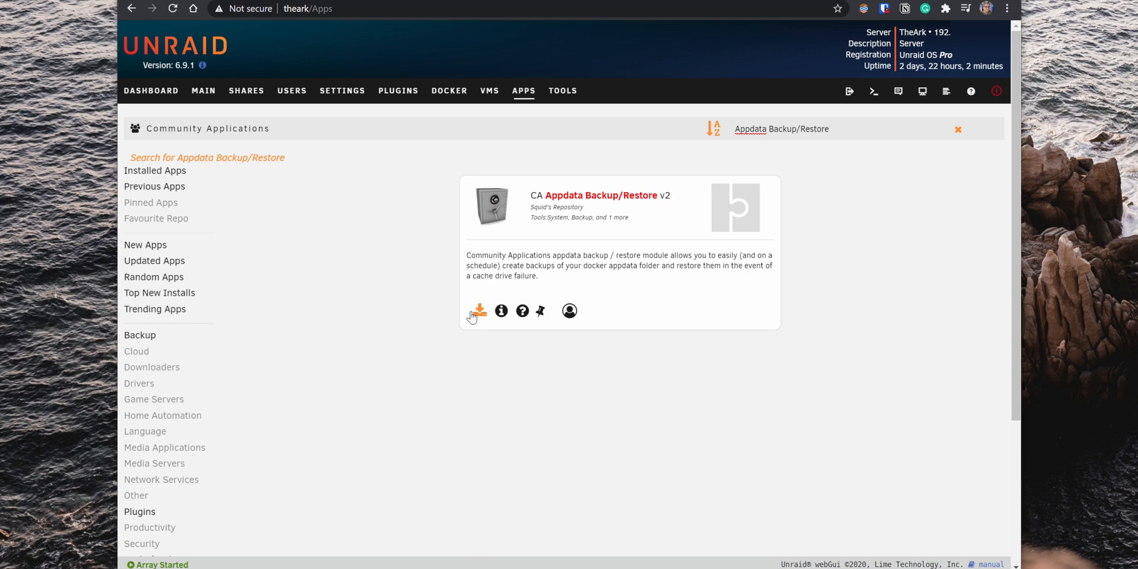
click(477, 311)
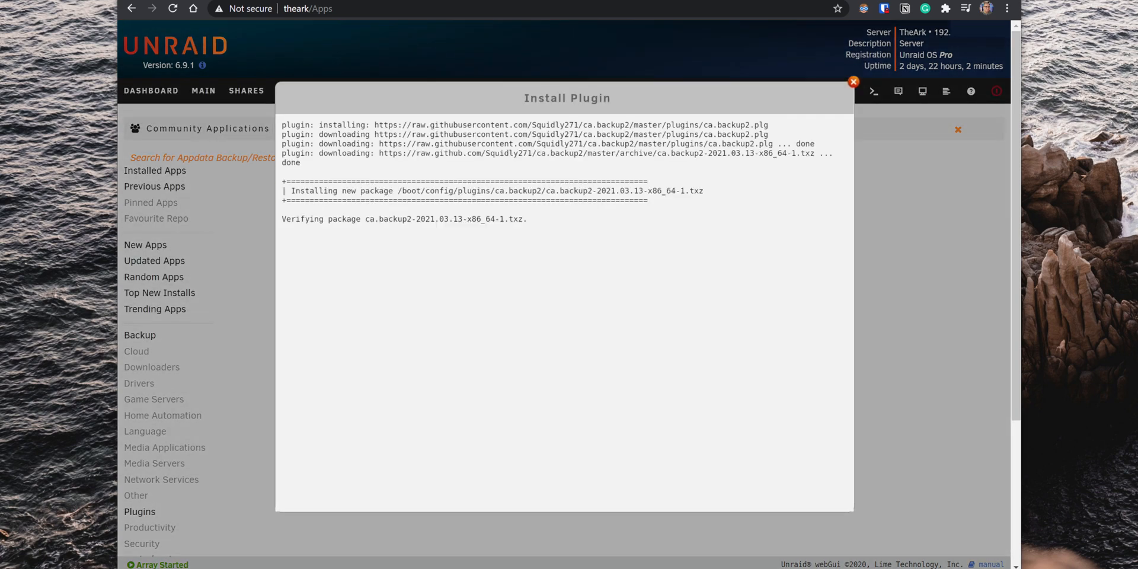
click(852, 81)
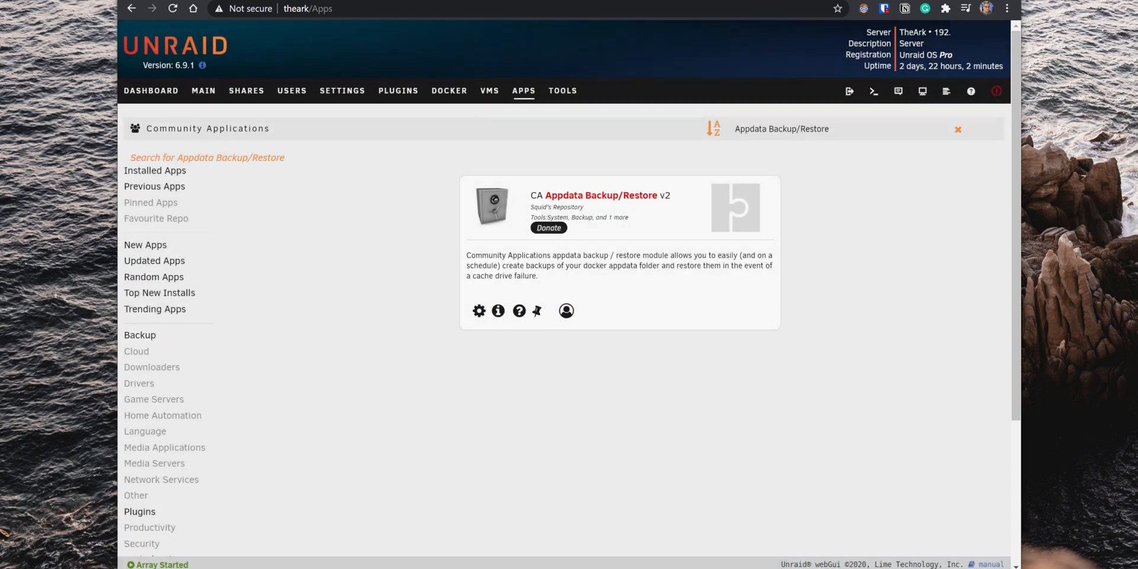
click(479, 310)
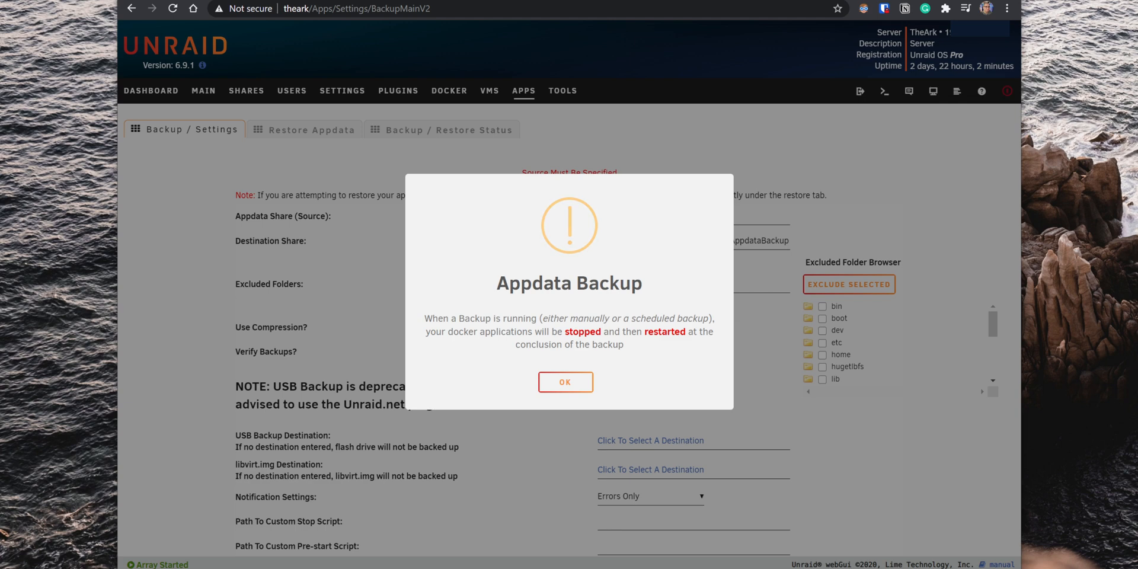
Step: Dismiss the docker-stop warning, set source /mnt/user/appdata, and destination Backups/Programs/Unraid
click(565, 382)
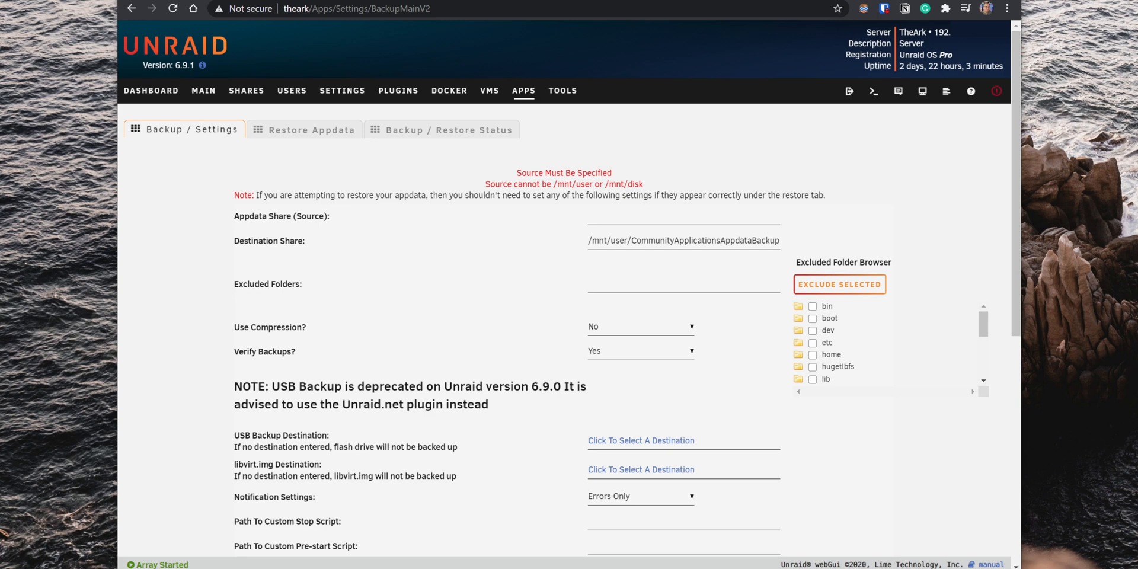
mouse_move(611, 304)
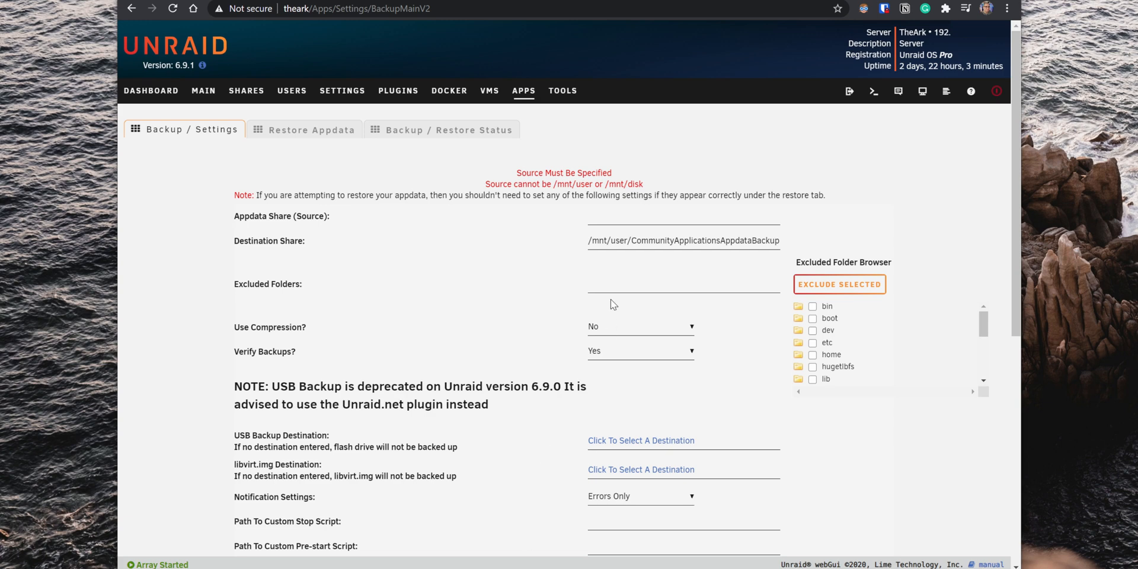
click(682, 215)
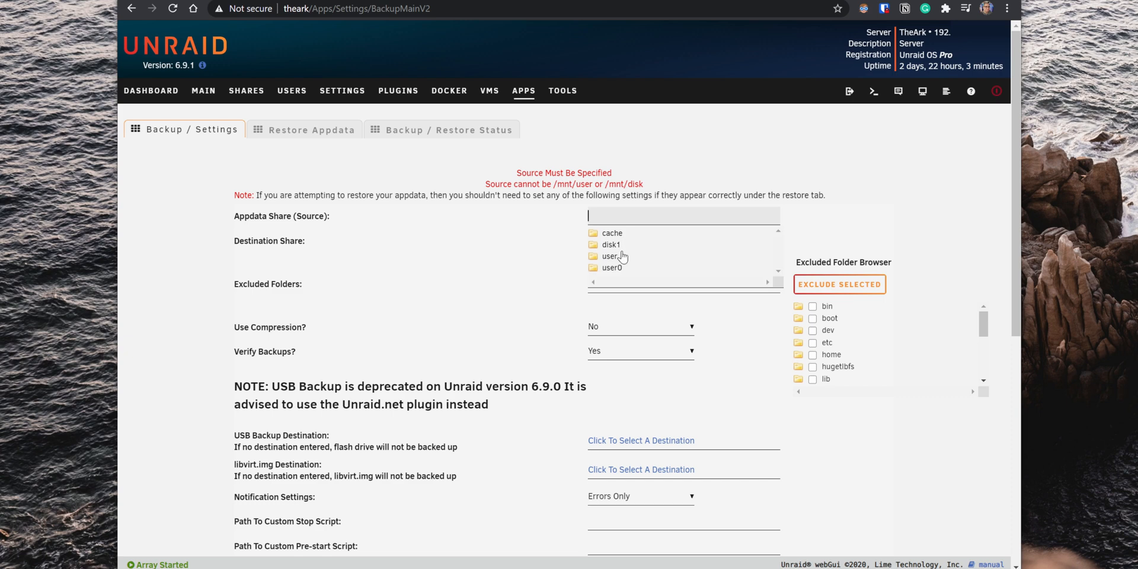
click(609, 255)
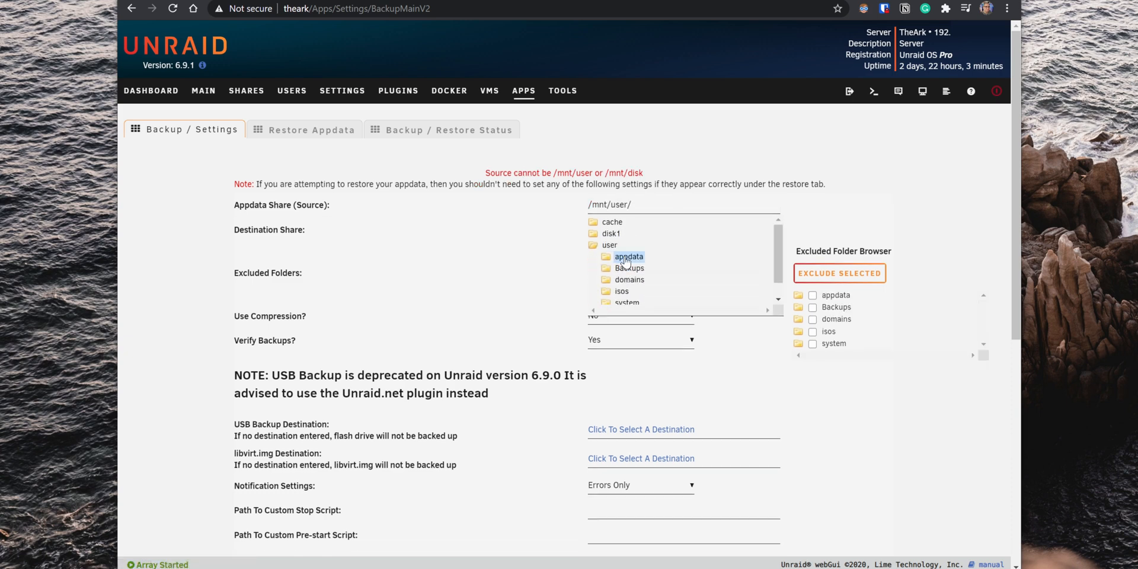
click(627, 256)
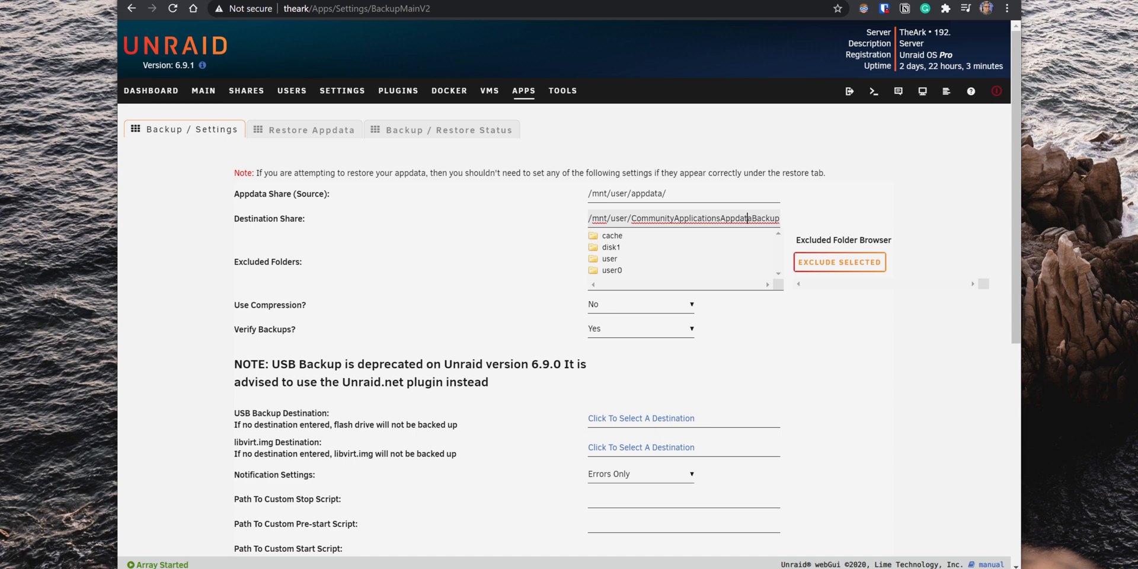
click(608, 258)
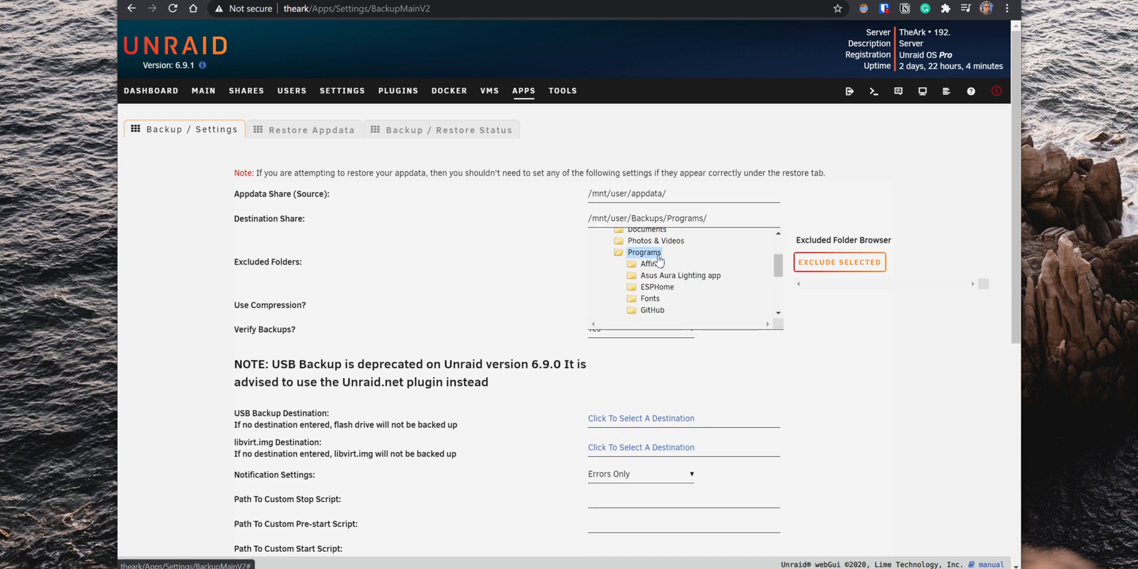
click(682, 303)
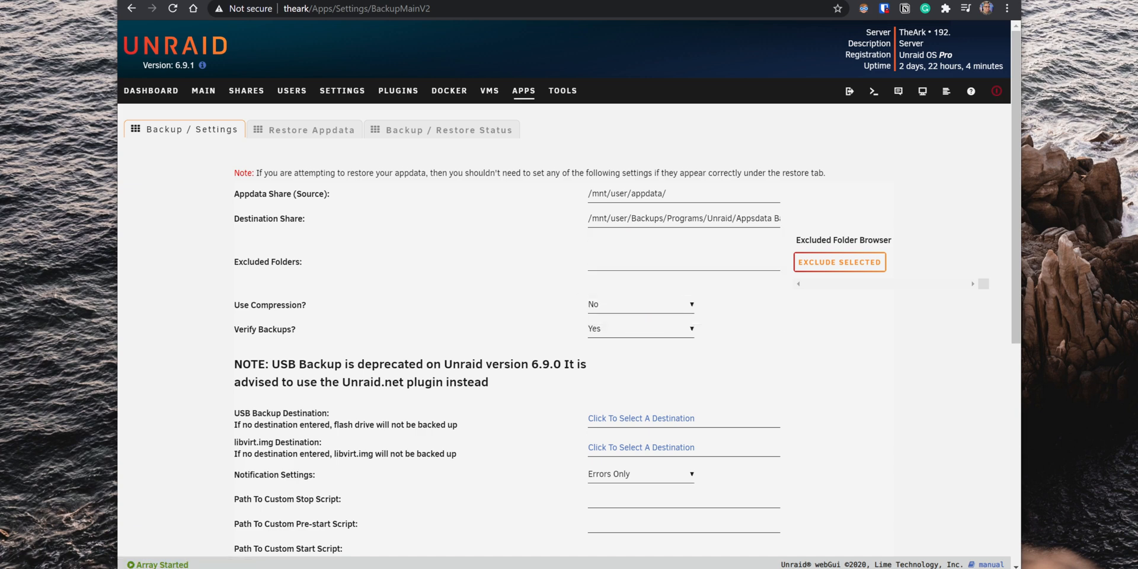
Step: Set backups to be deleted after 7 days and to run at 2AM
scroll(down, 3)
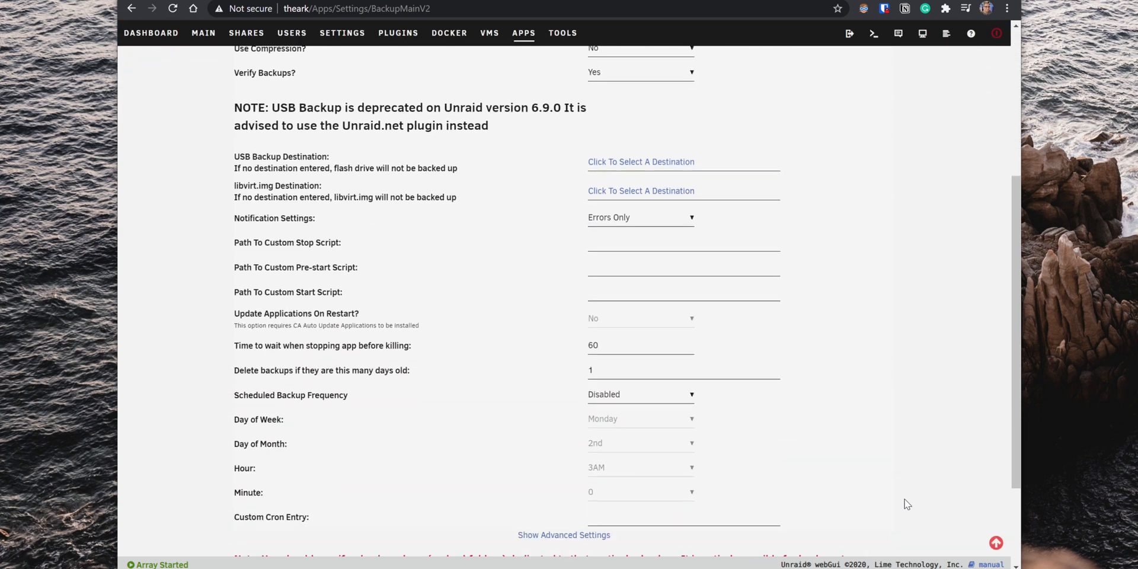
click(682, 370)
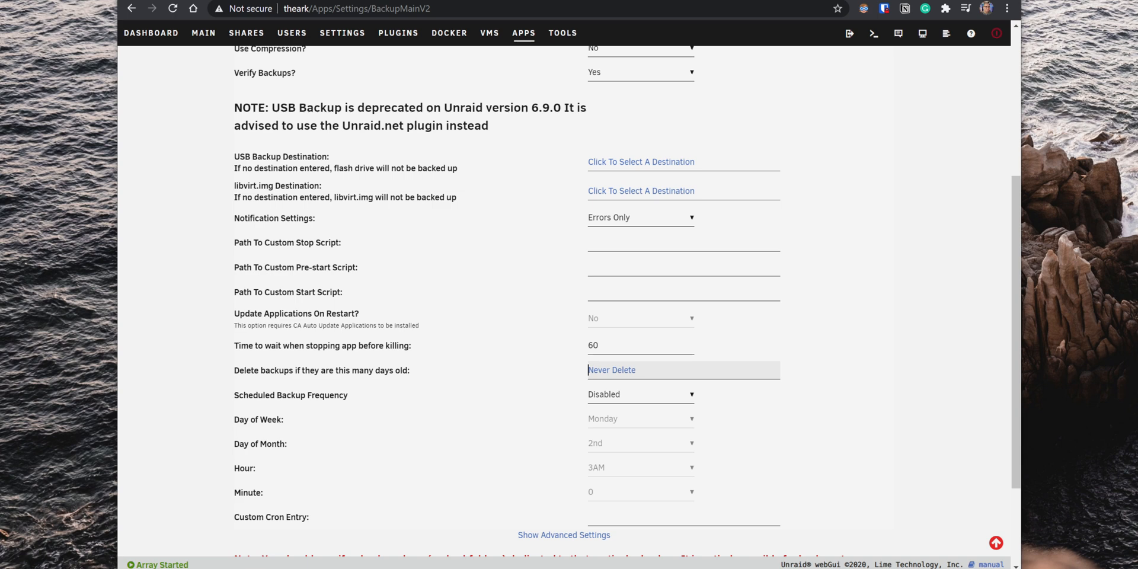
text(7)
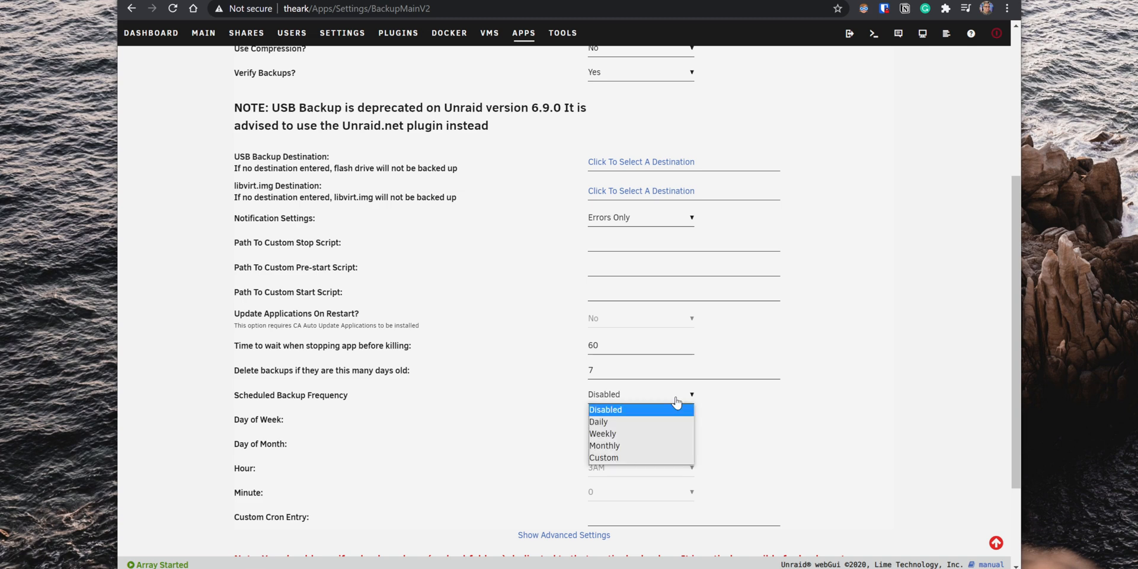
mouse_move(639, 434)
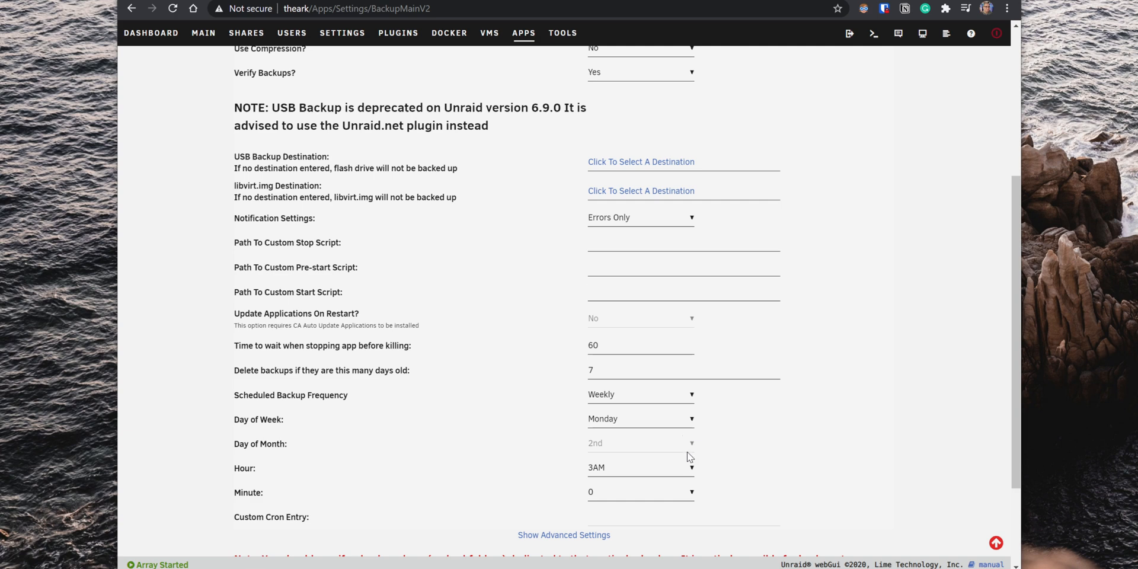
click(639, 466)
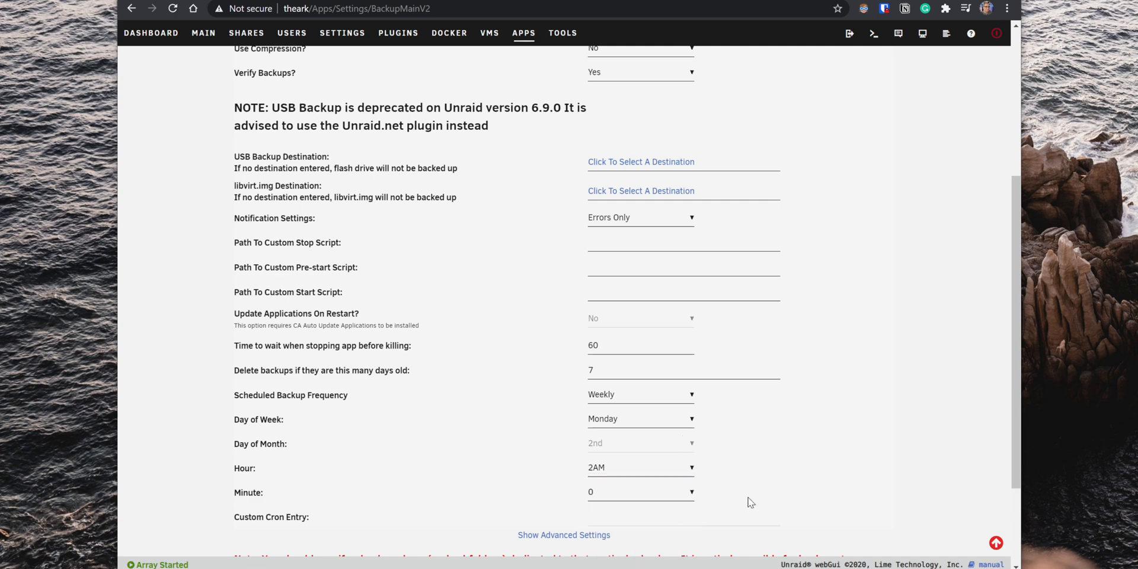
mouse_move(776, 501)
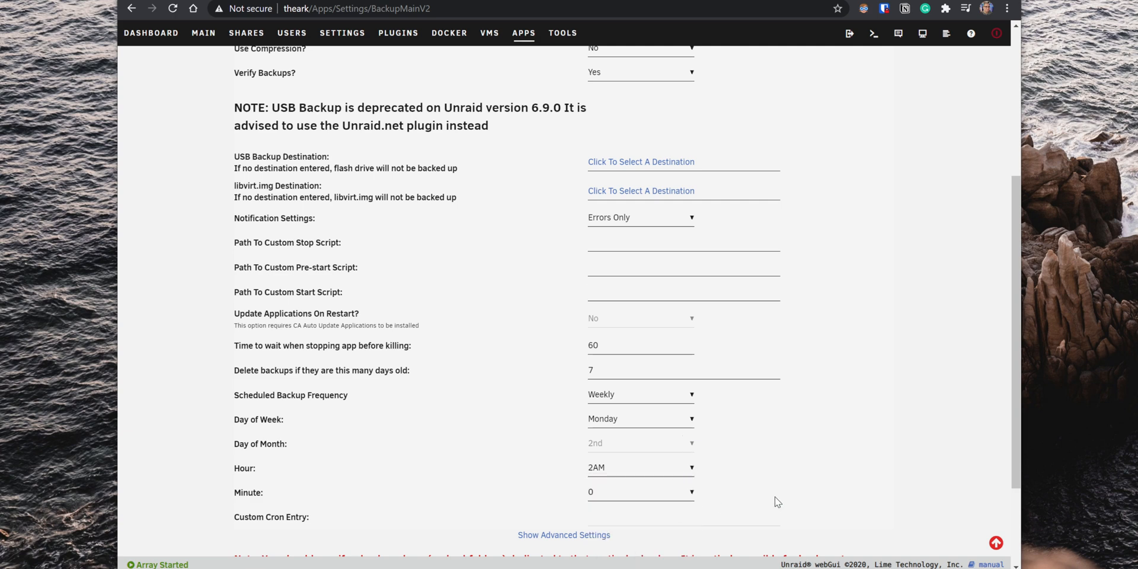
Step: Apply the weekly backup schedule and accept the destination overwrite warning
scroll(down, 3)
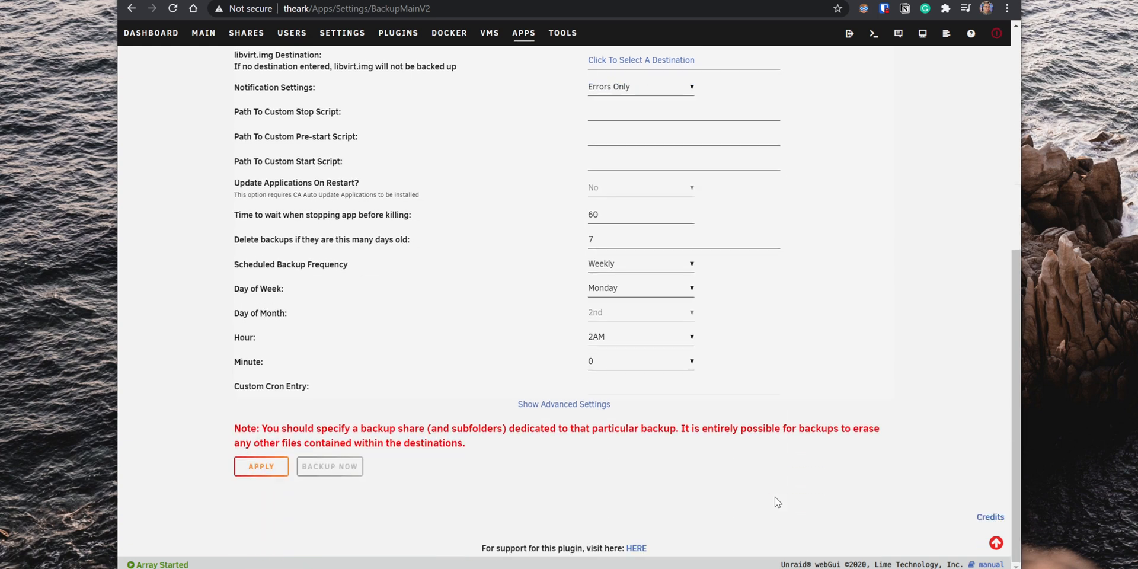
click(261, 466)
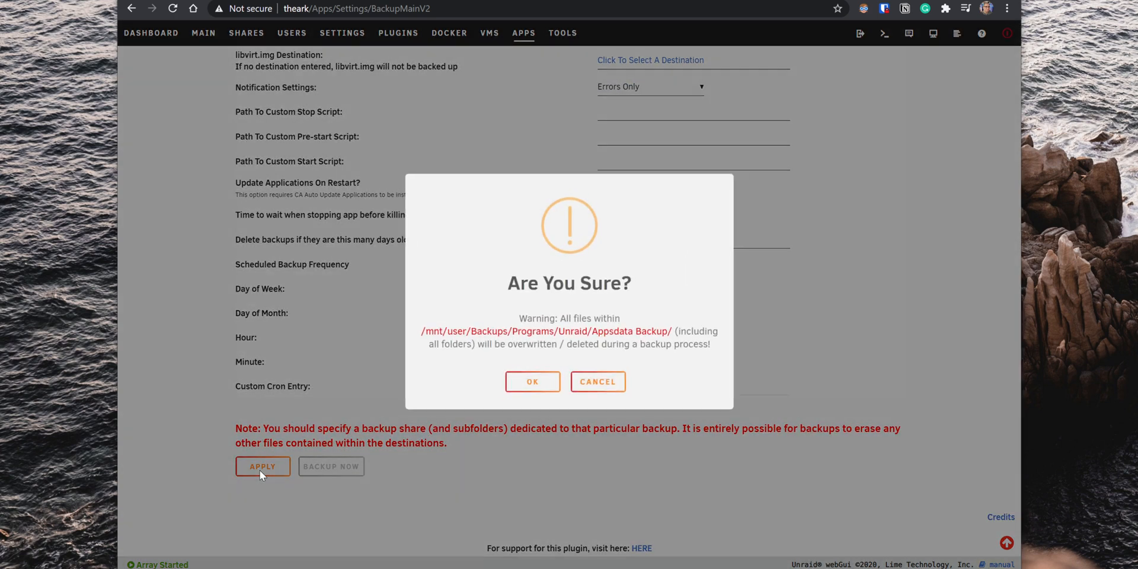
click(532, 382)
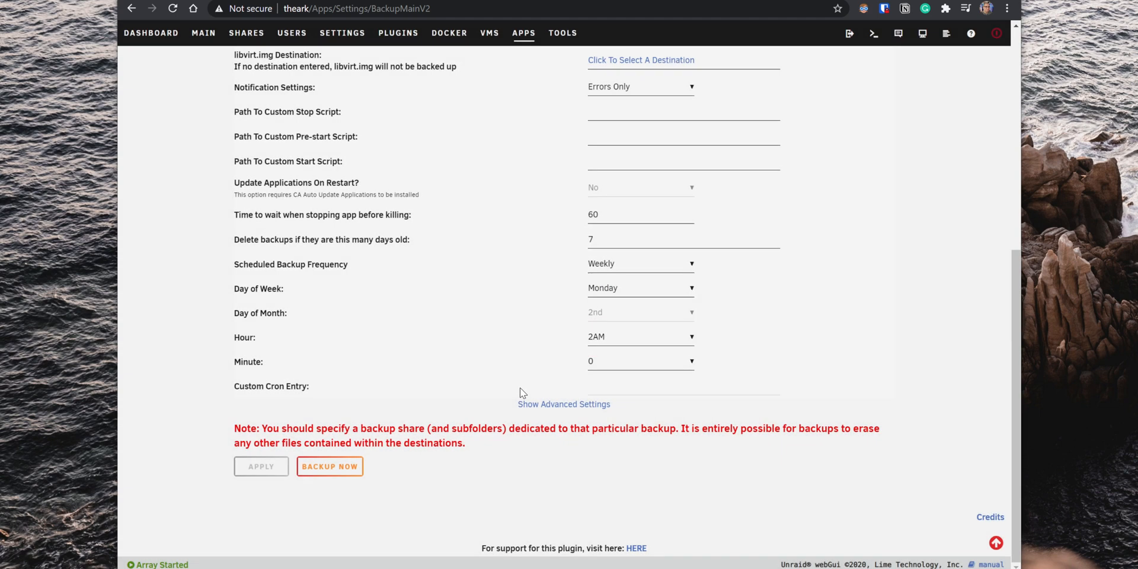
scroll(up, 3)
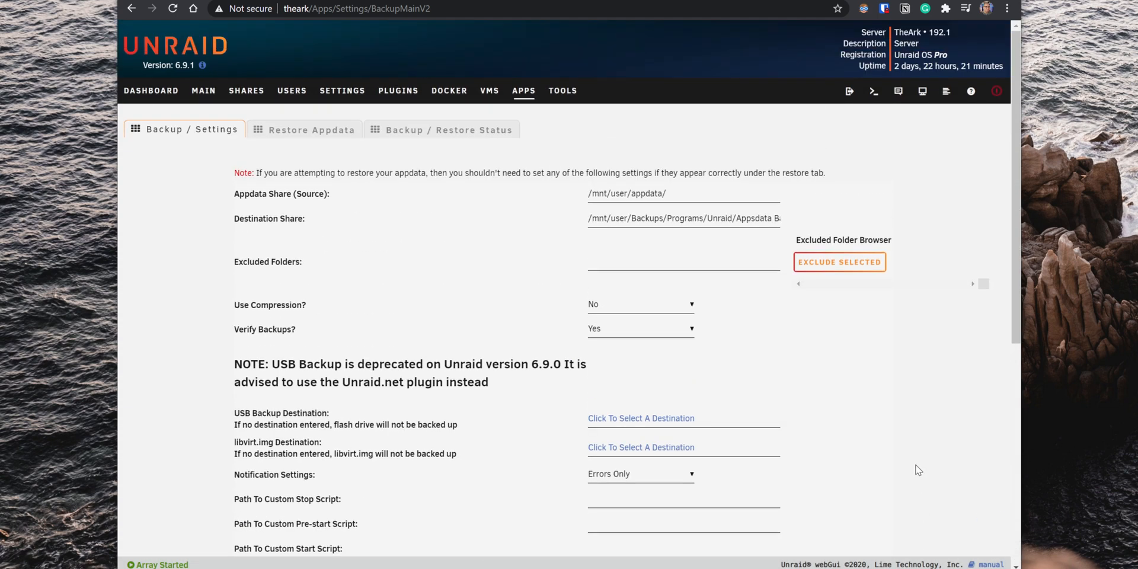
click(311, 130)
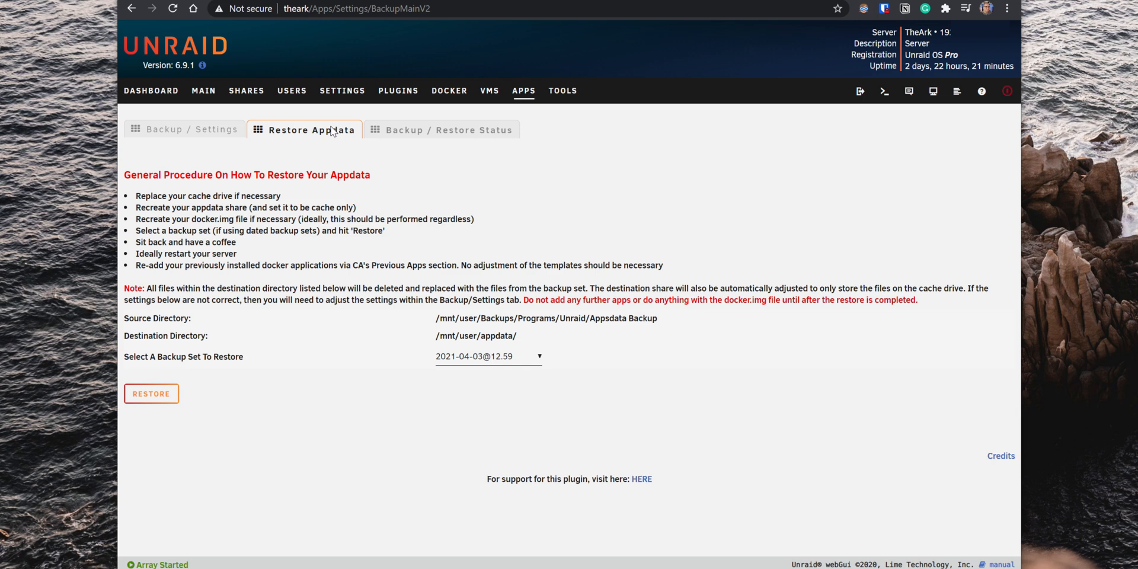
mouse_move(342, 370)
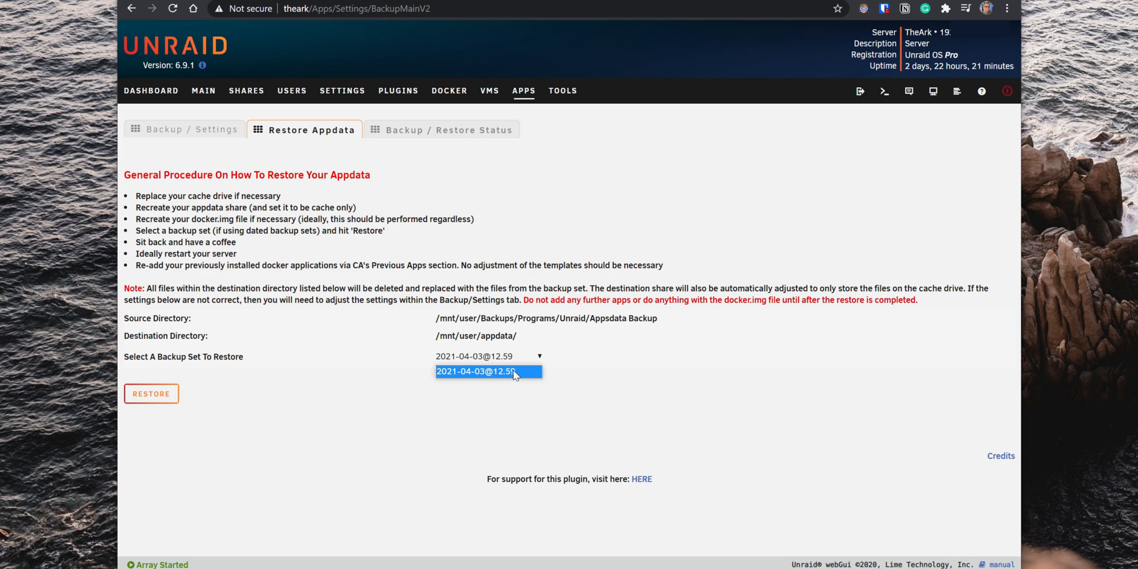
click(488, 371)
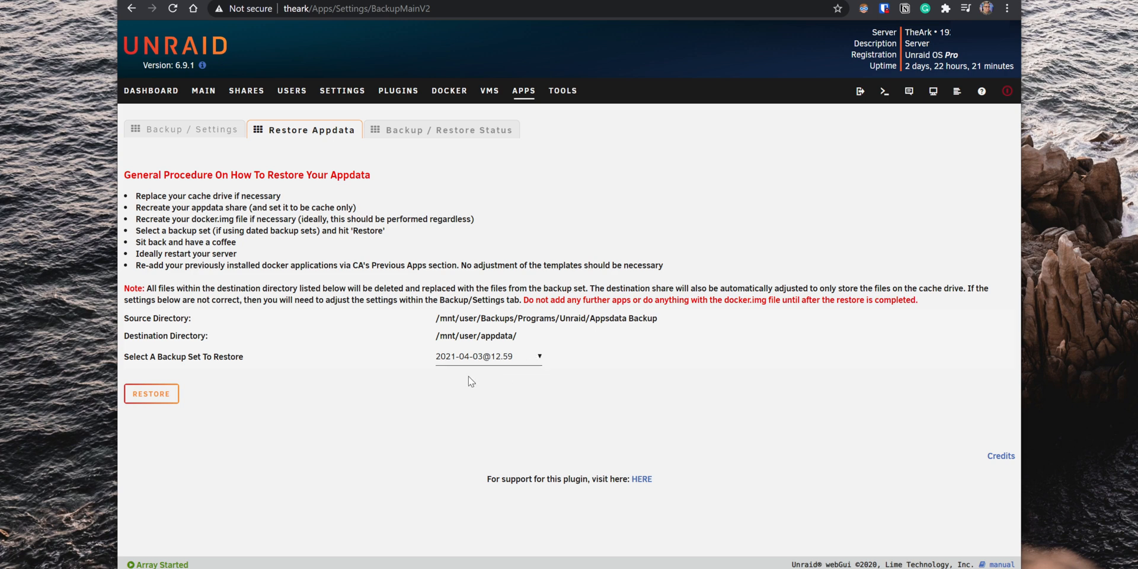
mouse_move(151, 394)
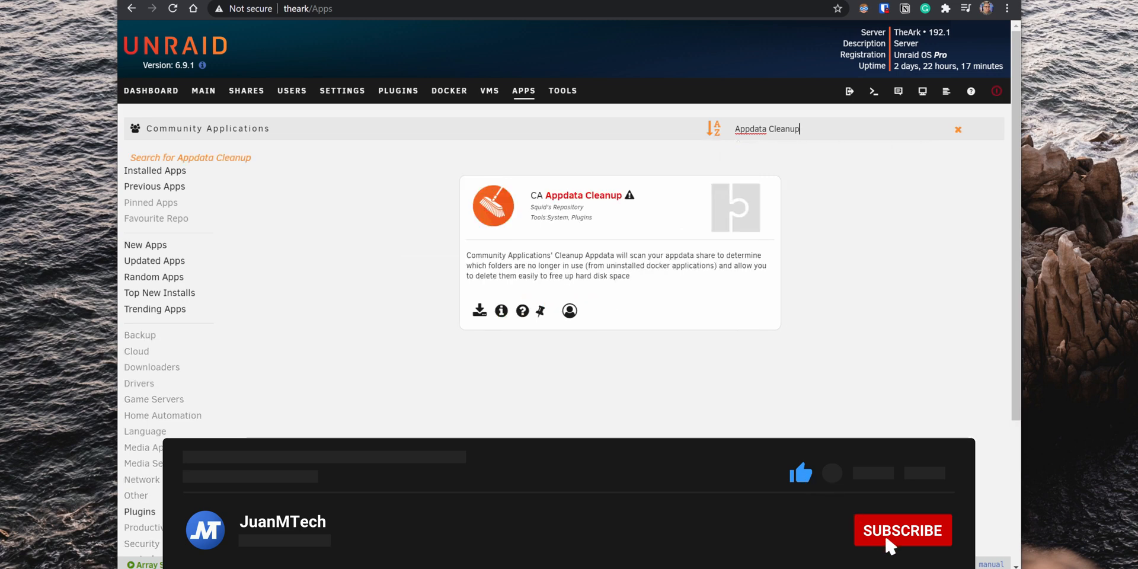
Step: Install CA Appdata Cleanup from its Apps card, then open its settings
click(903, 530)
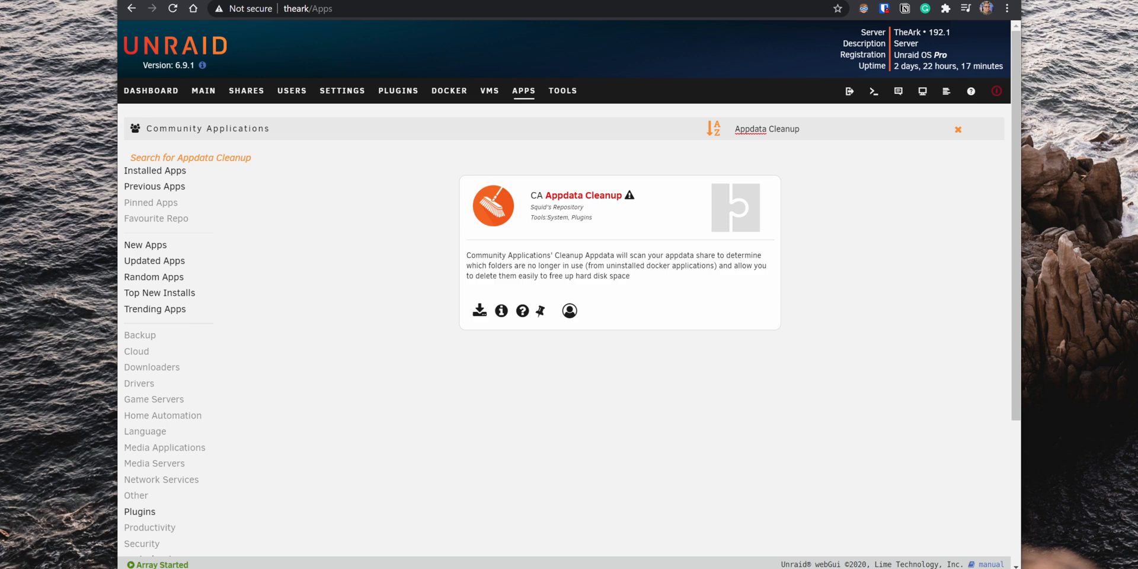
click(479, 310)
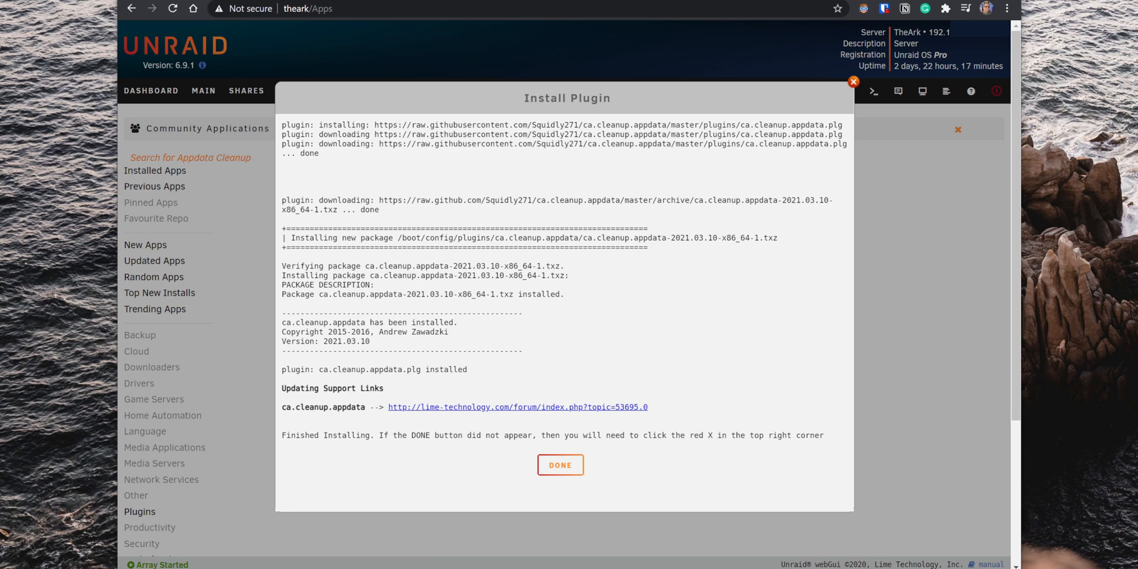
click(560, 464)
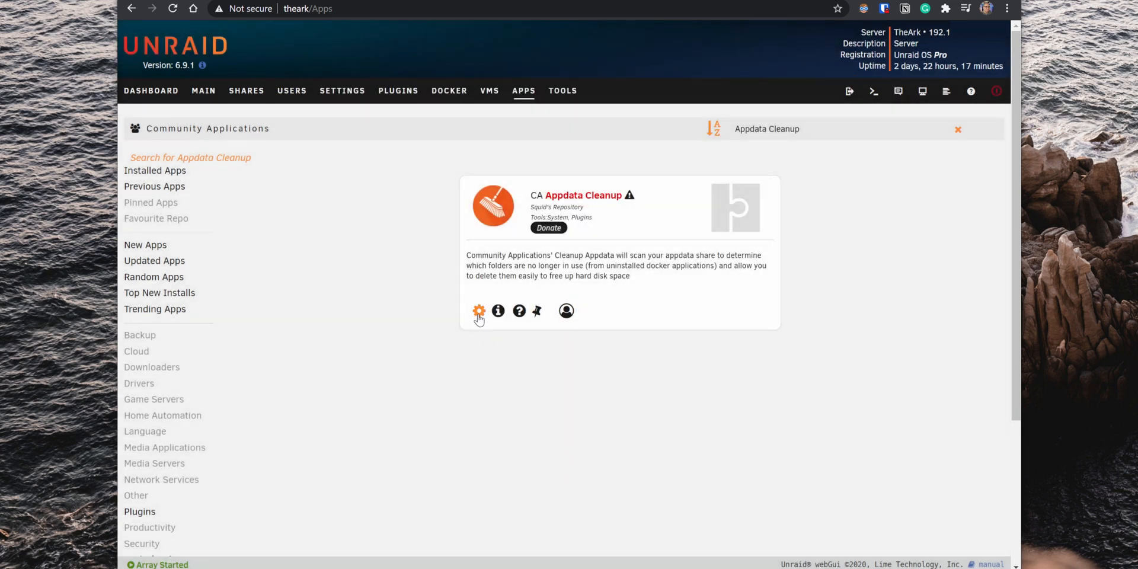
click(479, 310)
text(Auto Update)
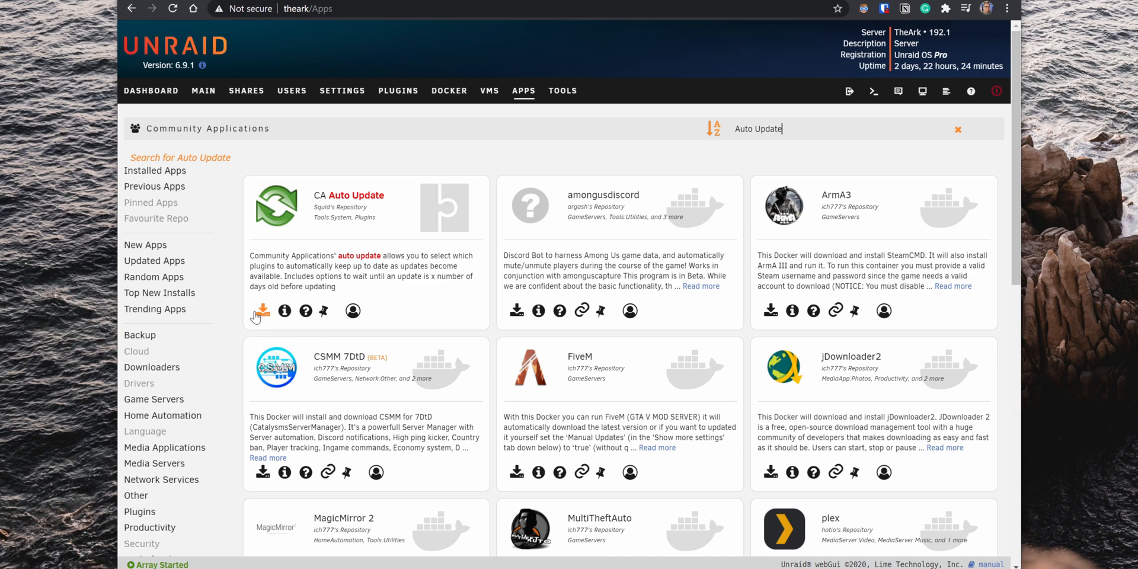
Step: Install the CA Auto Update plugin and open its settings page
click(262, 310)
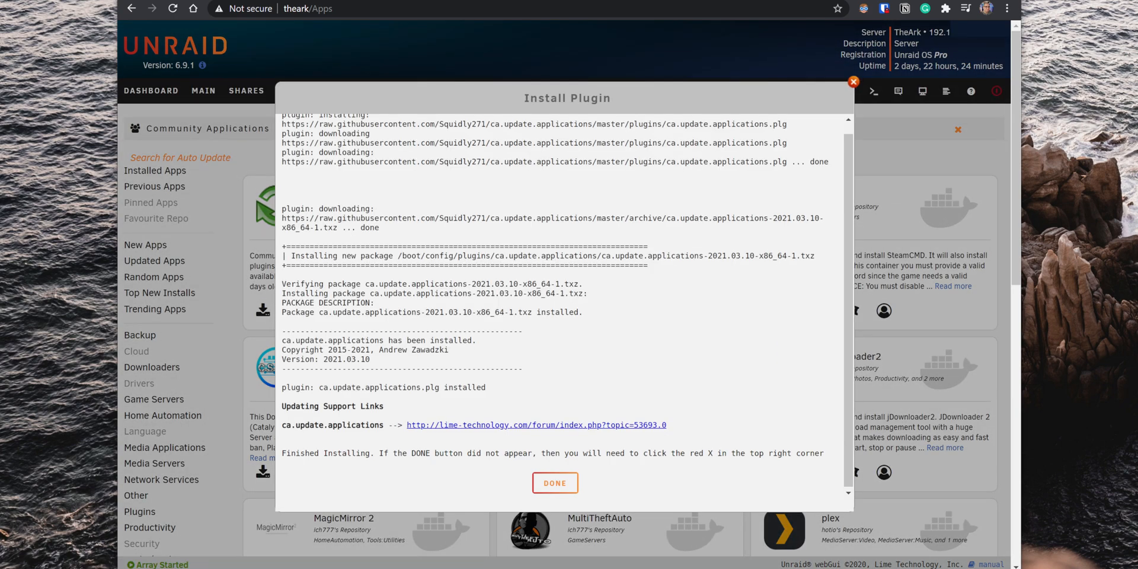
click(554, 482)
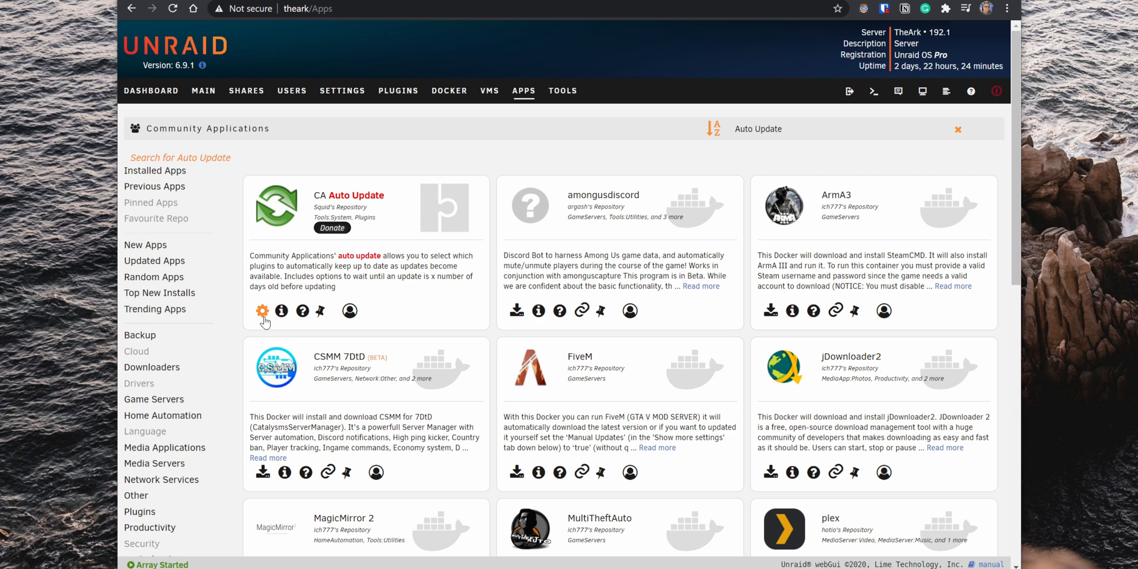
click(262, 311)
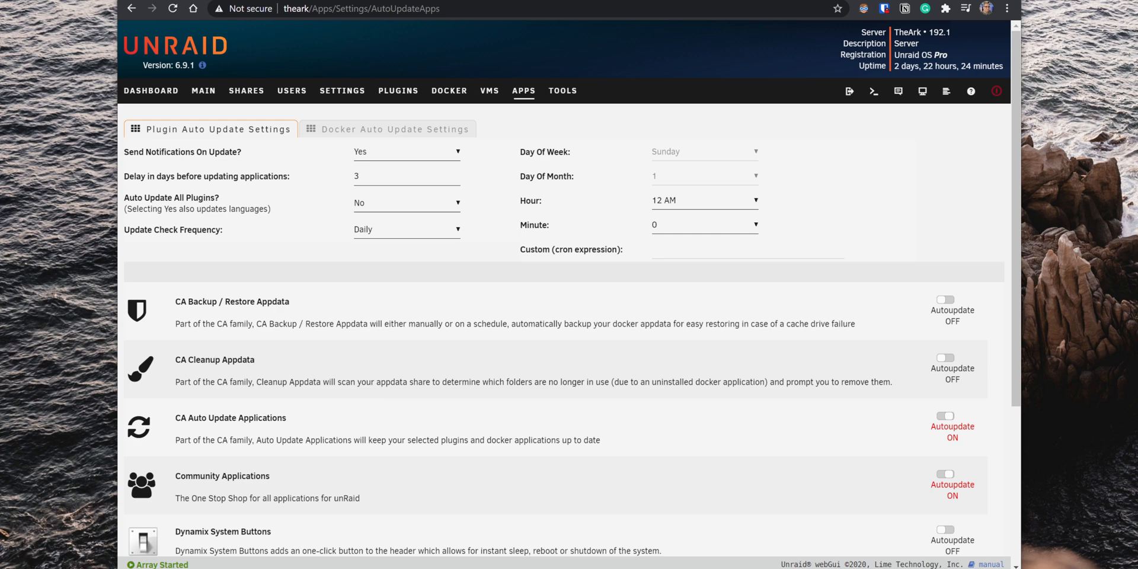
mouse_move(449, 146)
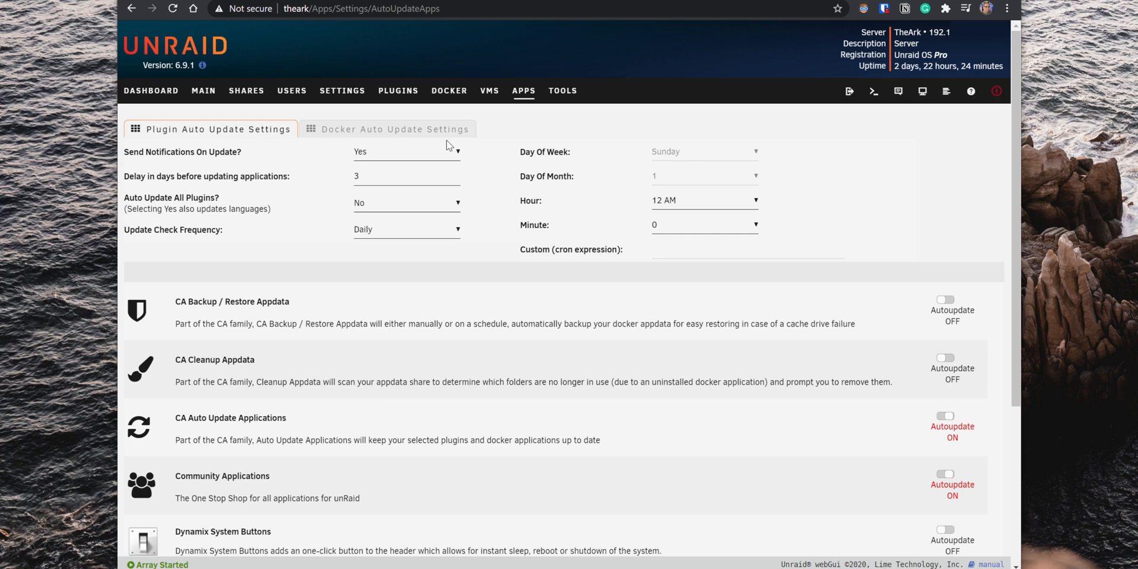
mouse_move(448, 153)
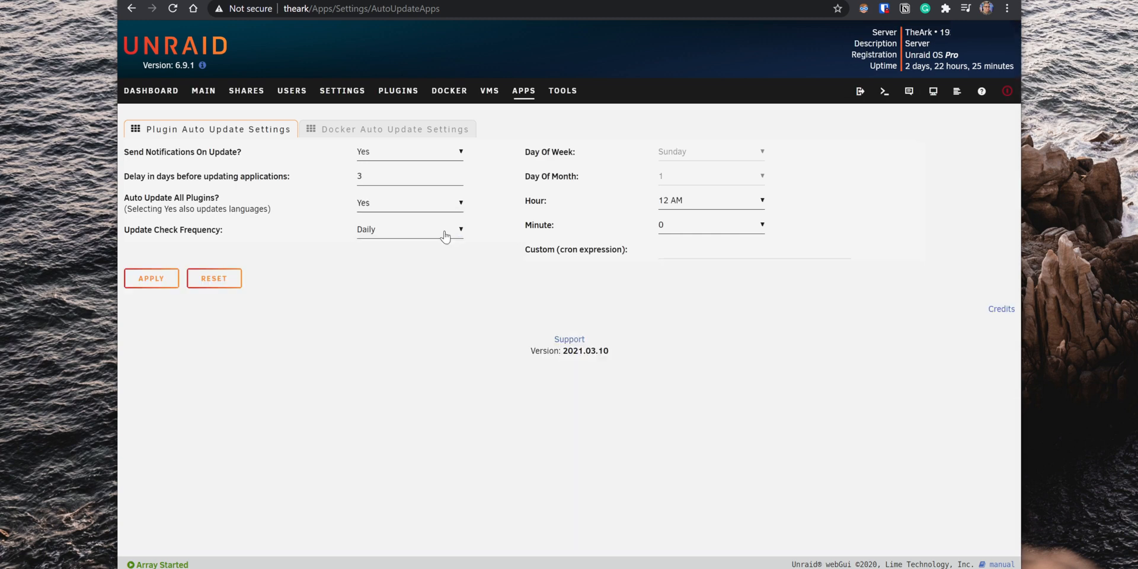
Step: Keep the plugin update check frequency at Daily and close the auto-update settings
click(408, 229)
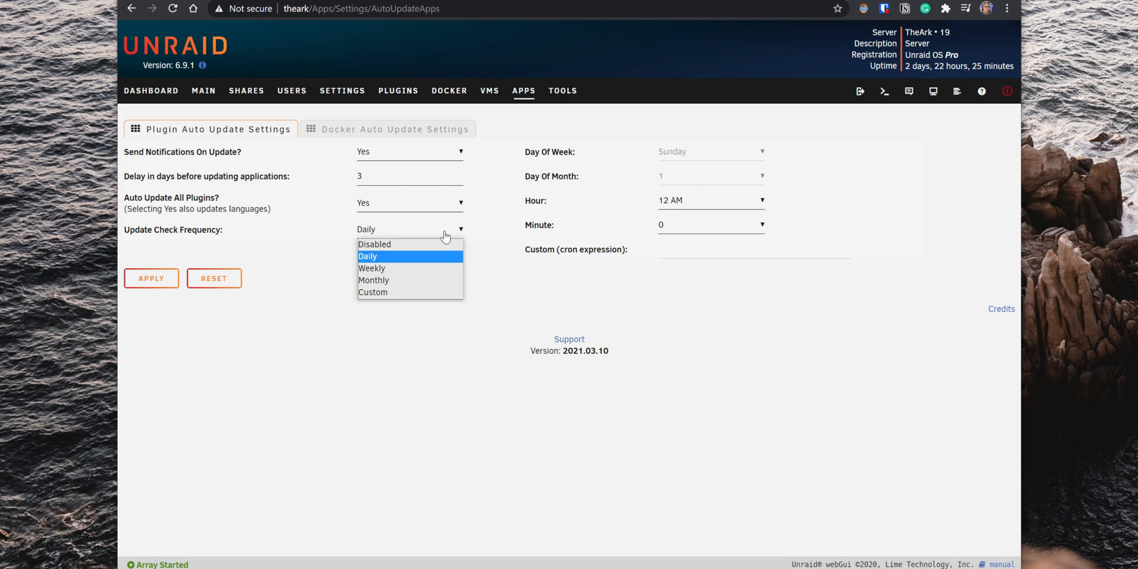
click(368, 256)
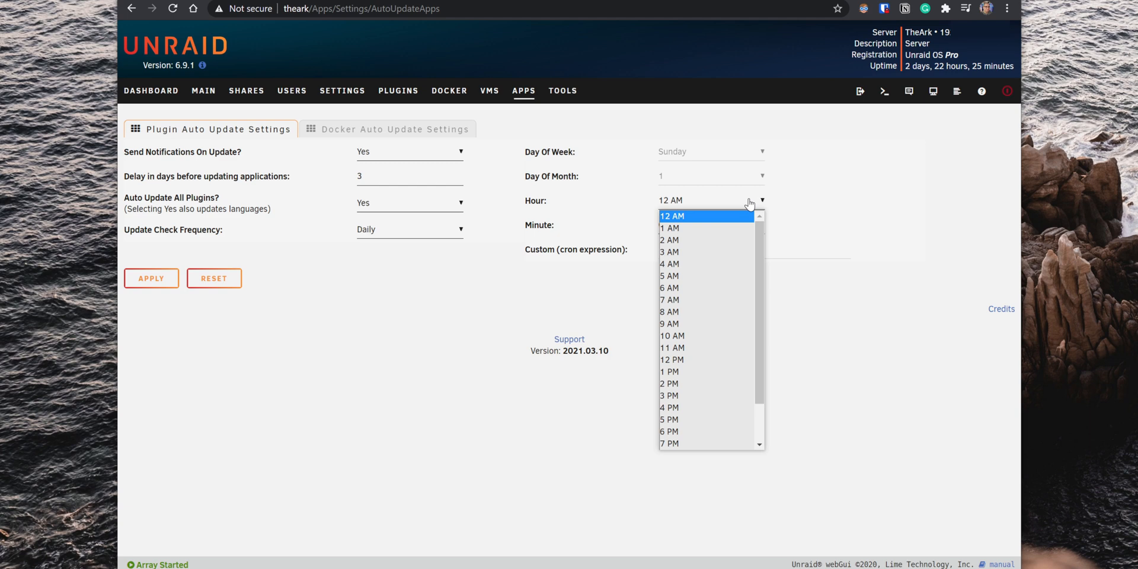
mouse_move(708, 371)
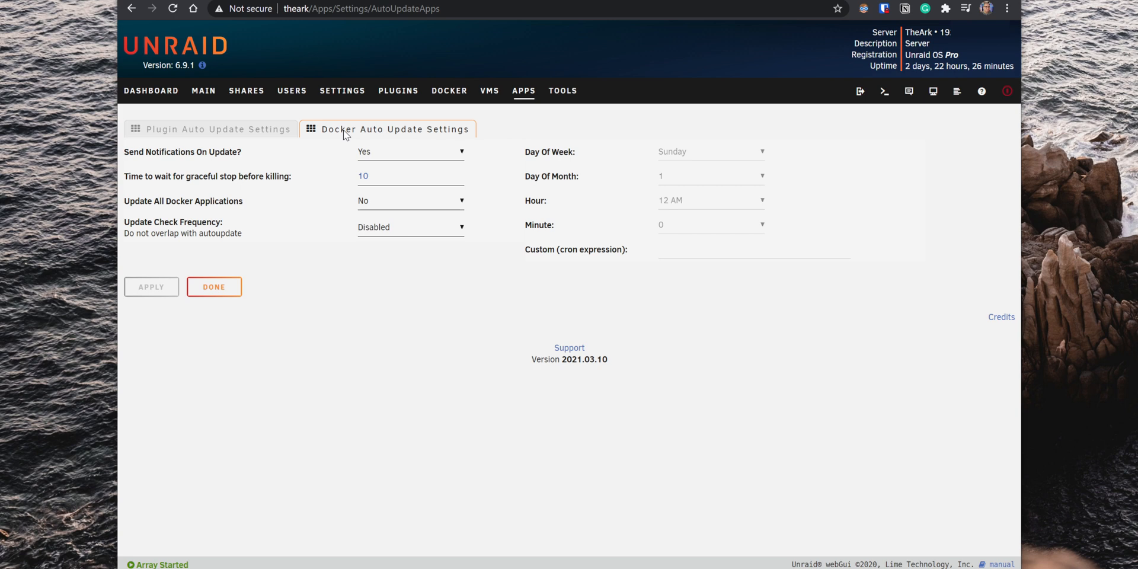
click(213, 287)
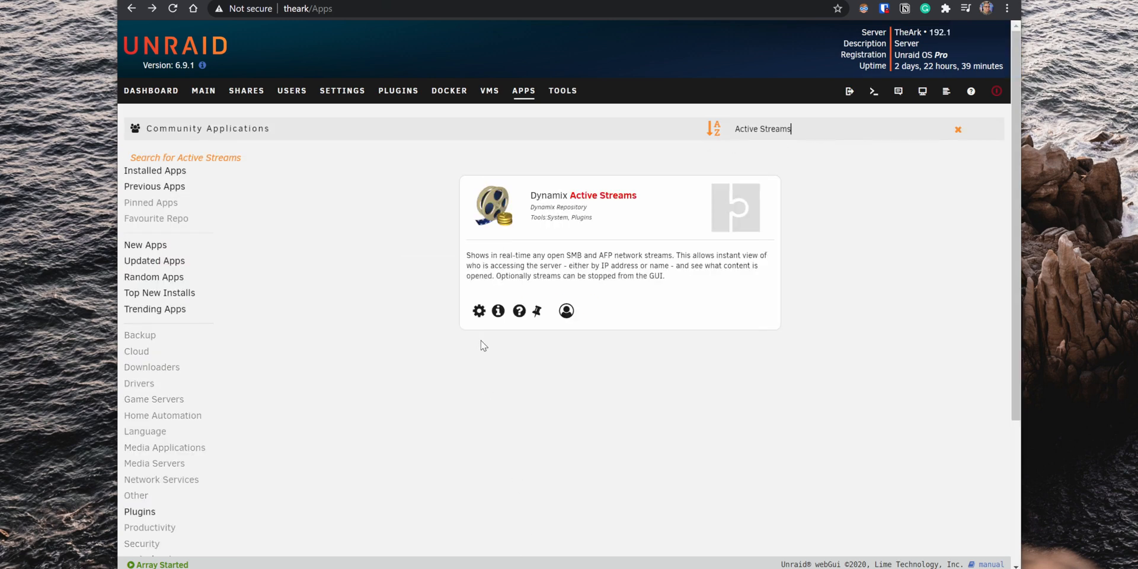
Step: View Dynamix Active Streams and its User Names tab, then return to Apps
click(478, 310)
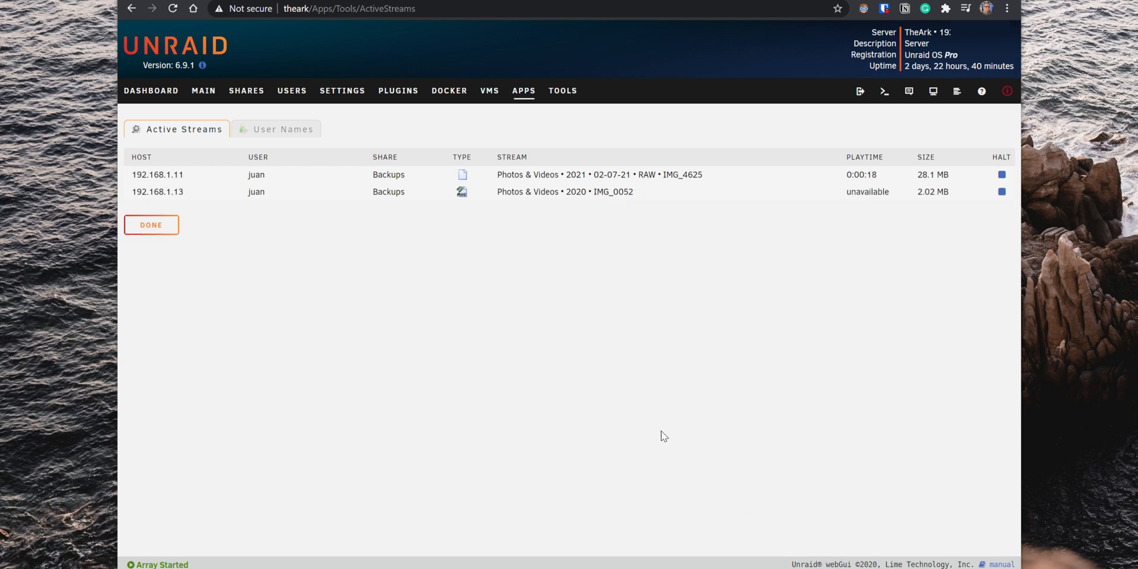
click(281, 129)
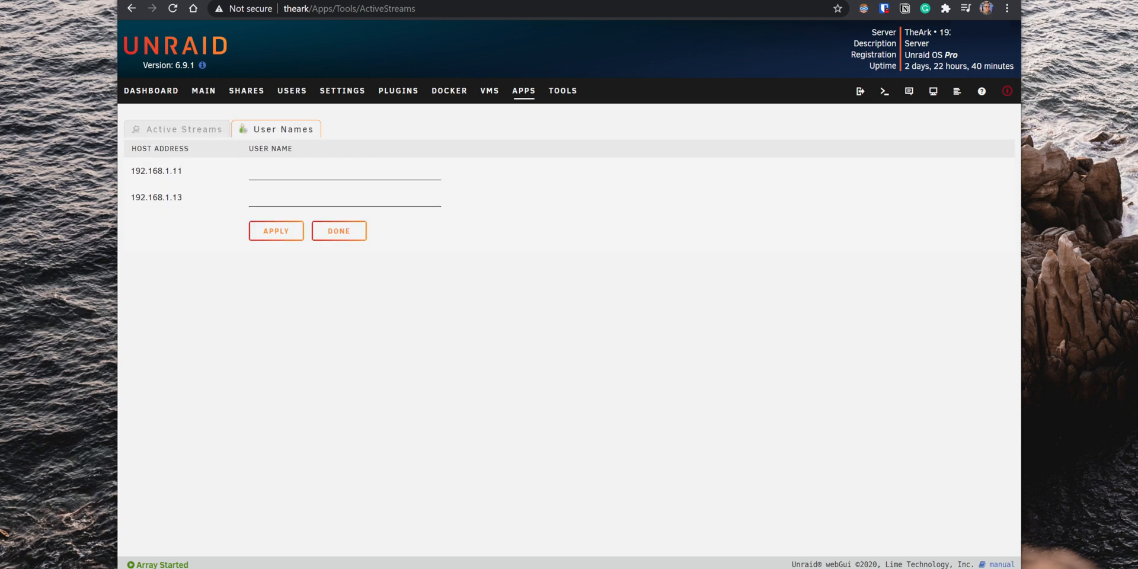
click(276, 231)
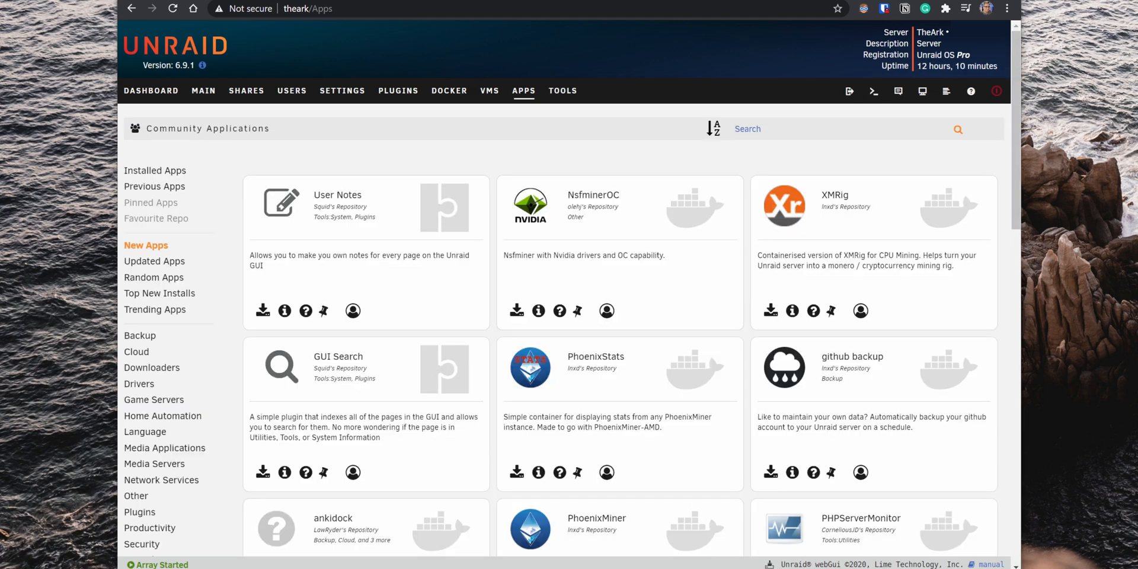
Step: Search 'Unassigned Devices', install it and its Plus (Addon), then open its settings
text(Unassigned Devices)
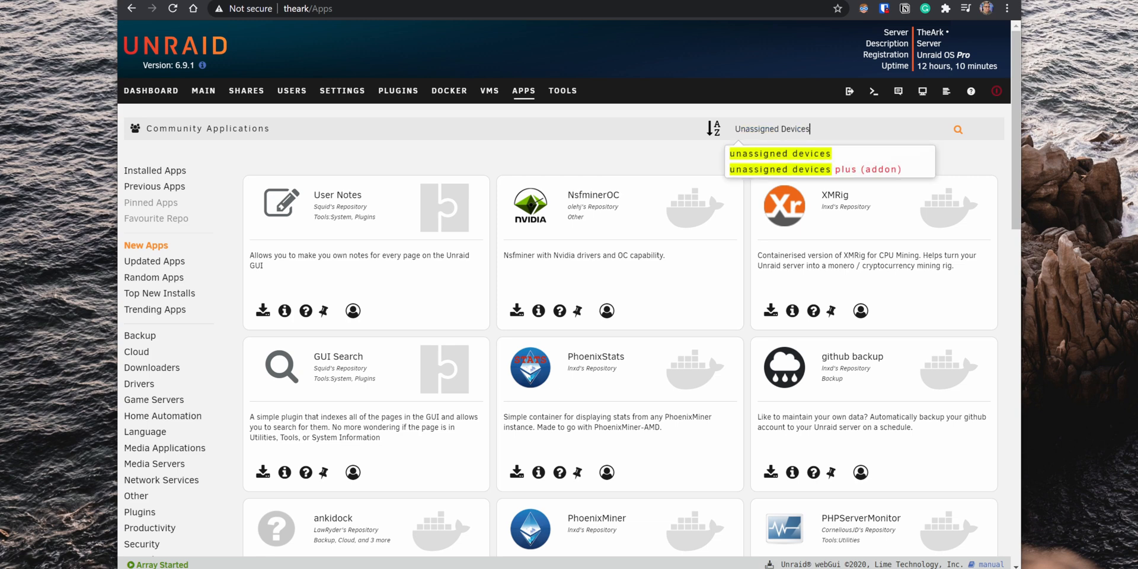
mouse_move(828, 169)
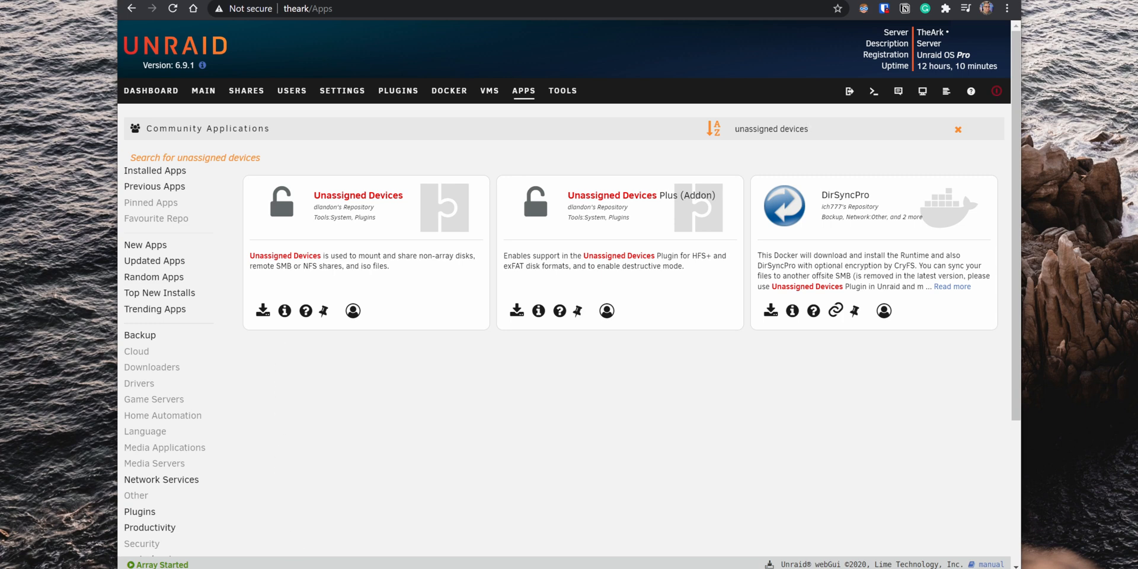
click(263, 310)
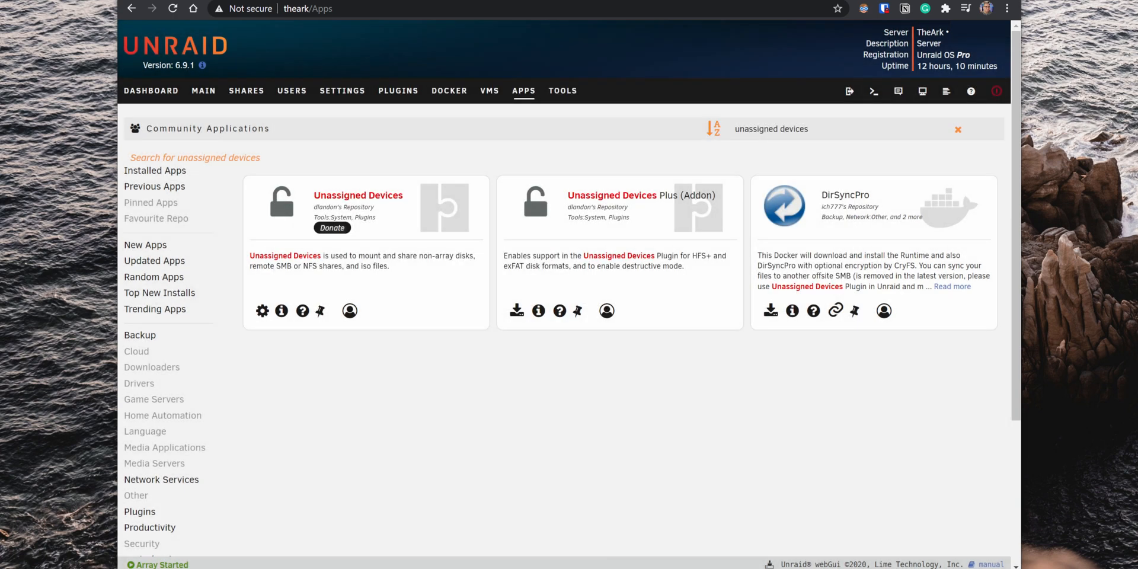
mouse_move(627, 543)
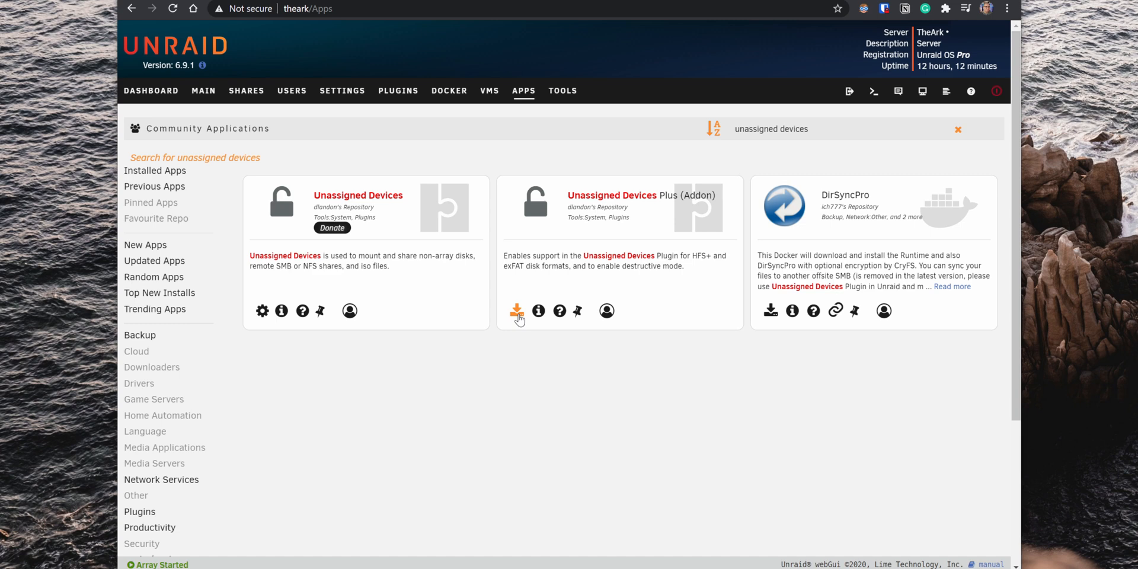
click(516, 311)
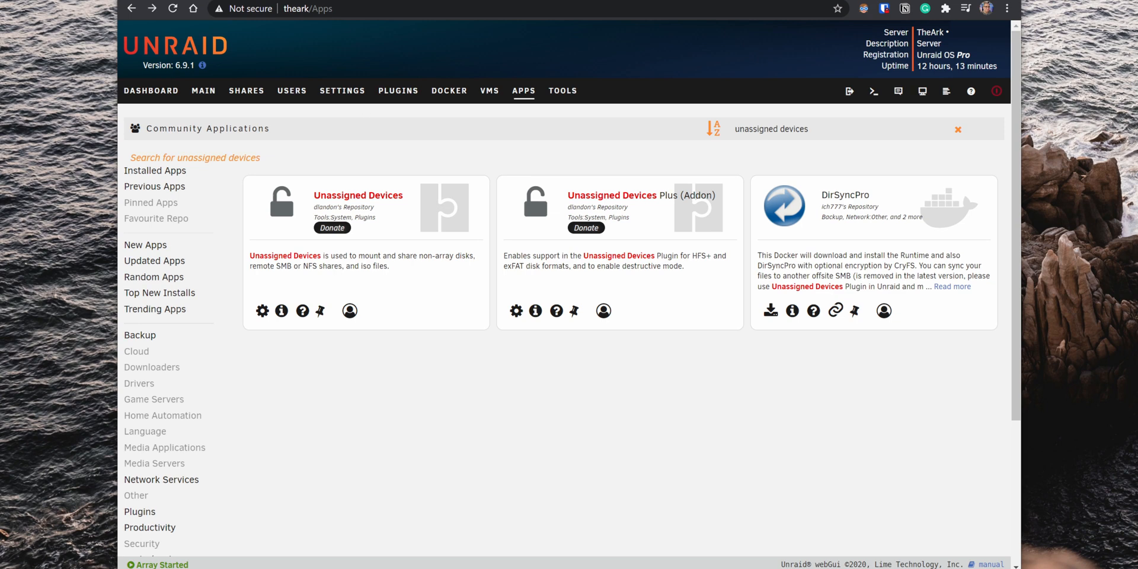
click(342, 91)
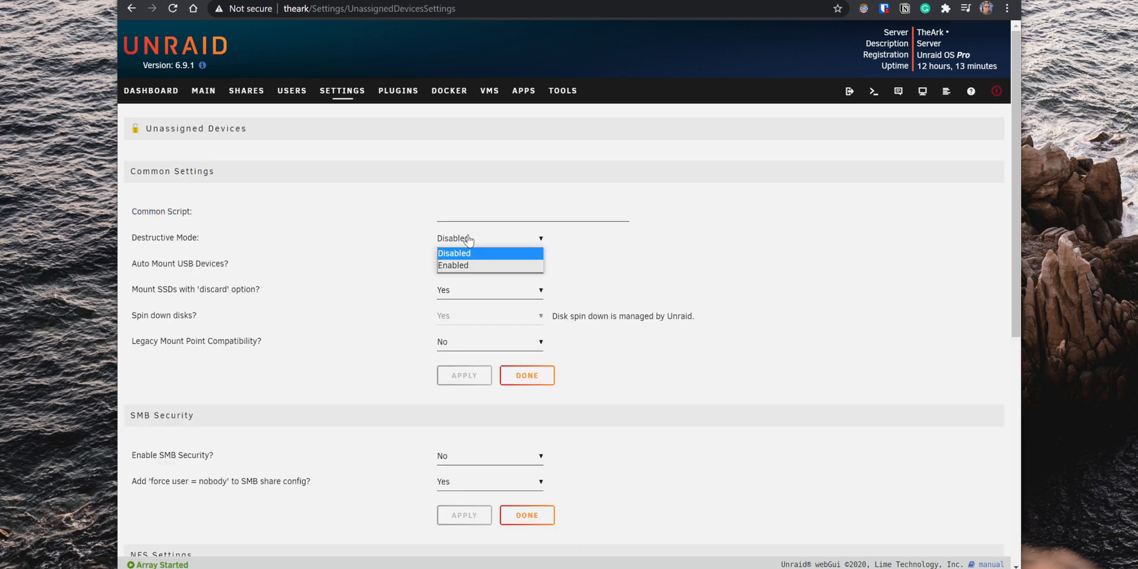
Step: Set Unassigned Devices Destructive Mode to Enabled and return to the Main overview
click(453, 265)
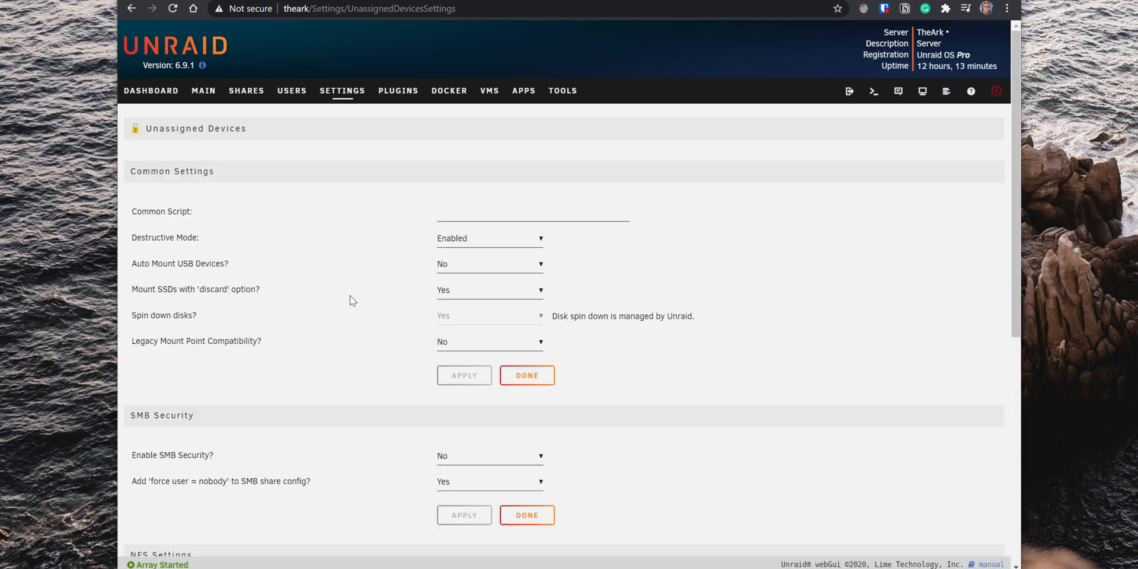
click(203, 90)
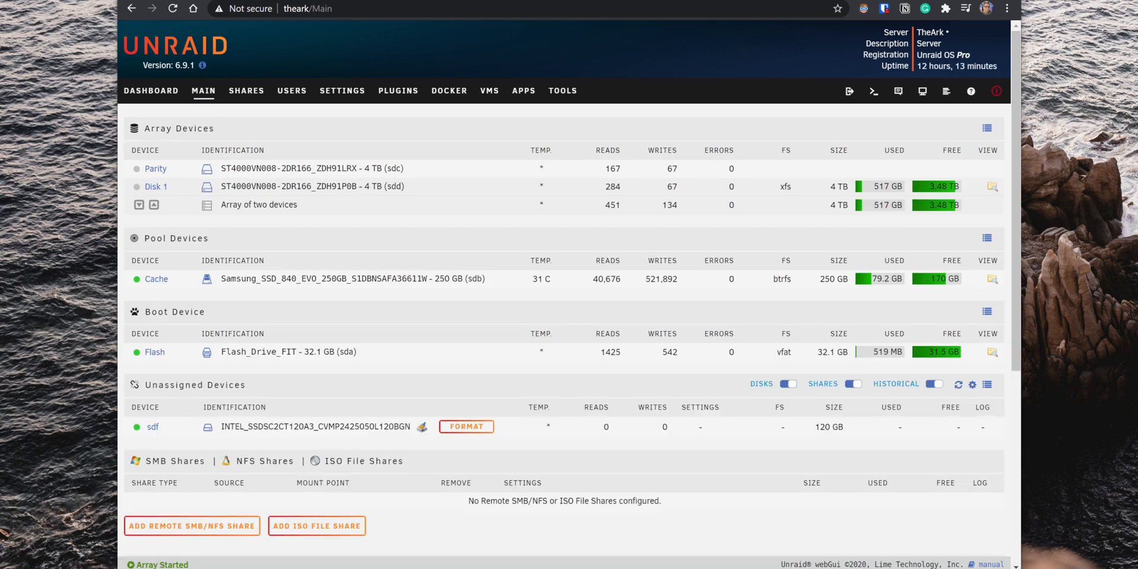
Step: Format the 120 GB sdf Intel SSD as XFS, then mount it
double_click(195, 384)
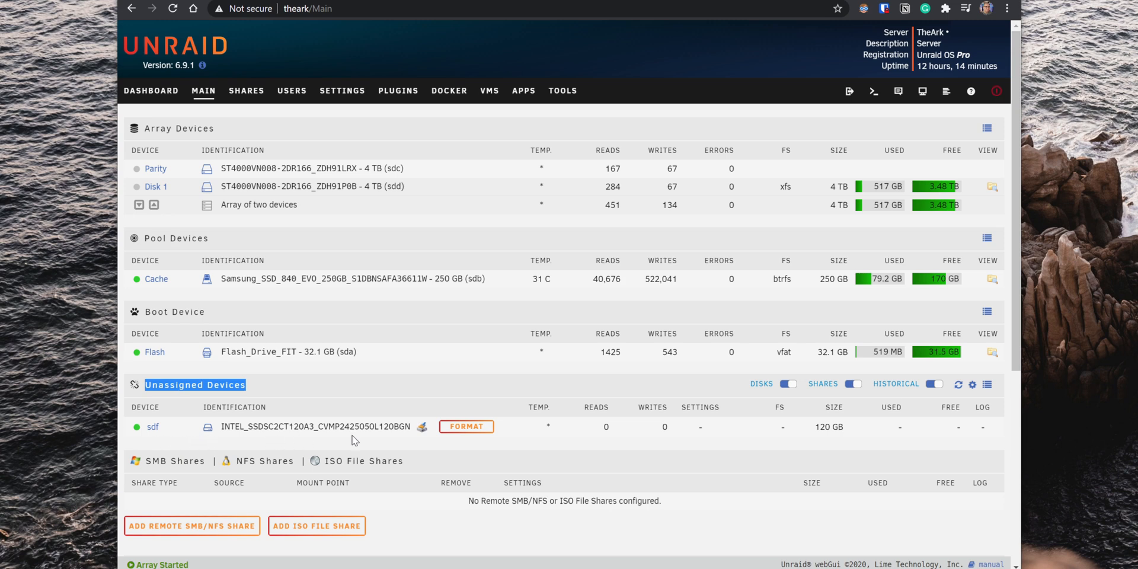
mouse_move(466, 426)
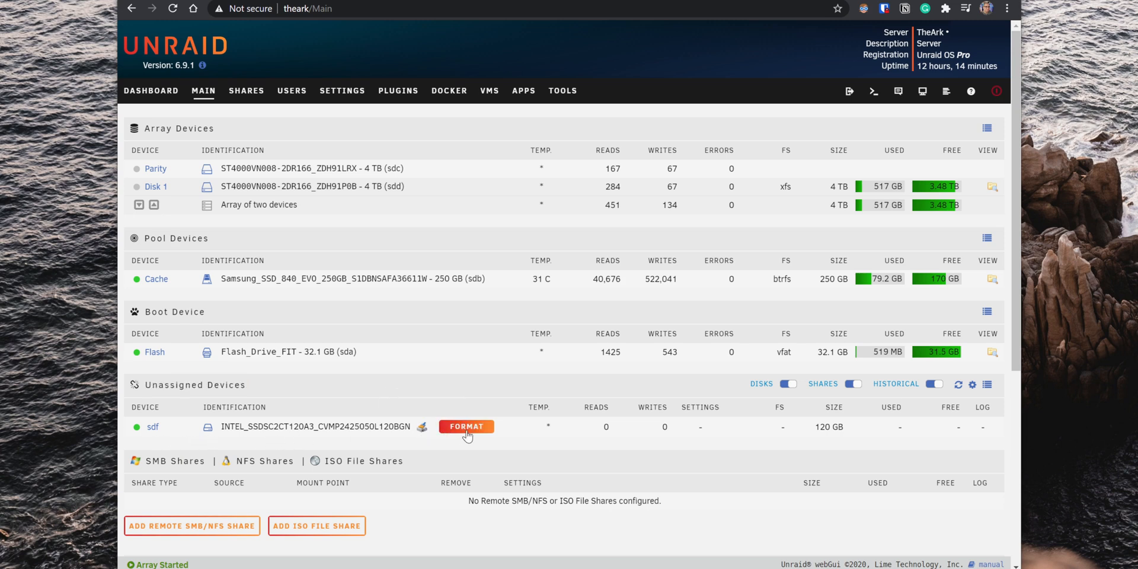
click(466, 426)
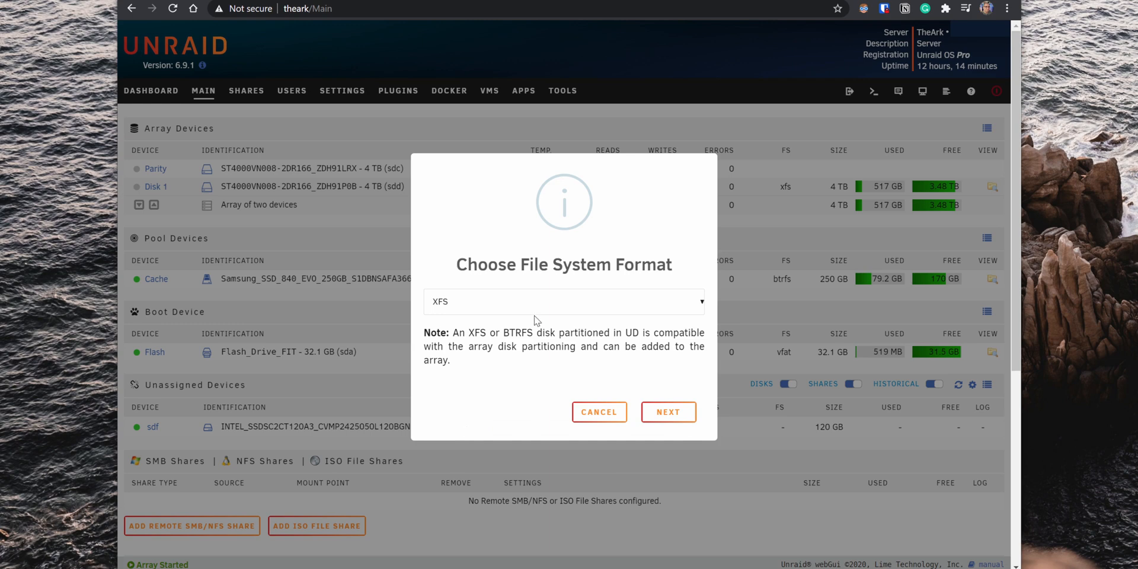
mouse_move(666, 413)
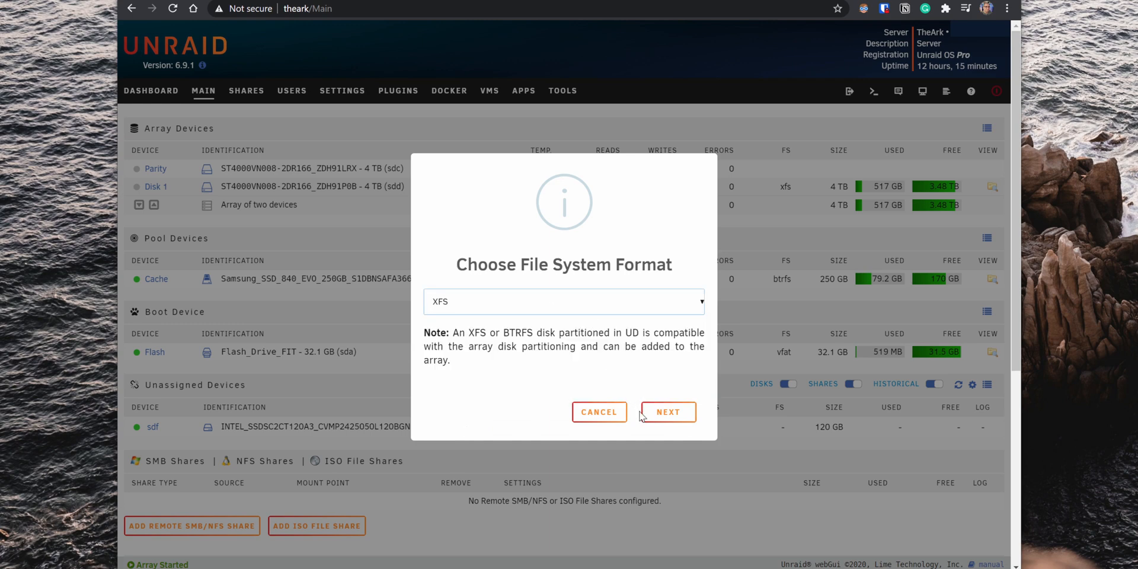
click(665, 411)
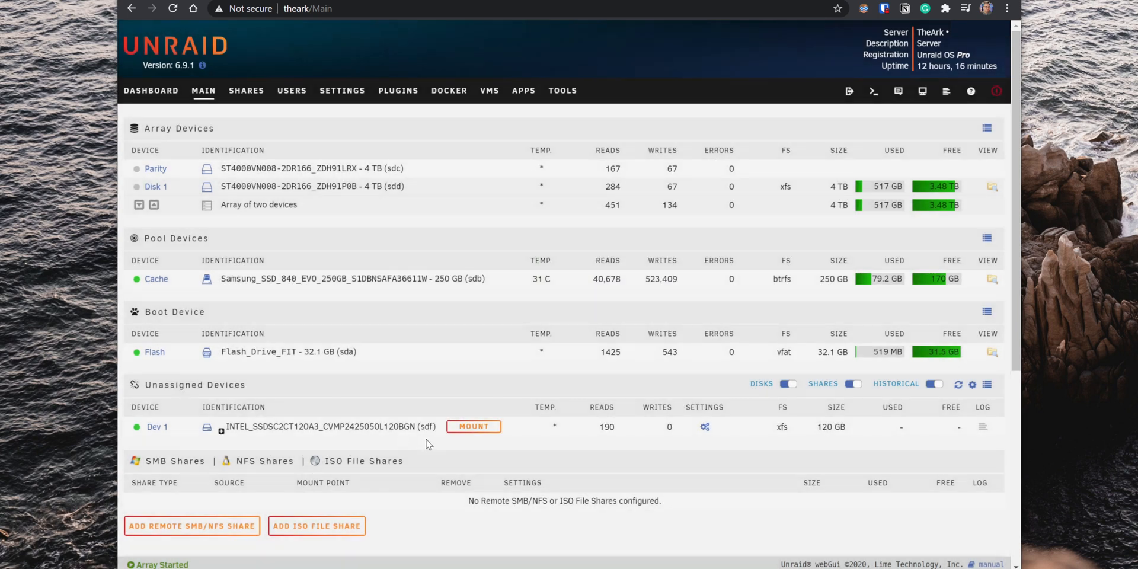
click(472, 426)
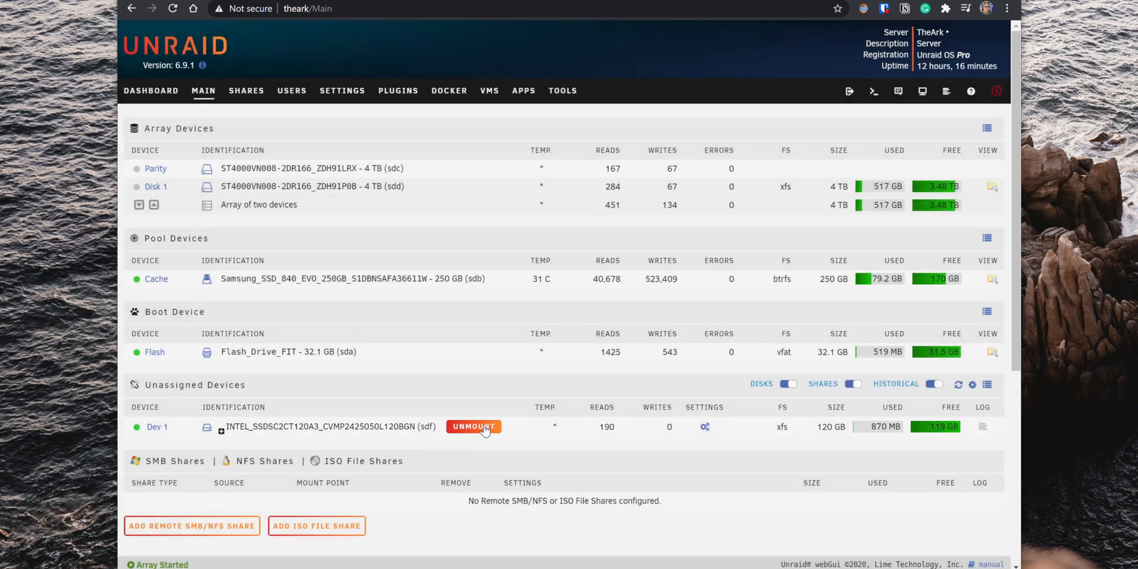
Step: Switch on Automount and Share in the Intel SSD's device settings
click(704, 427)
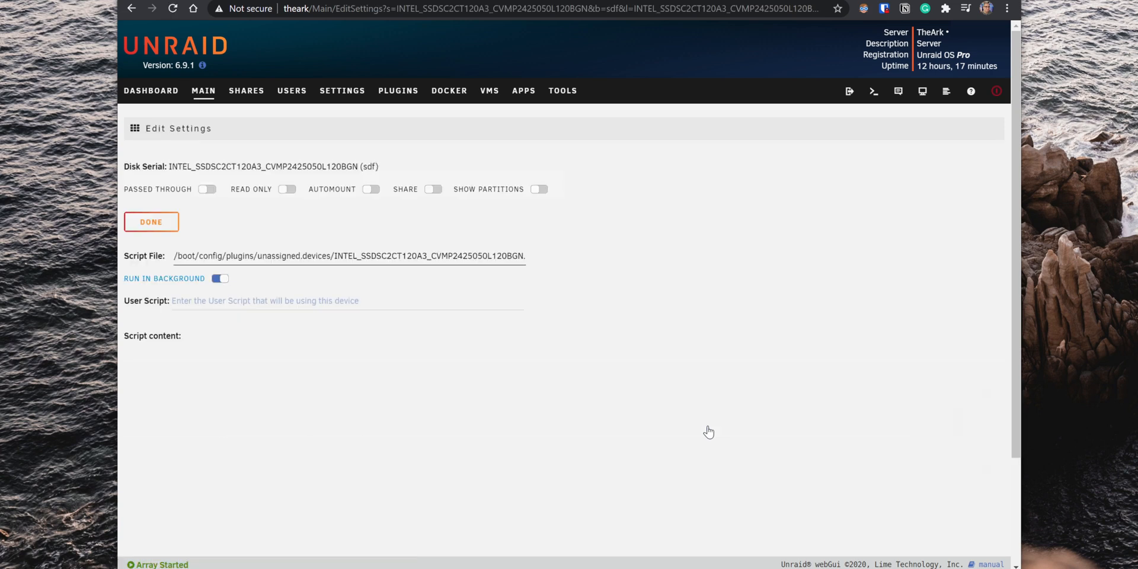
mouse_move(379, 198)
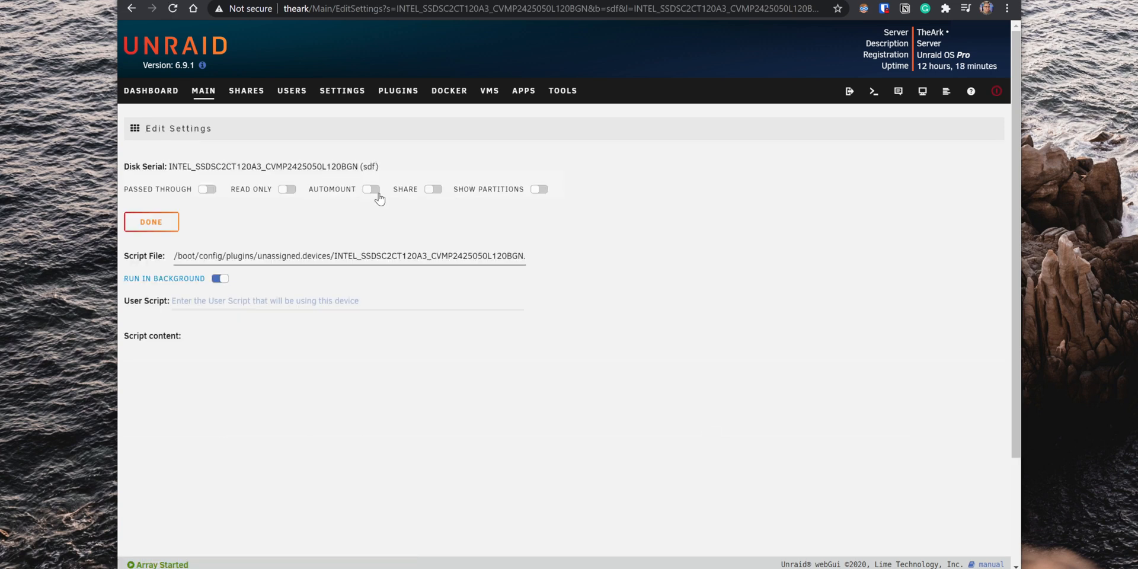
mouse_move(371, 190)
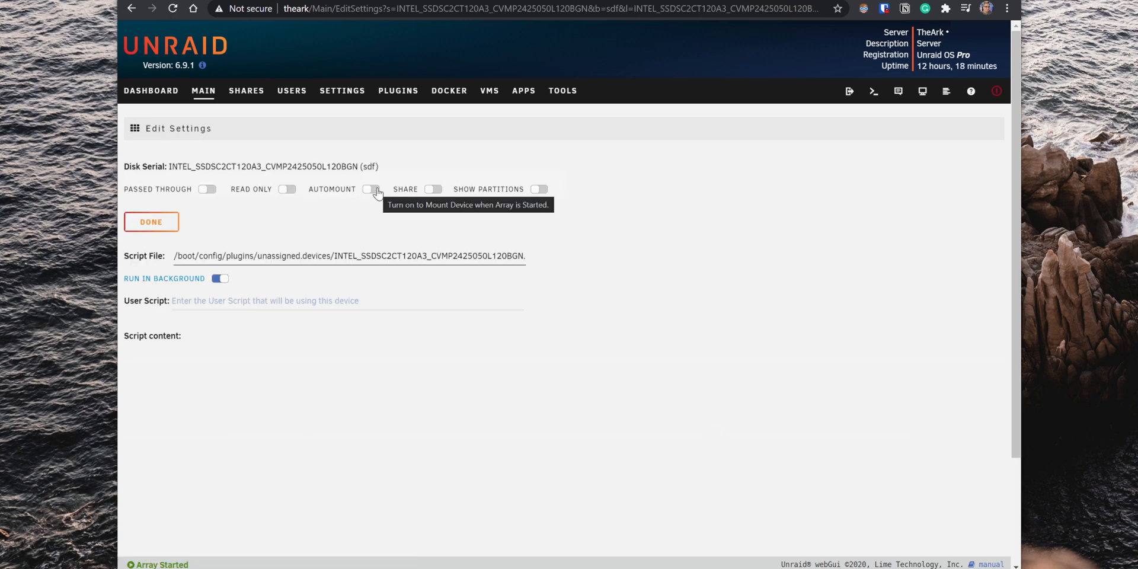
click(371, 190)
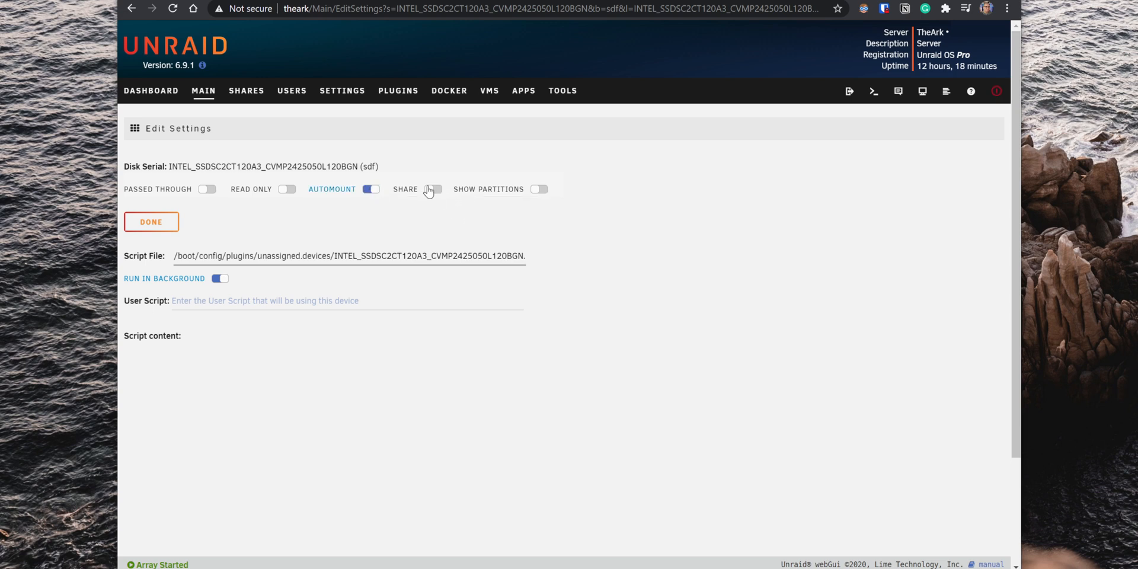
mouse_move(432, 190)
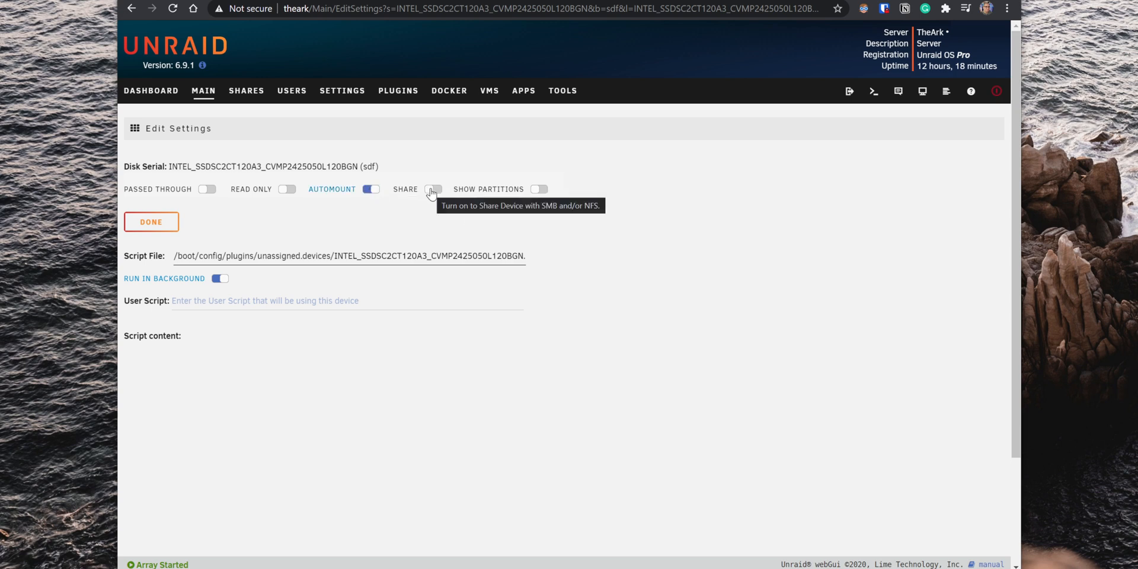
click(432, 190)
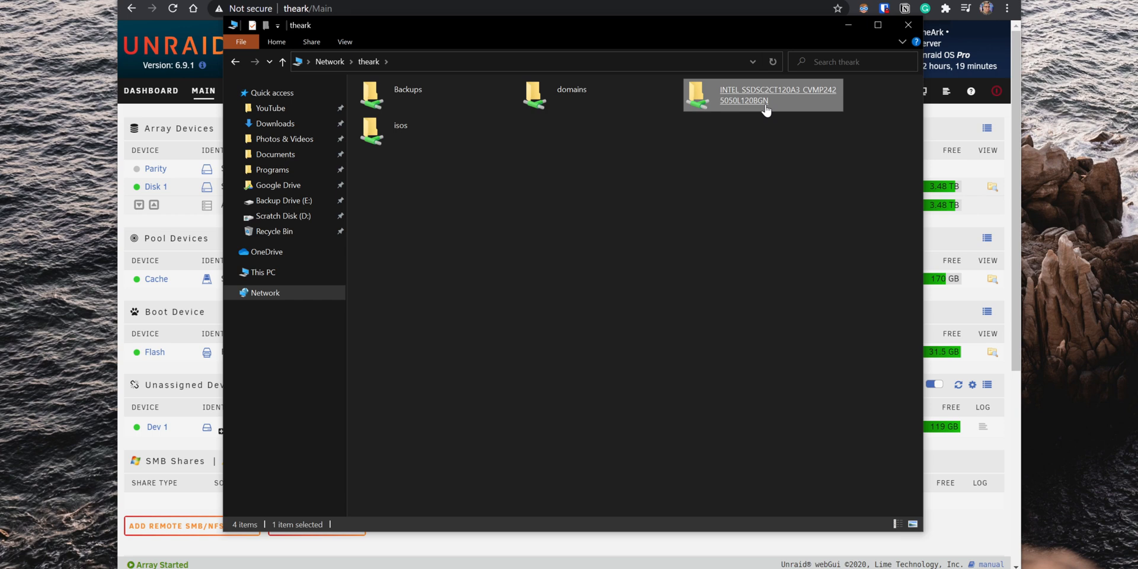
Step: Check that the INTEL SSD share folder is listed under Network > theark
click(908, 24)
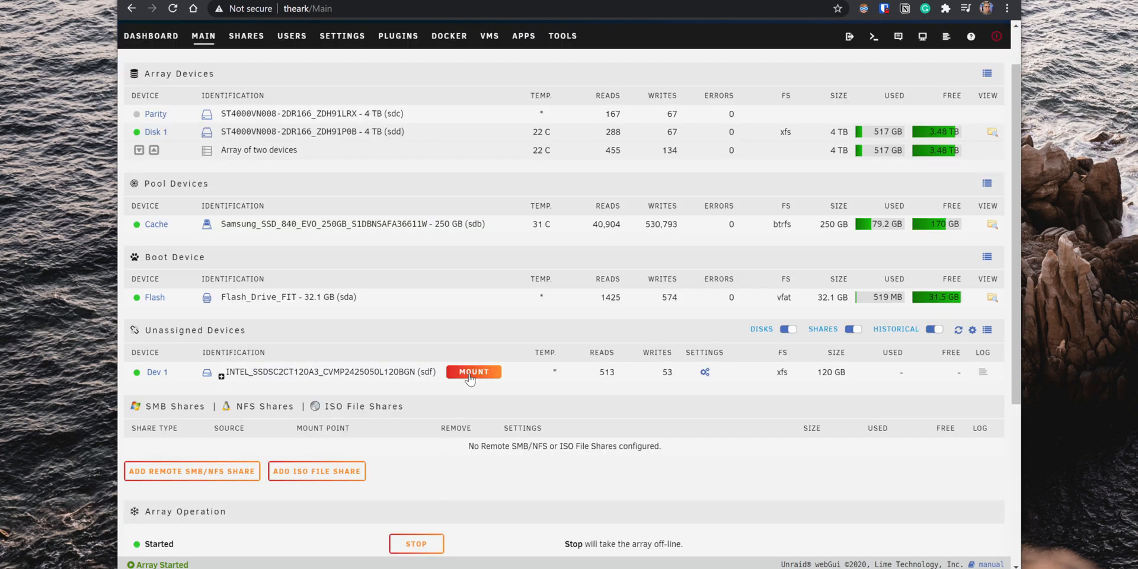
mouse_move(220, 379)
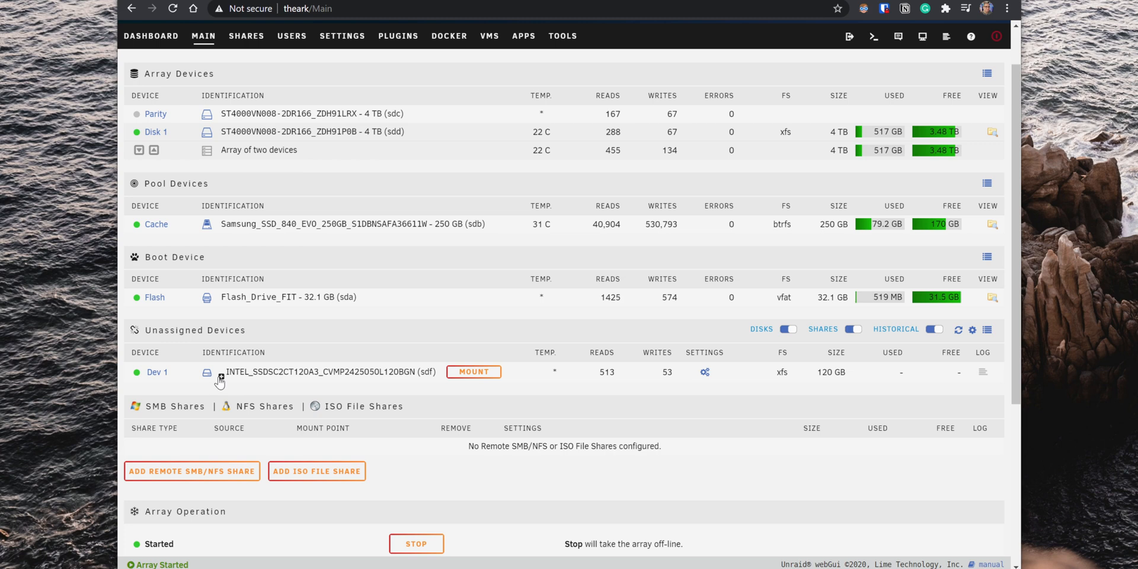
Step: Expand the SSD to its partition and apply External_Drive as the mount point
click(220, 381)
text(External_Drive)
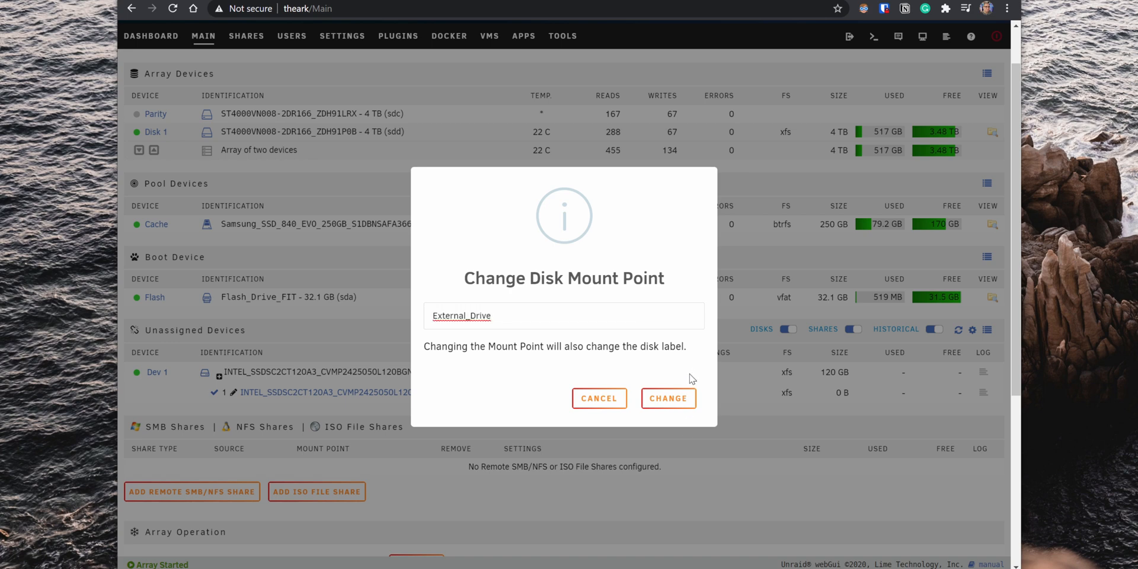
click(666, 398)
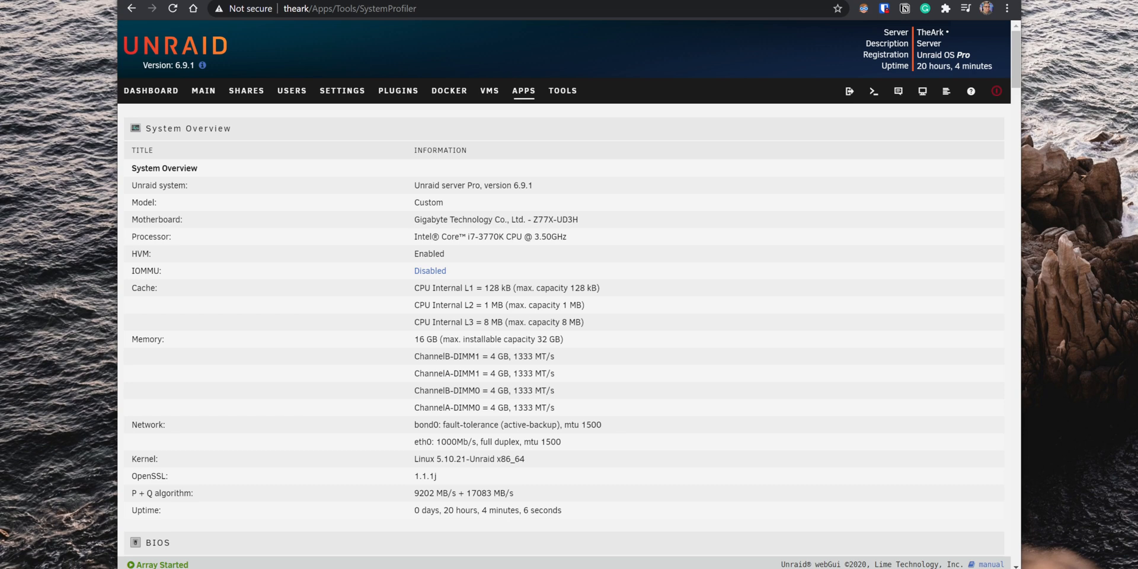
Step: Scroll through the System Profiler's BIOS, motherboard and processor details
scroll(down, 3)
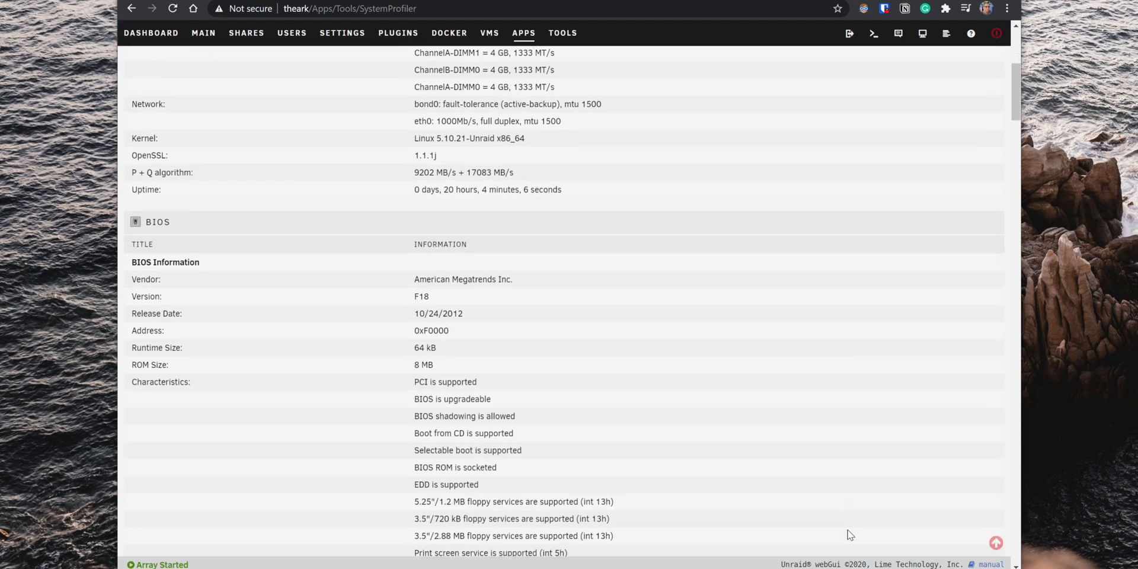
scroll(down, 3)
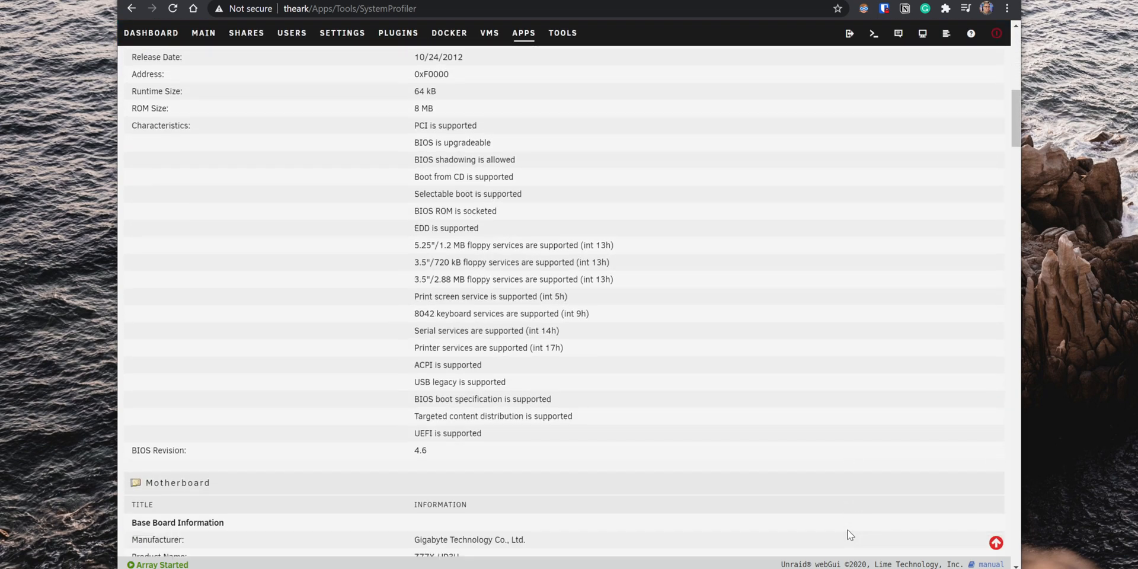
scroll(down, 3)
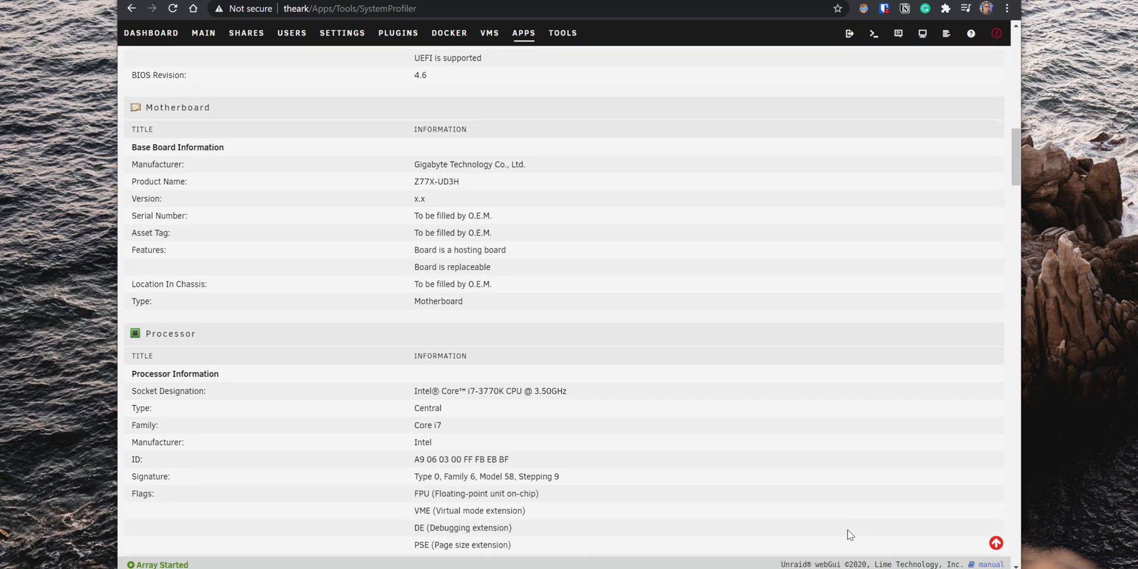
scroll(down, 3)
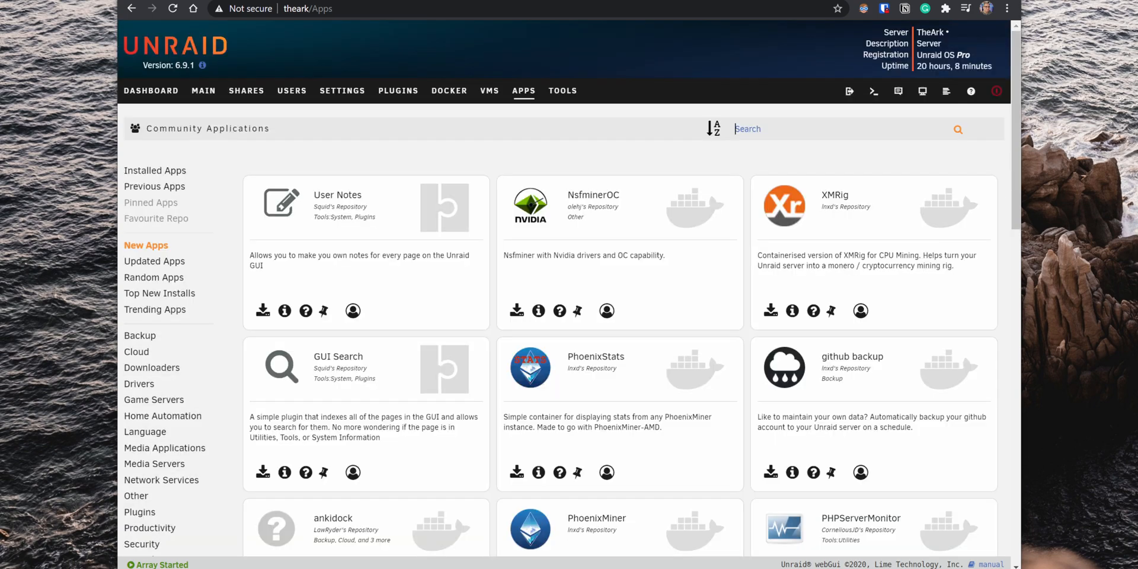
Step: Find 'Nerdpack GUI' in Apps, install it, and open its Nerd Pack package page
text(System Temp)
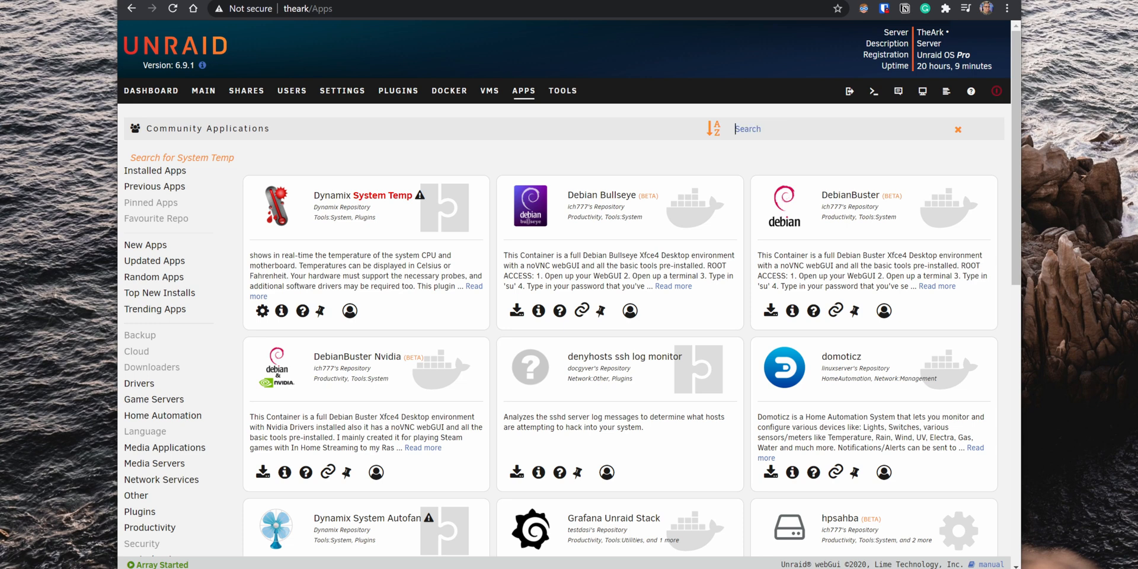
text(Nerdpack GUI)
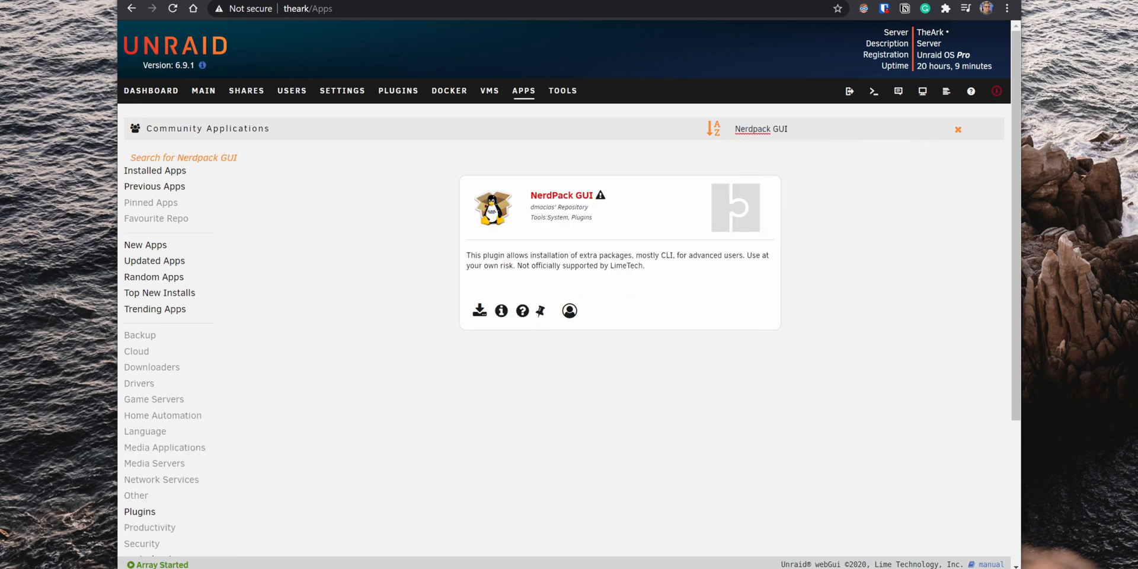
mouse_move(538, 310)
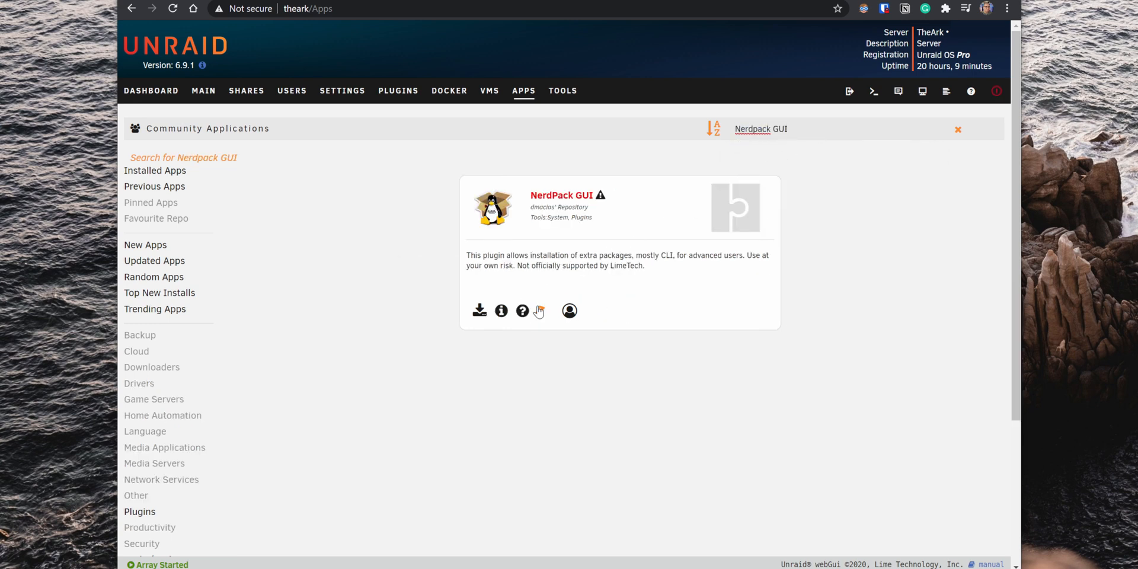
click(479, 311)
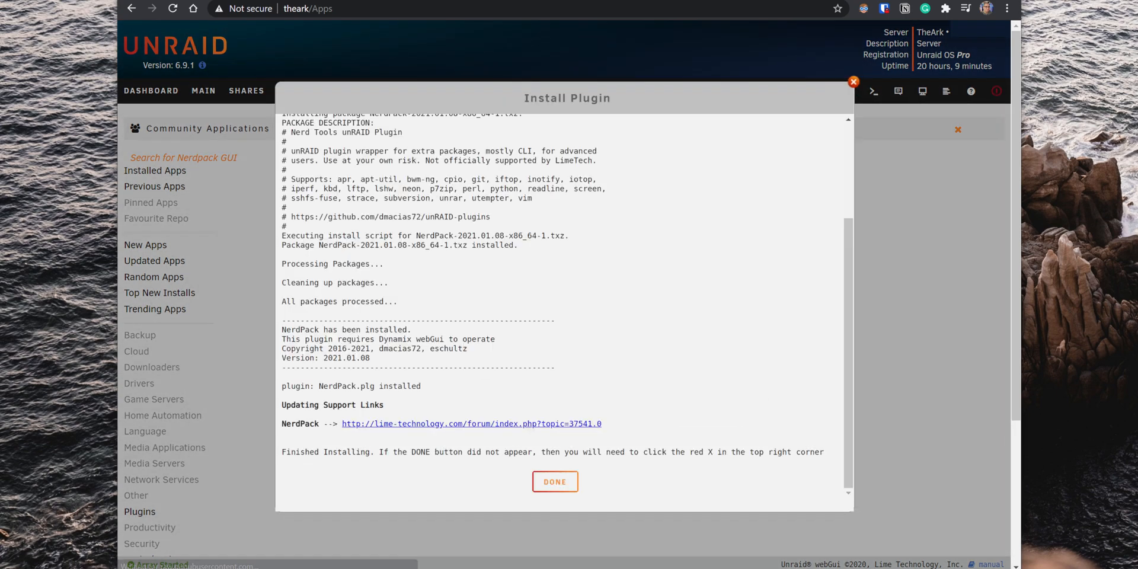
click(554, 481)
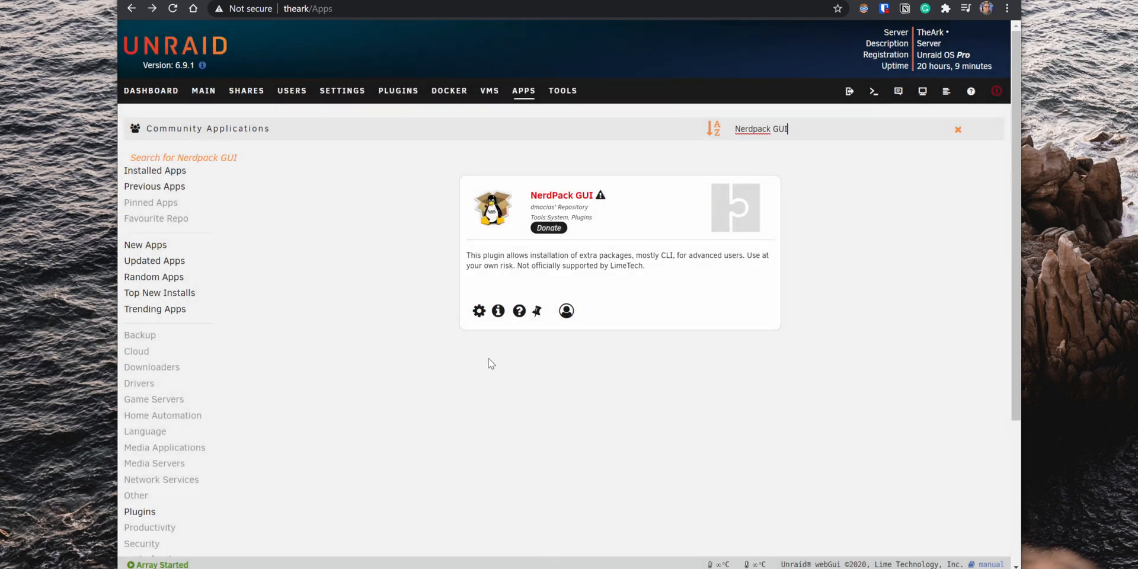
click(479, 311)
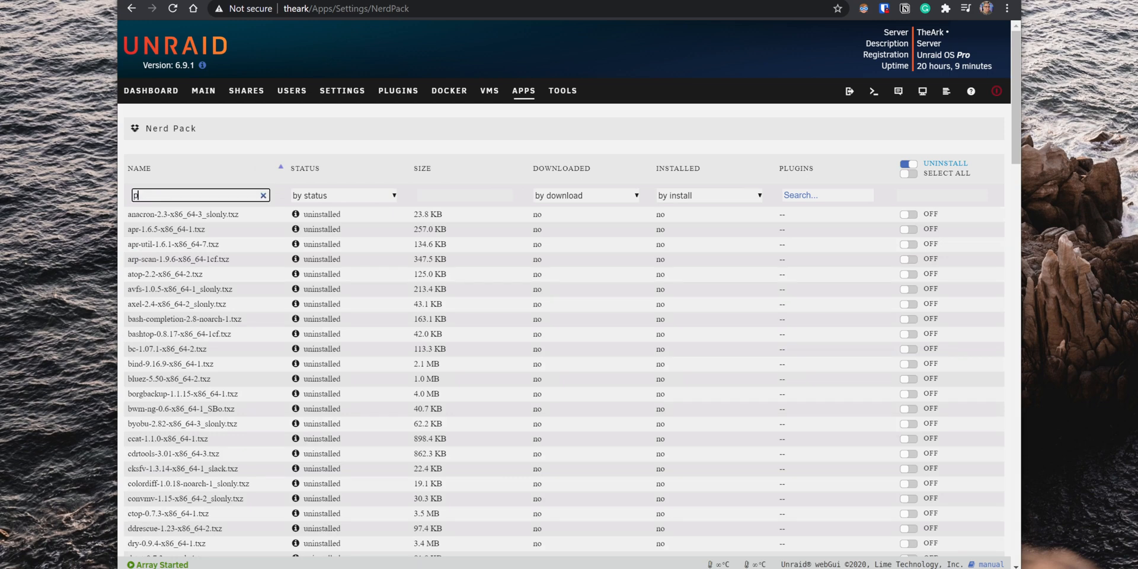
Step: Filter Nerd Pack for perl, switch it on and apply, then return to Apps
text(erl)
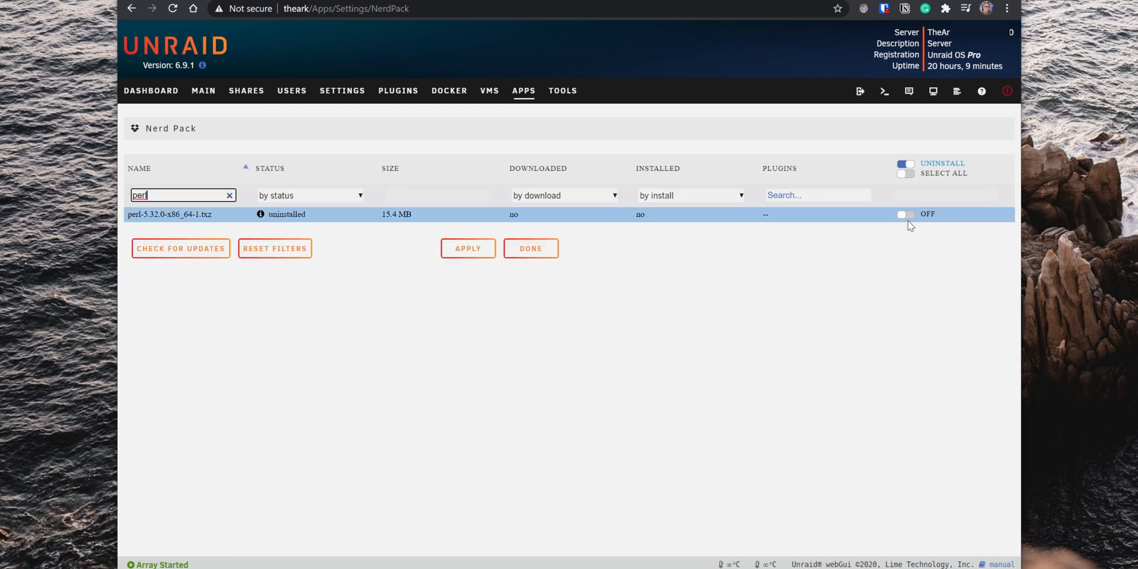
click(905, 213)
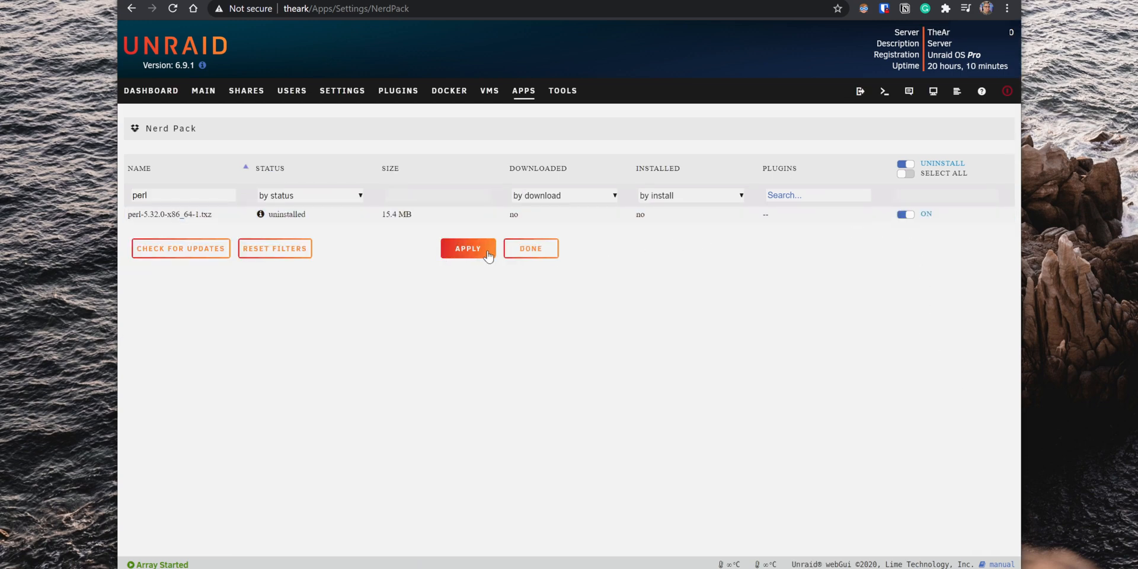
click(467, 248)
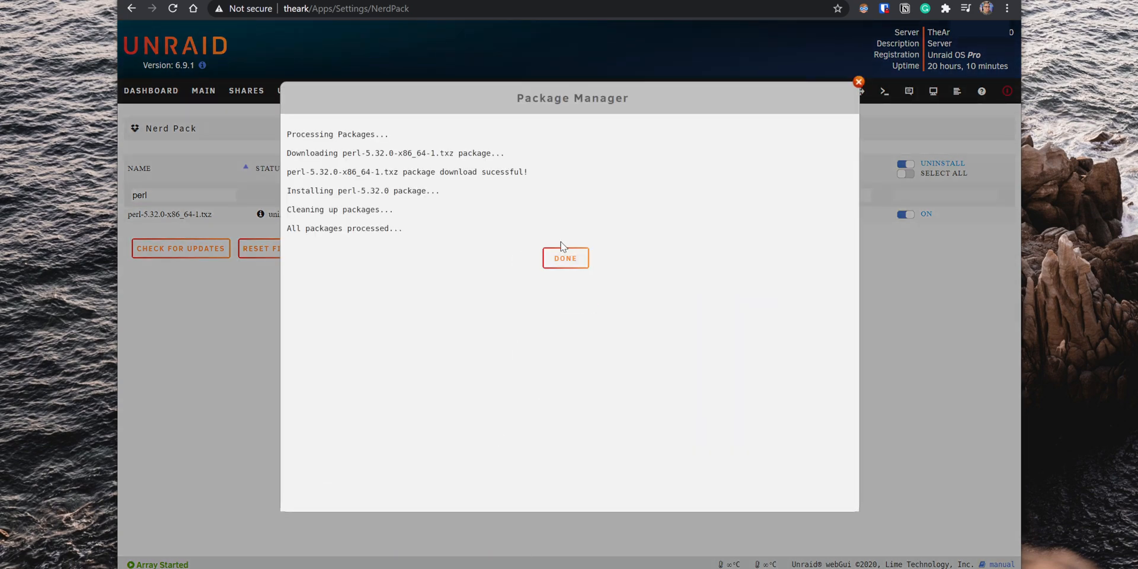
click(564, 258)
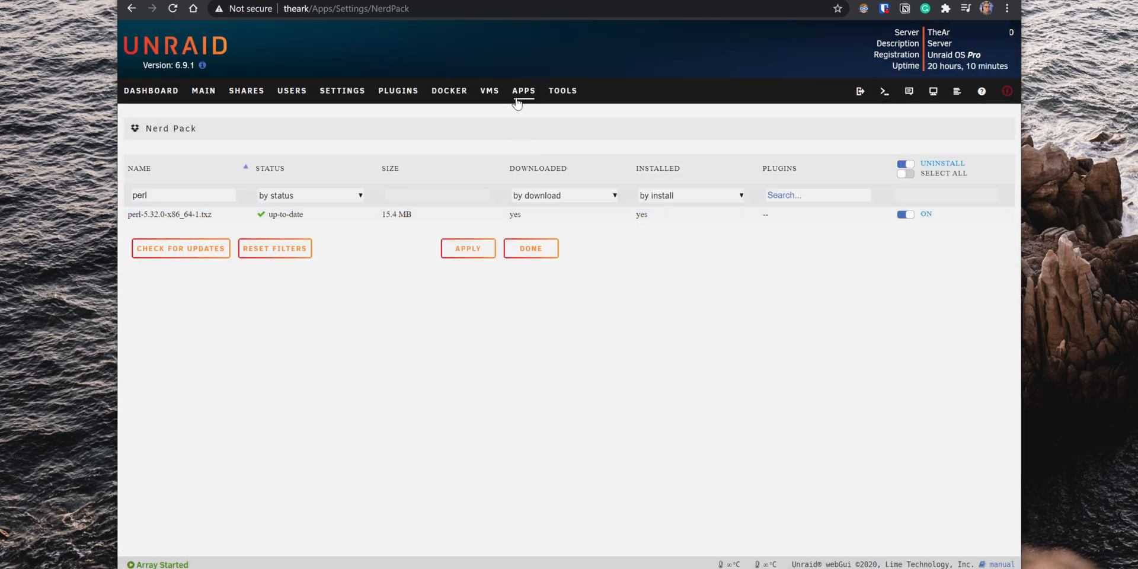
click(523, 91)
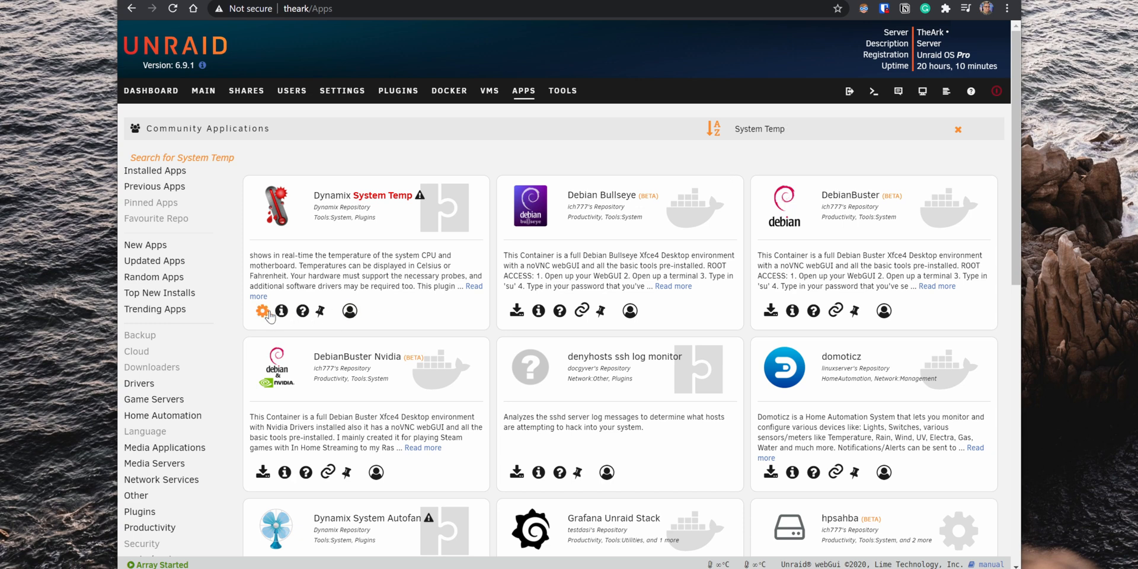
Step: Detect sensors, use coretemp Package id 0, it8728 temp1 and it8728 fans, and apply
click(263, 311)
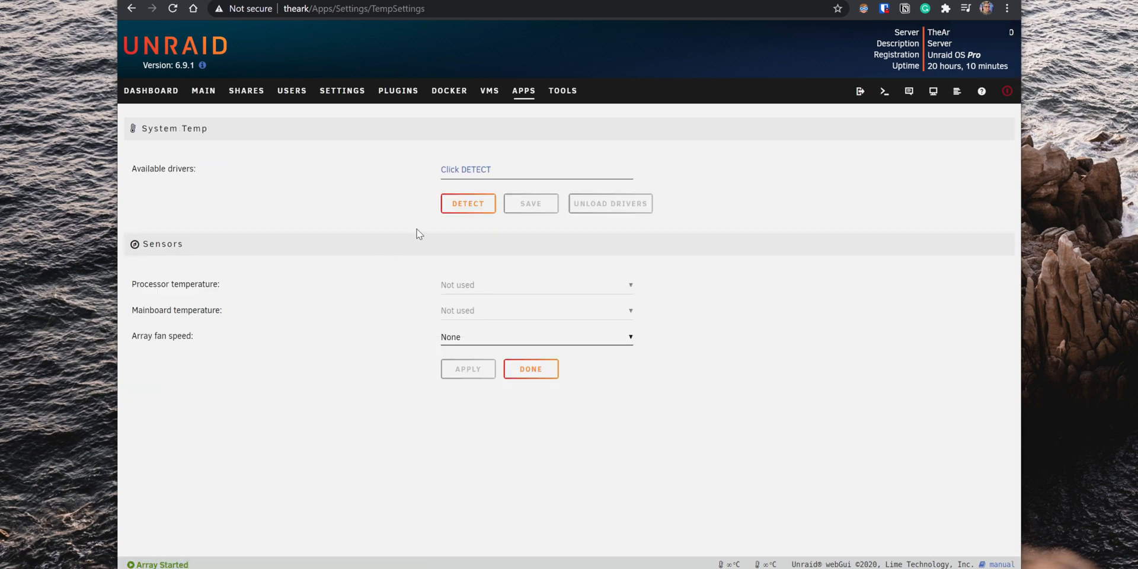
click(468, 203)
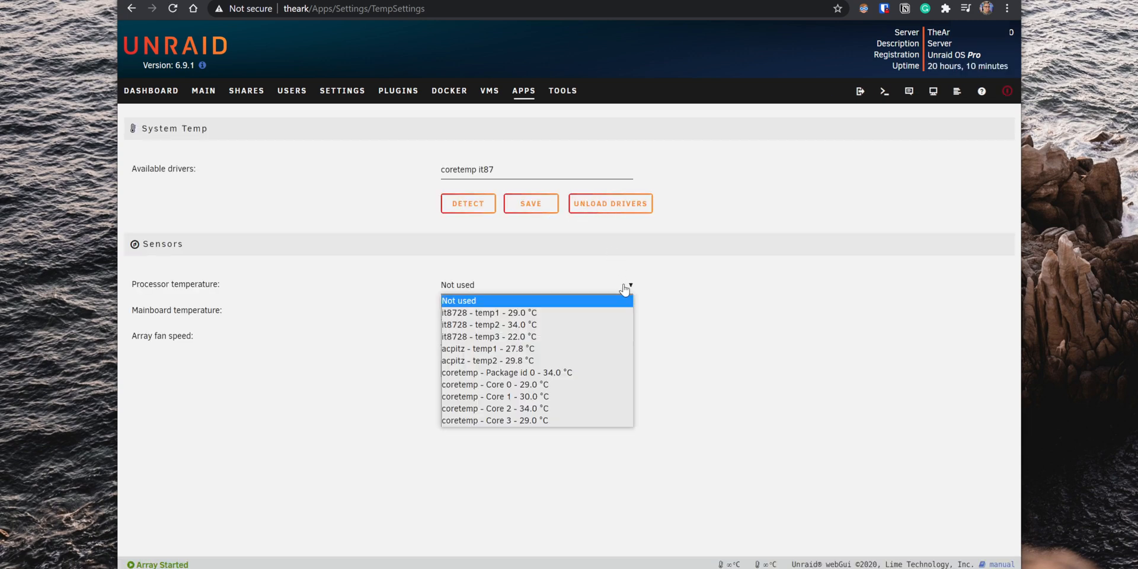
click(506, 372)
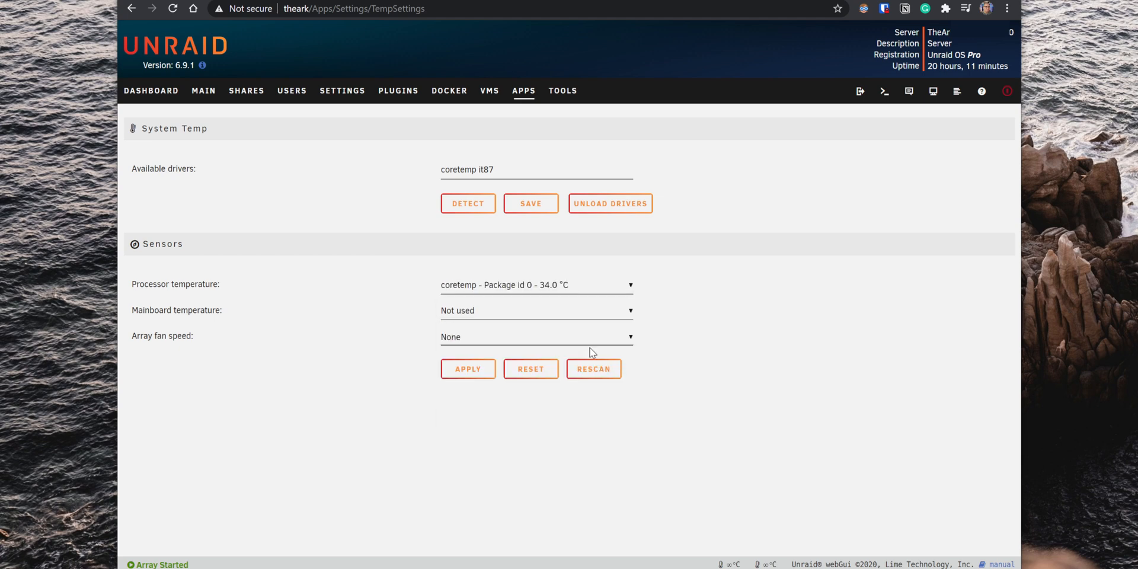
click(536, 310)
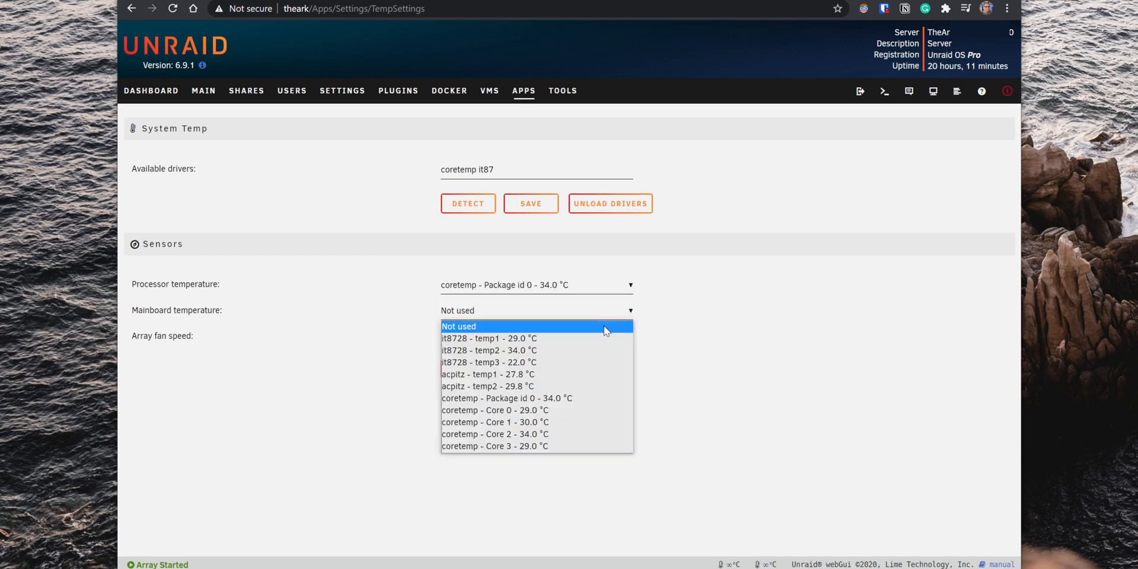
click(488, 339)
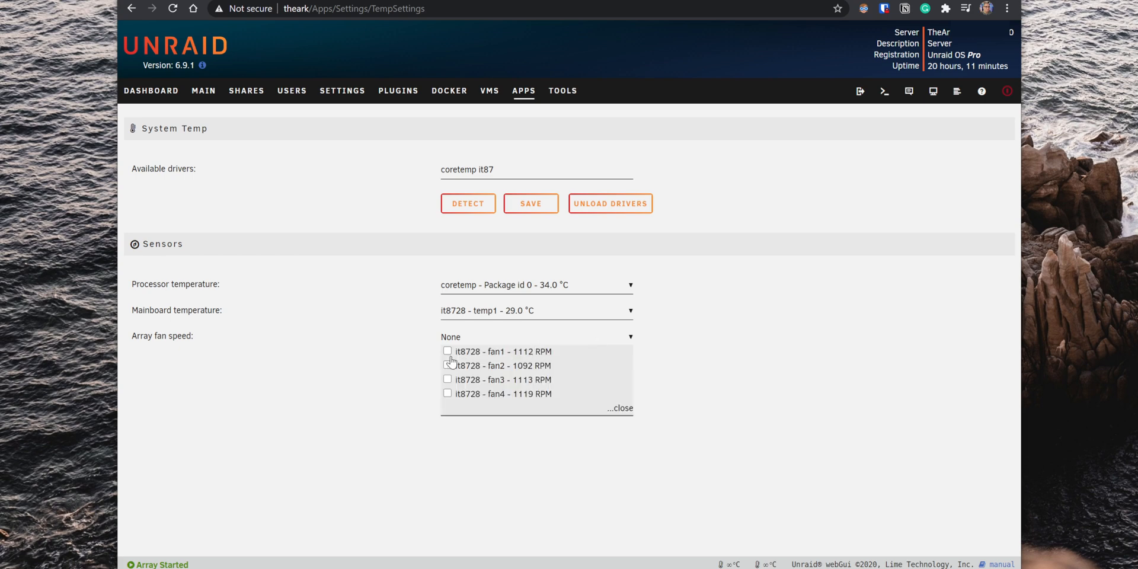
click(446, 365)
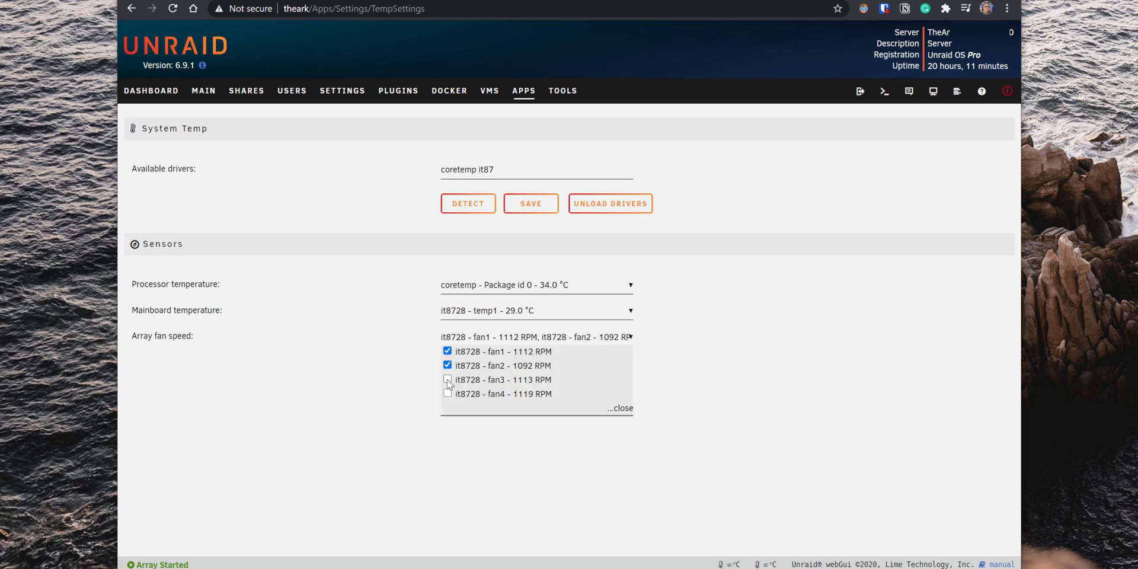
click(621, 408)
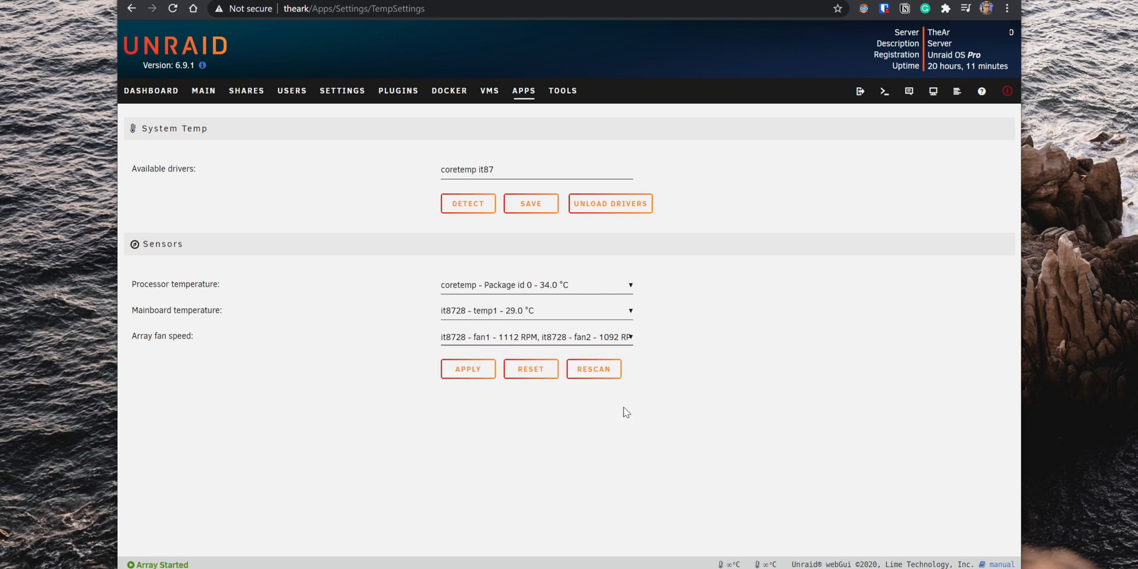
click(467, 369)
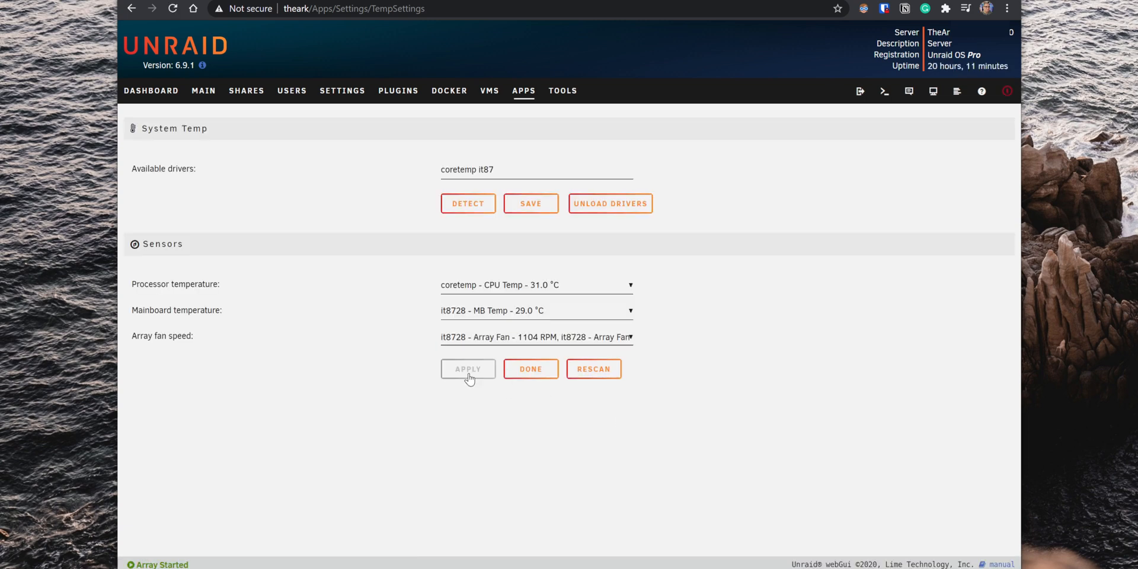
click(150, 91)
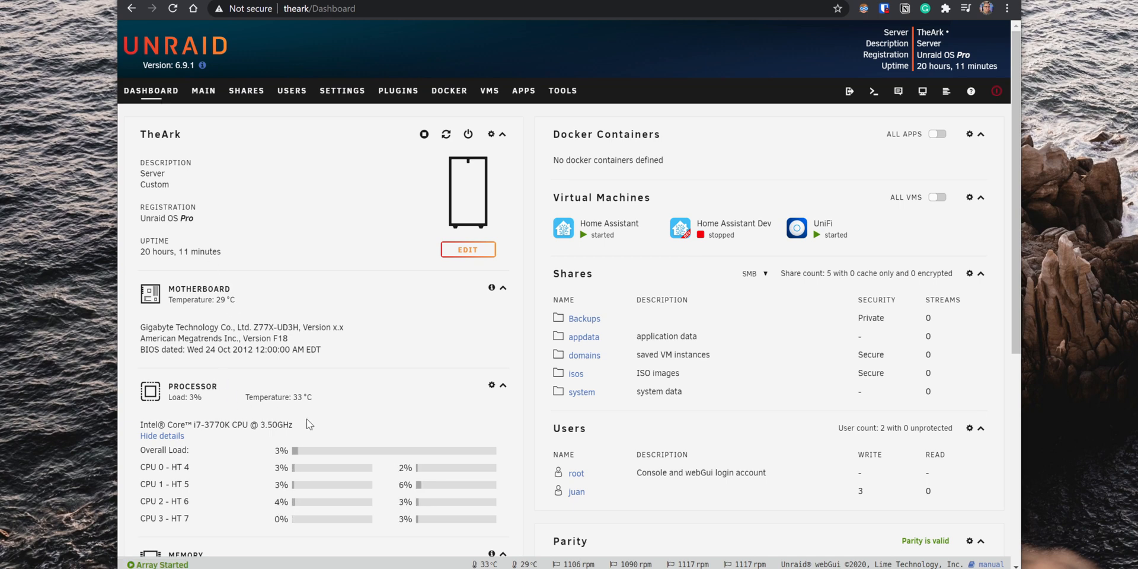
scroll(down, 3)
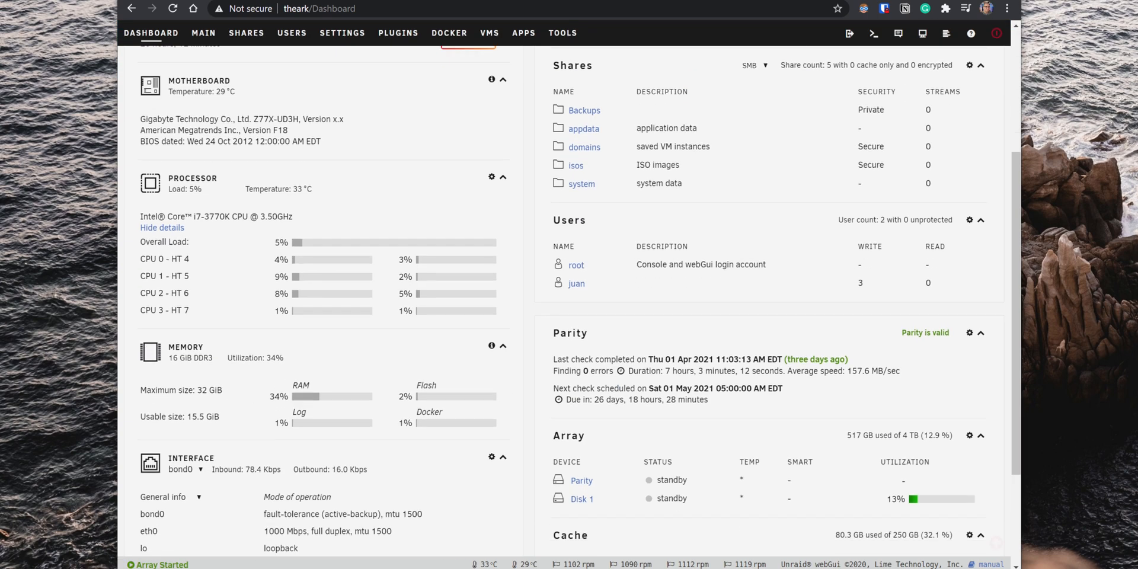
scroll(down, 3)
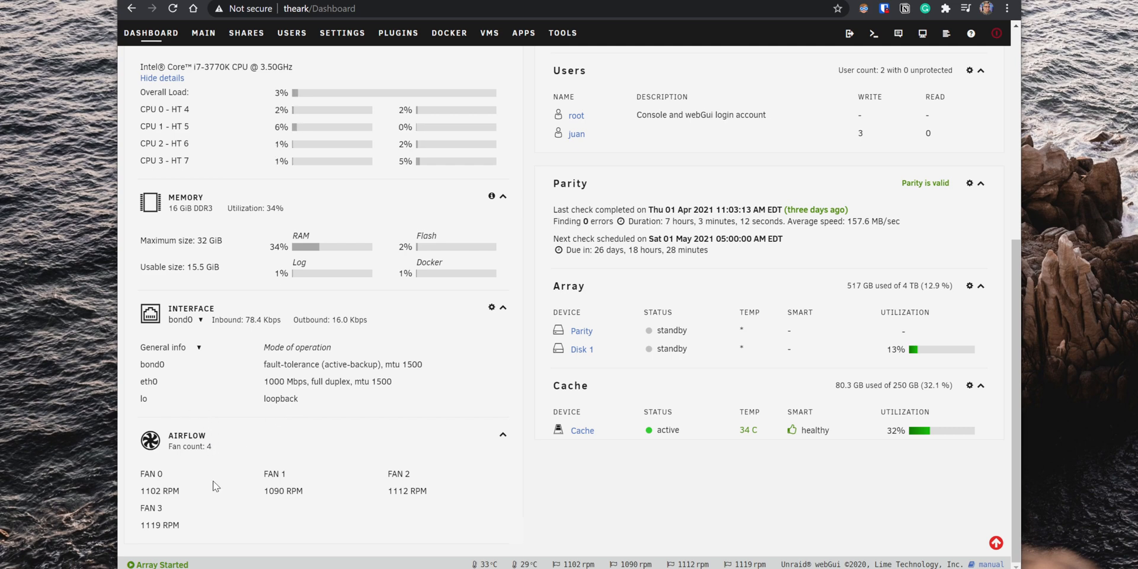